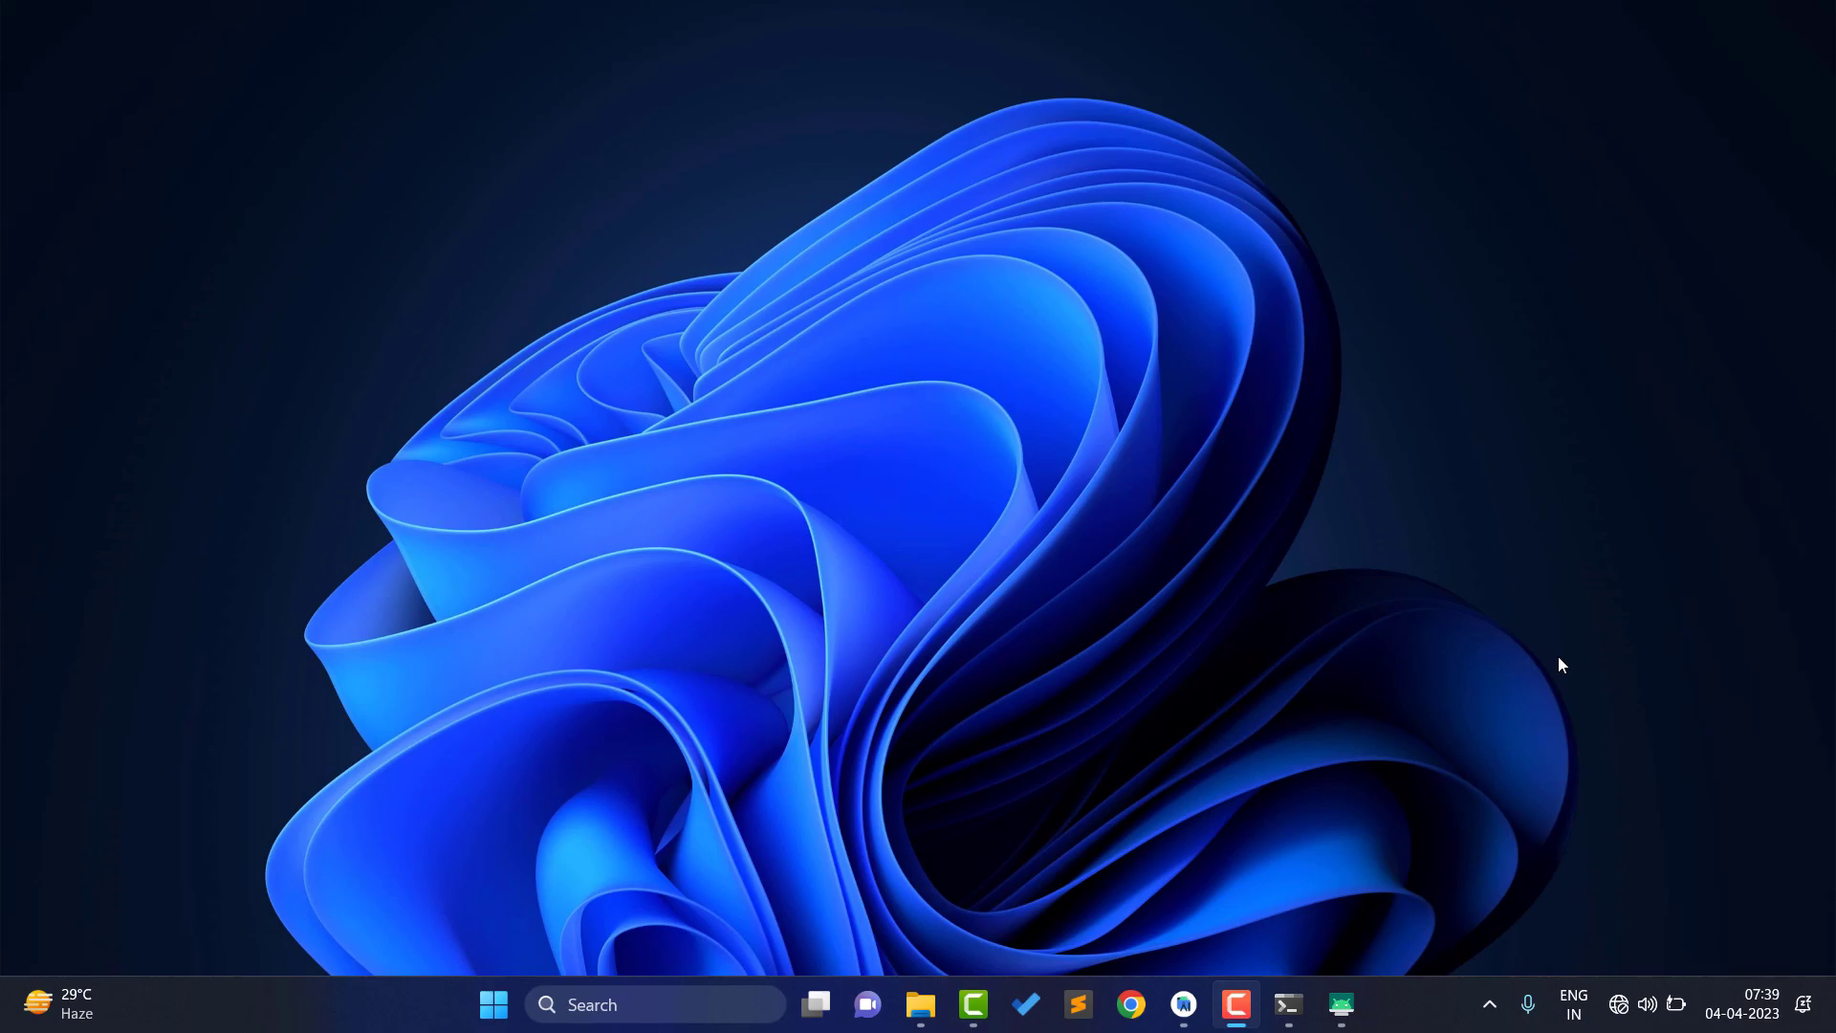
- Check the app's photo picker on the mirrored phone, then switch to the ImagePickerTutorial window
click(1342, 1005)
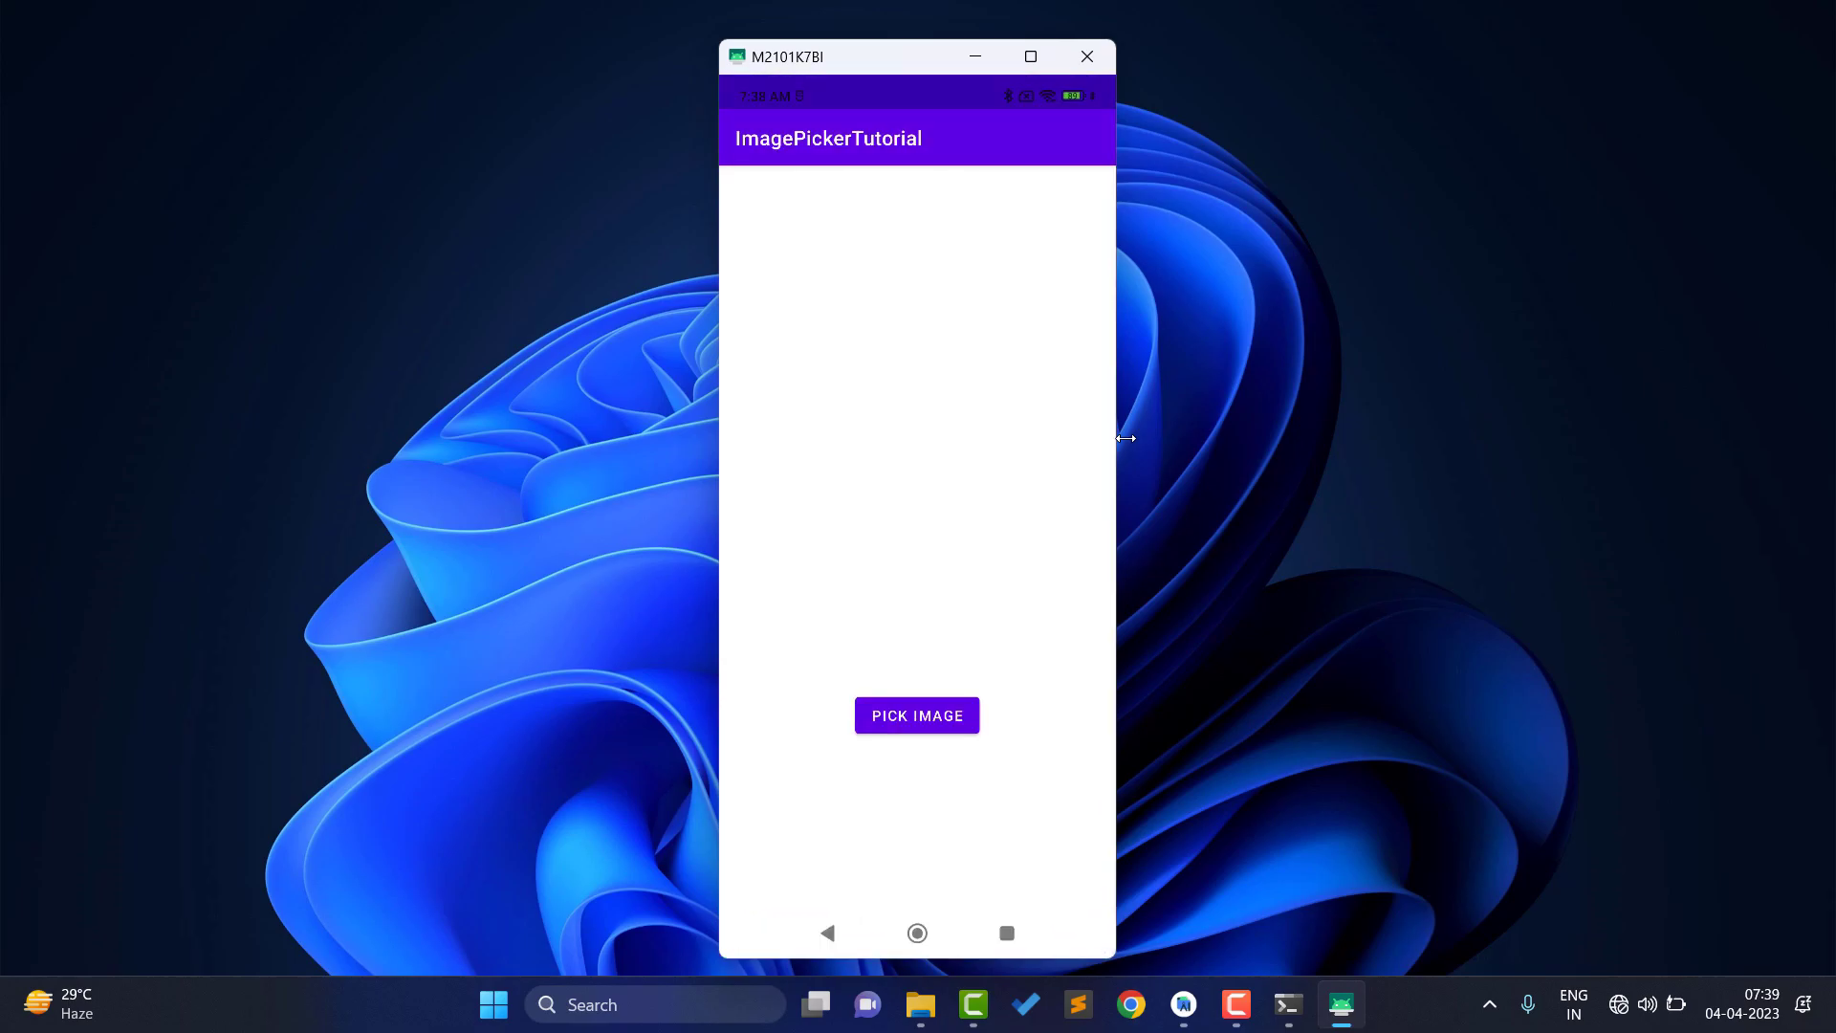
click(917, 715)
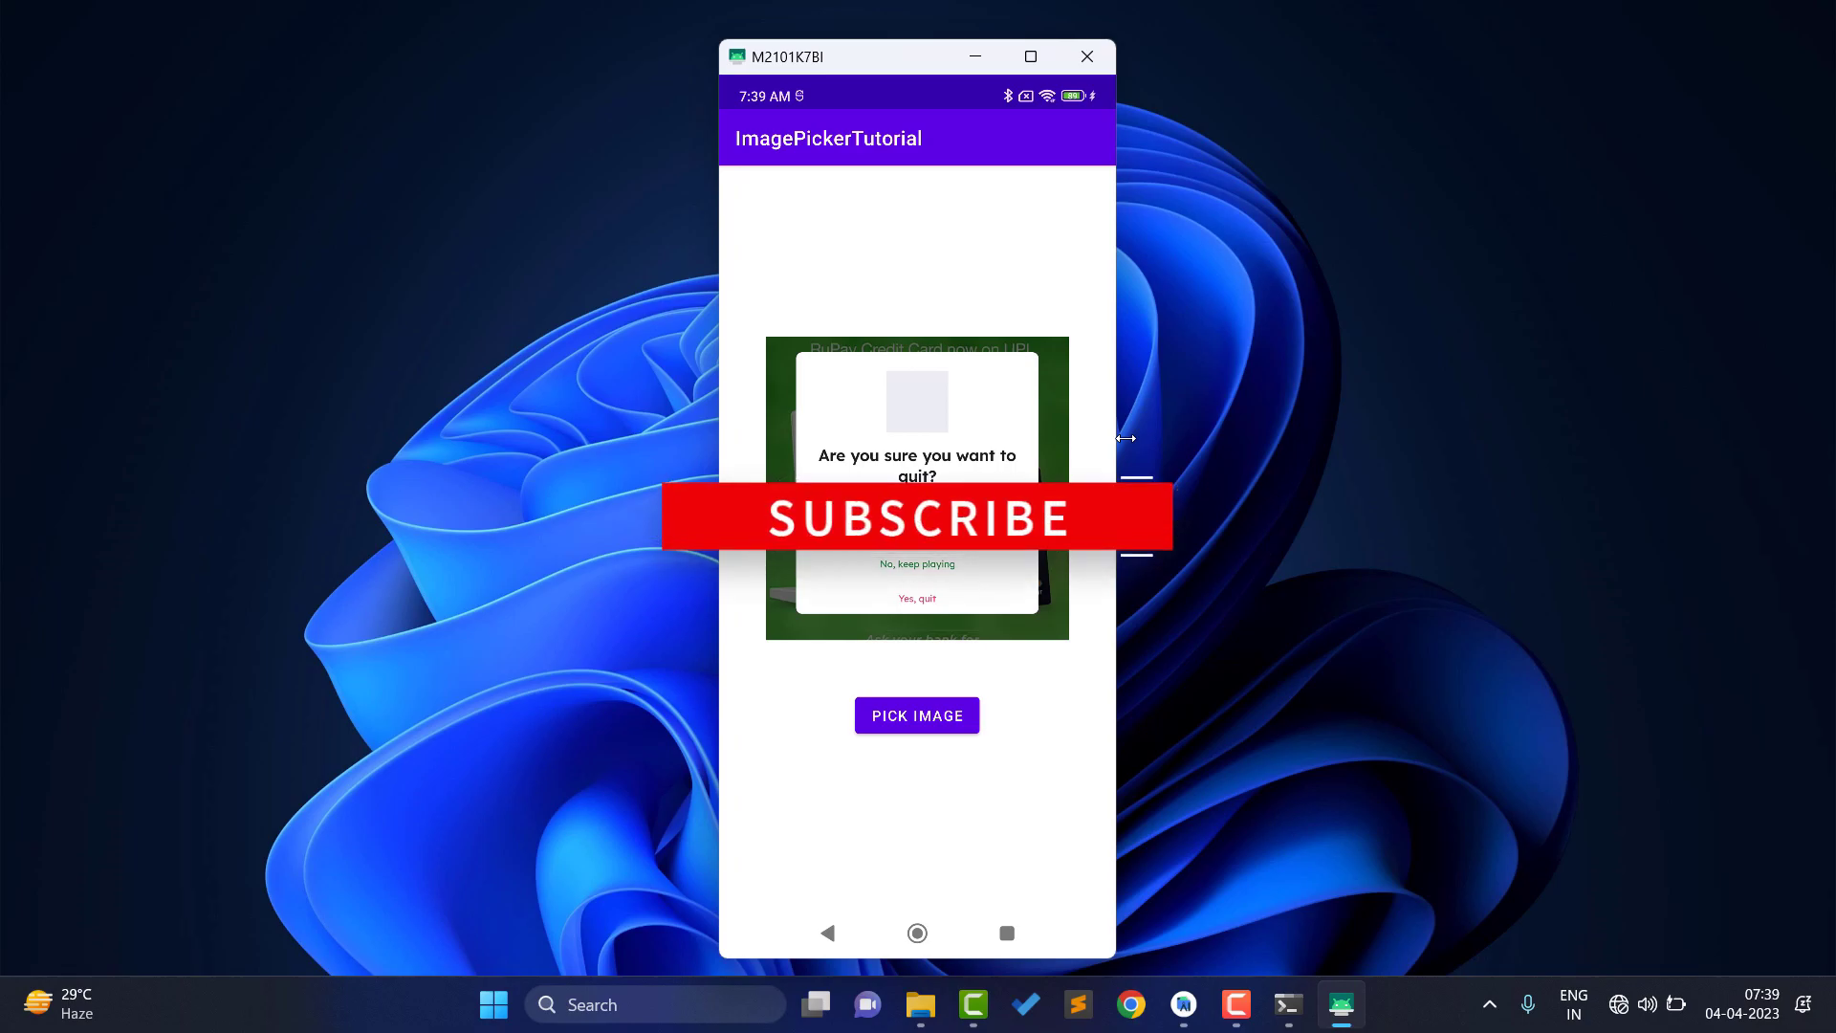
click(917, 599)
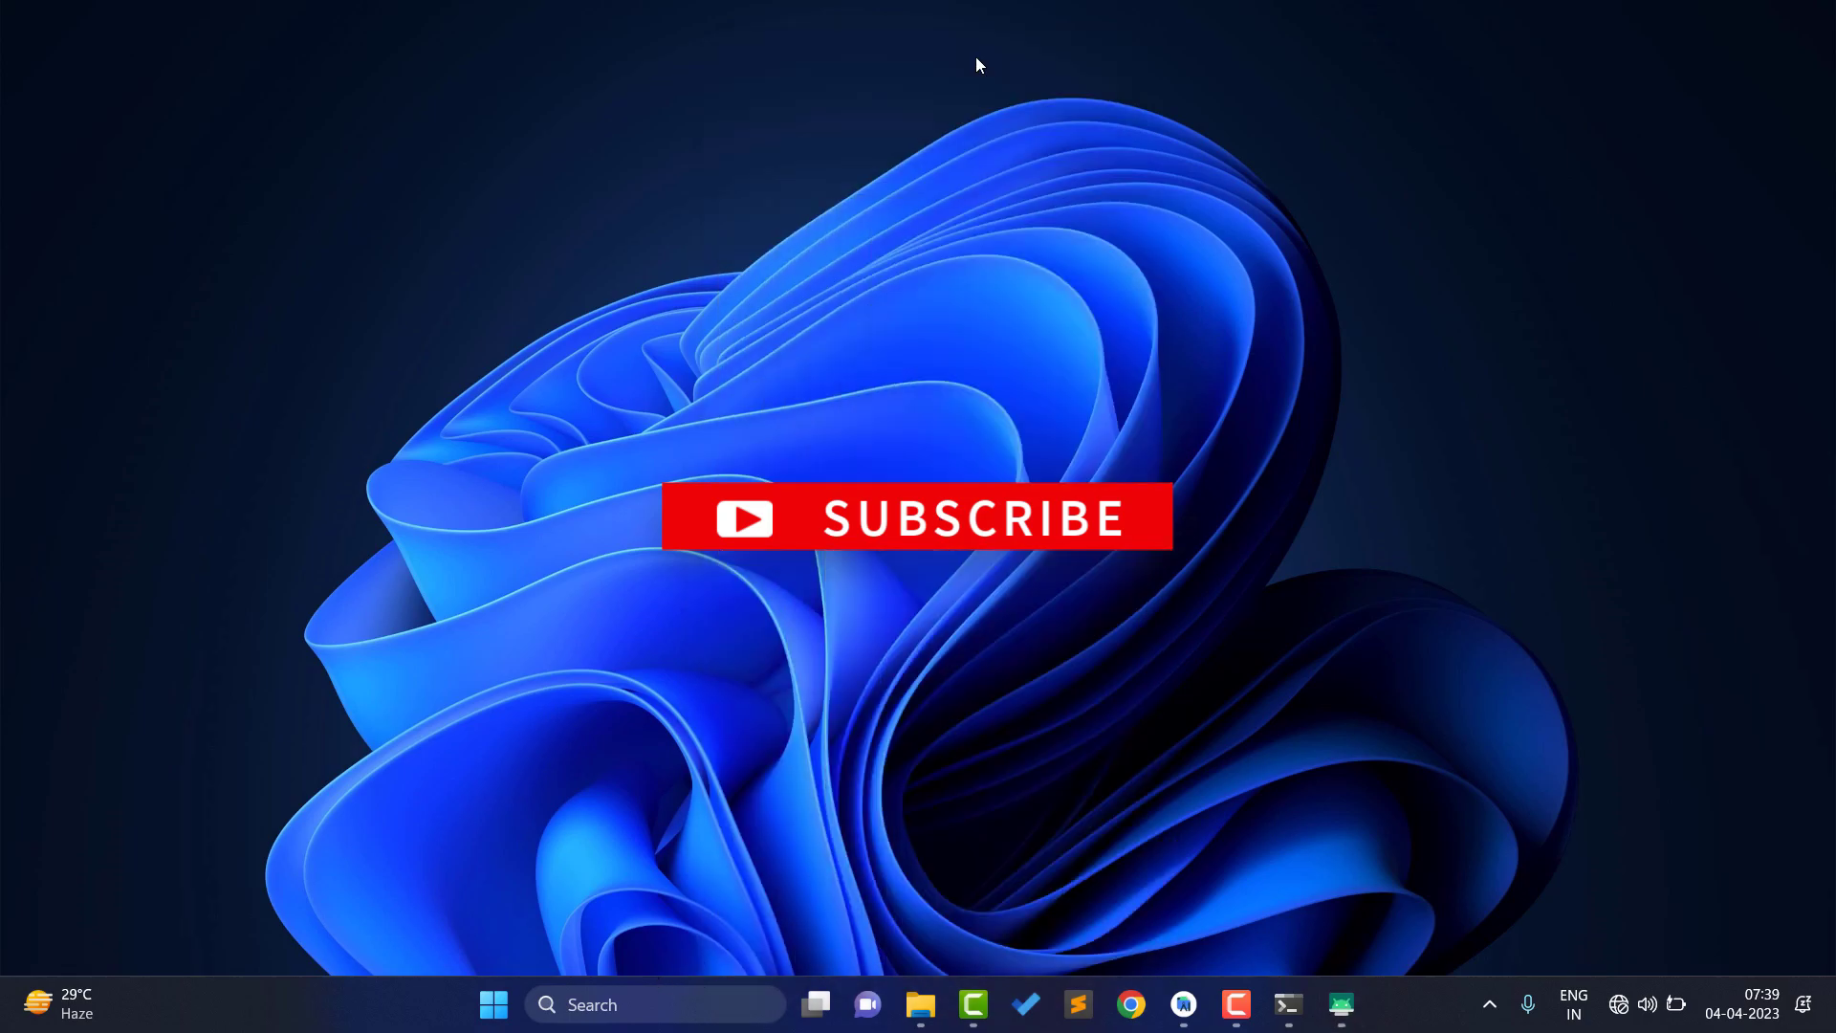
mouse_move(1183, 1005)
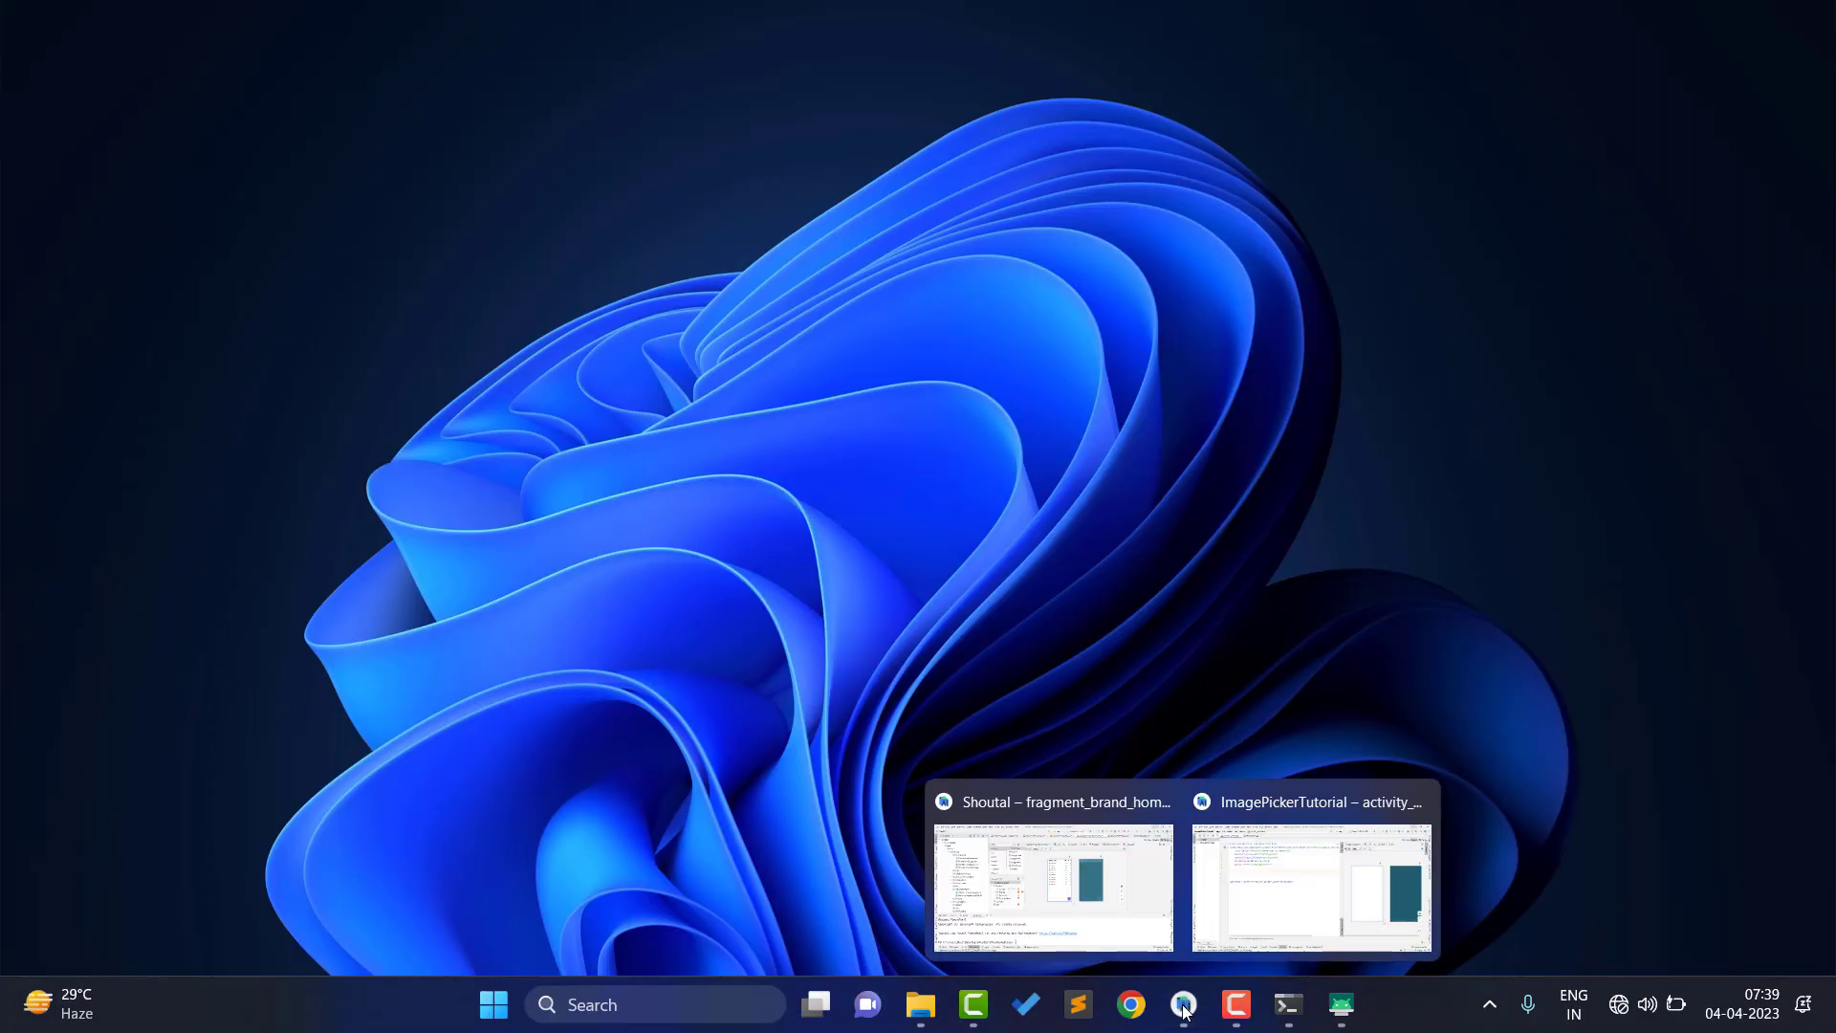
click(1311, 884)
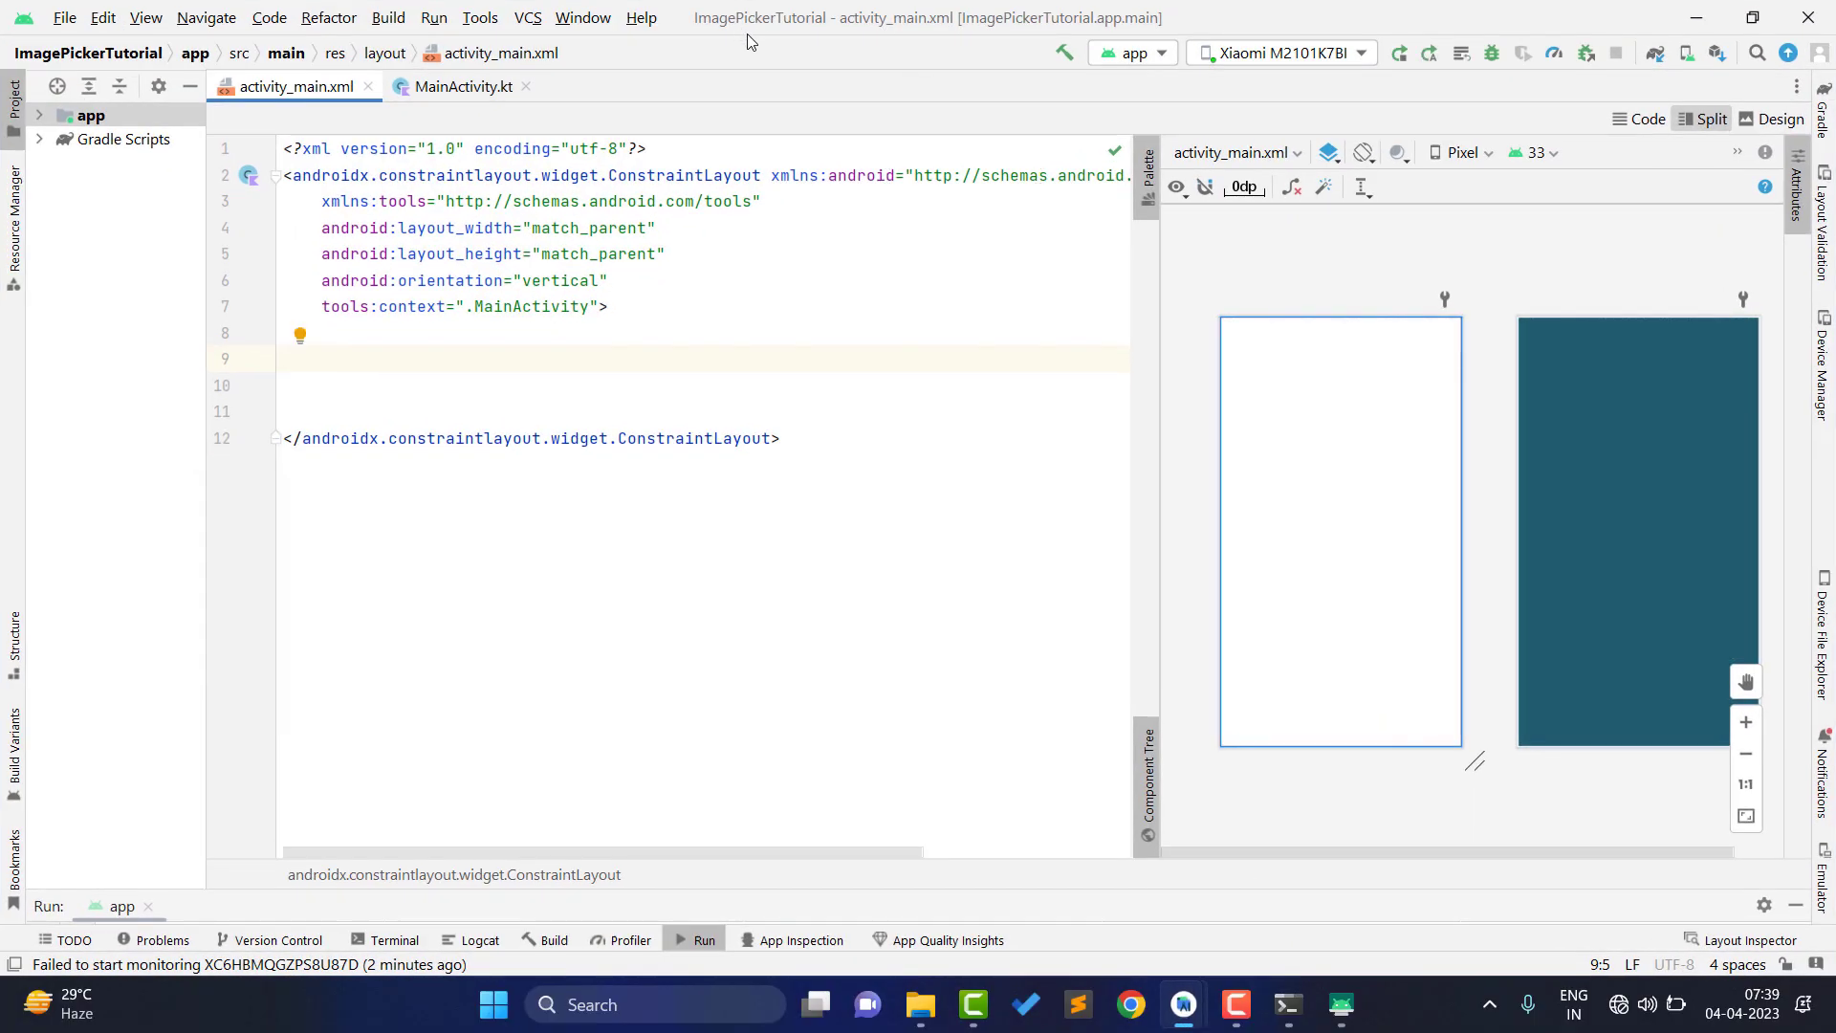
- Change the root ConstraintLayout to a LinearLayout with centre layout_gravity and gravity
click(465, 85)
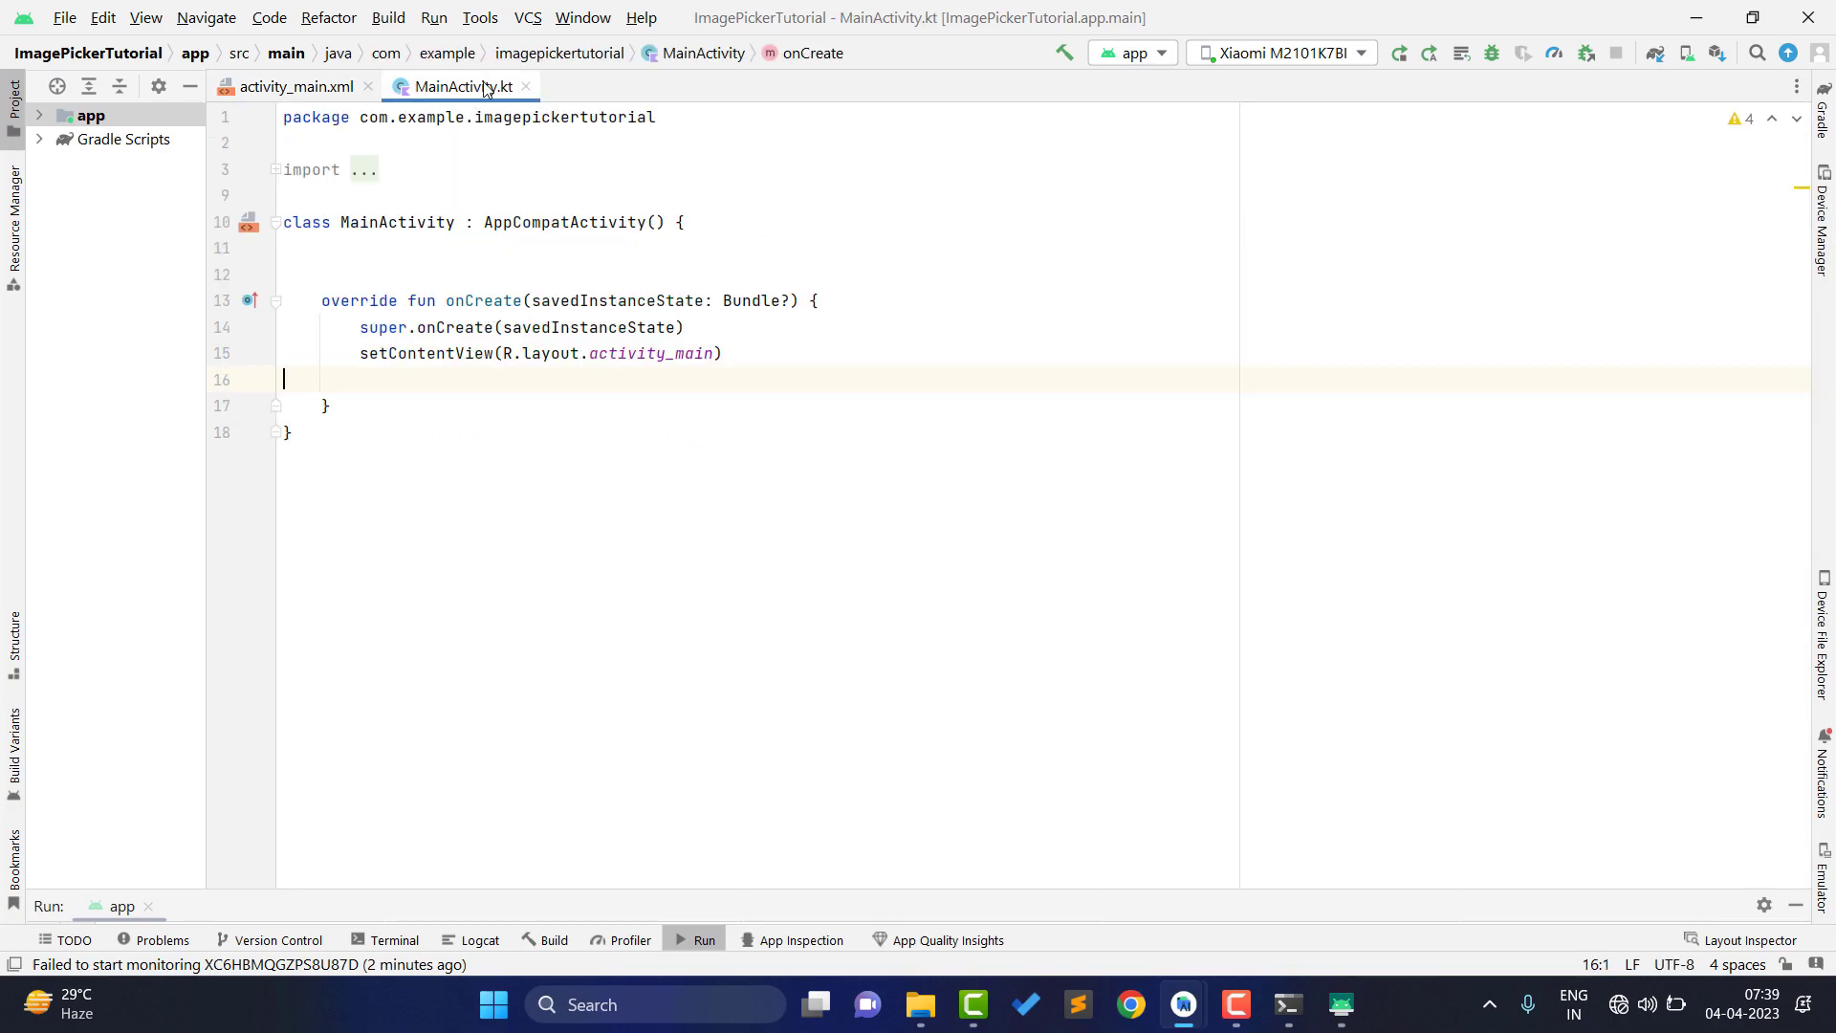
click(290, 87)
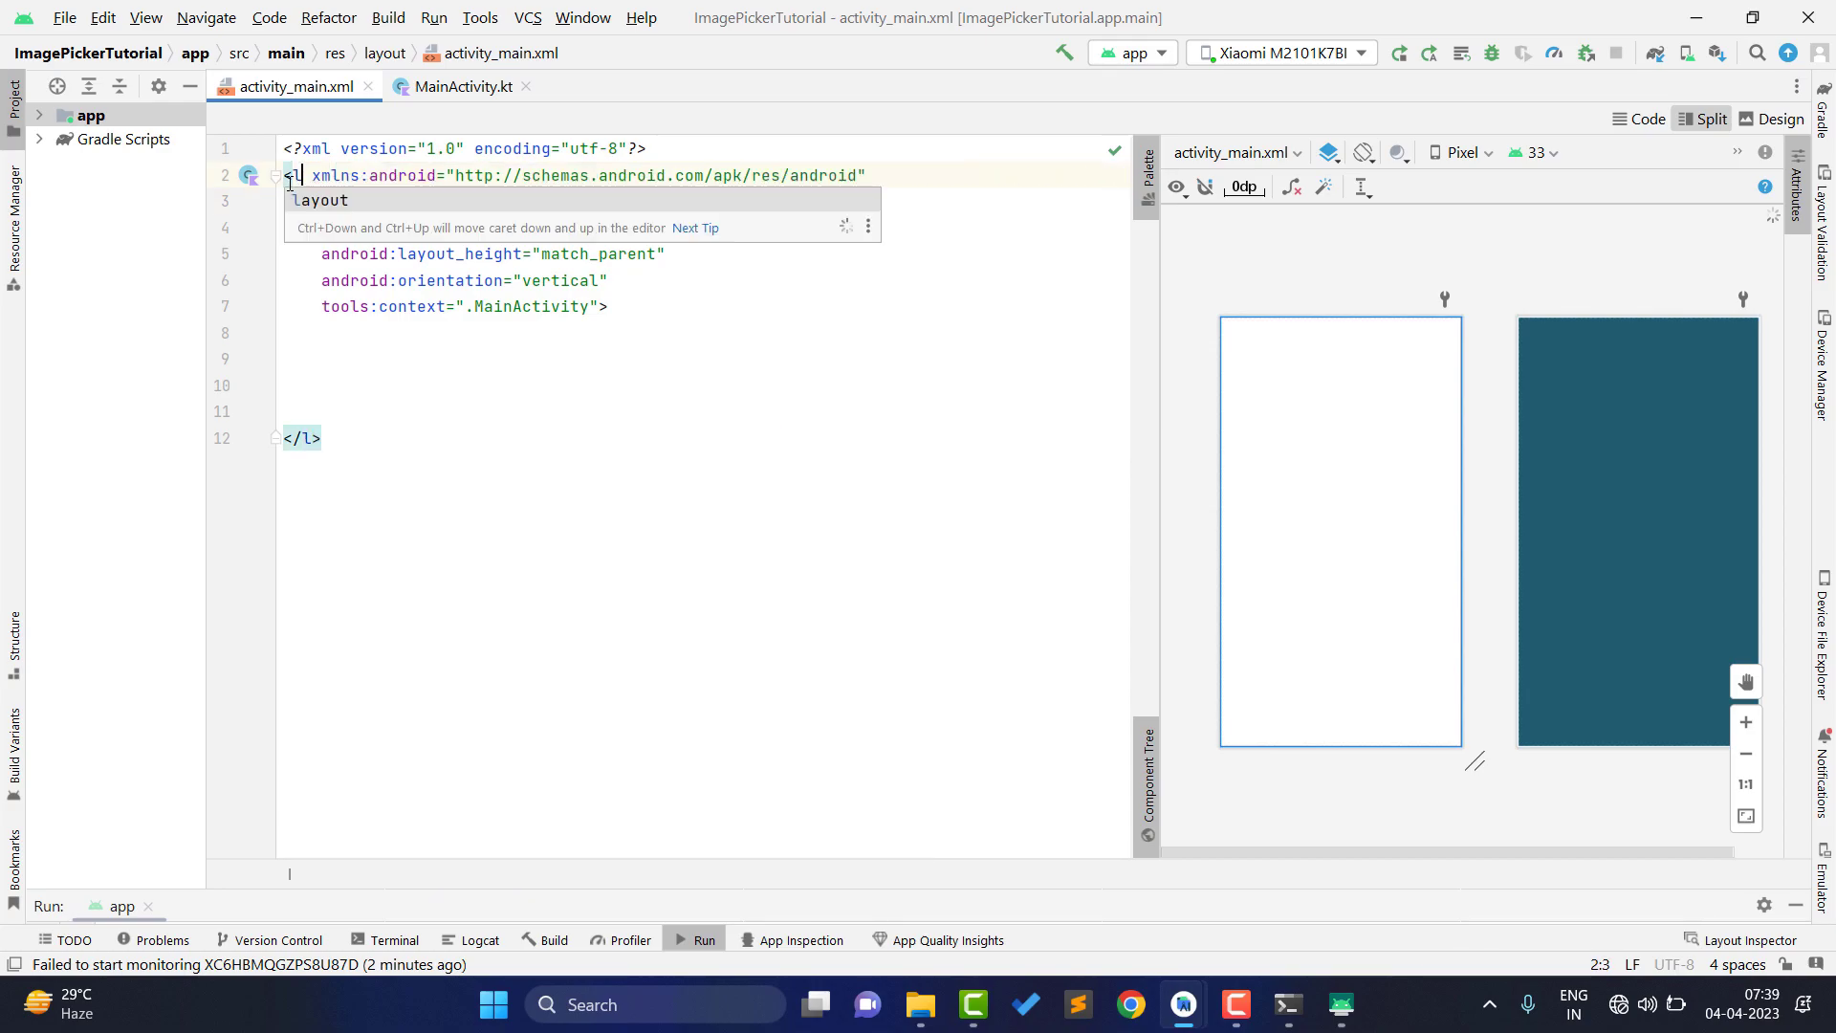
text(inearLayout)
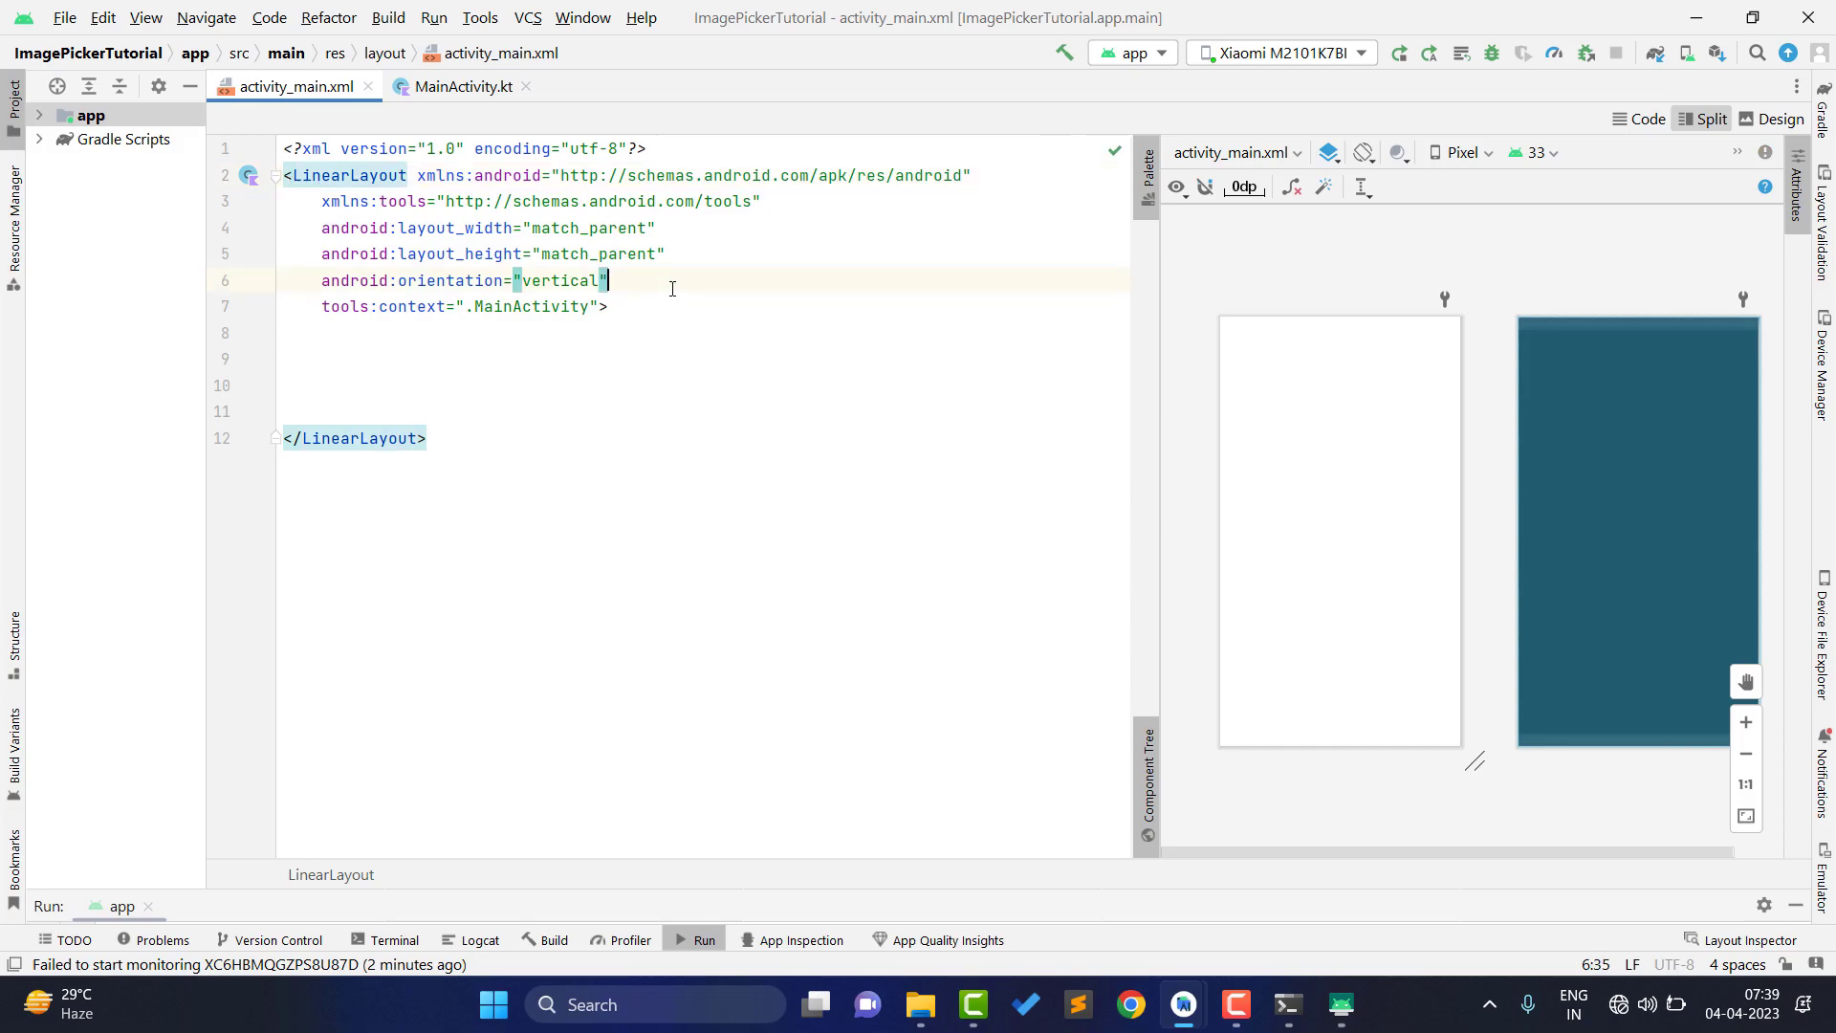
text(gravity="center)
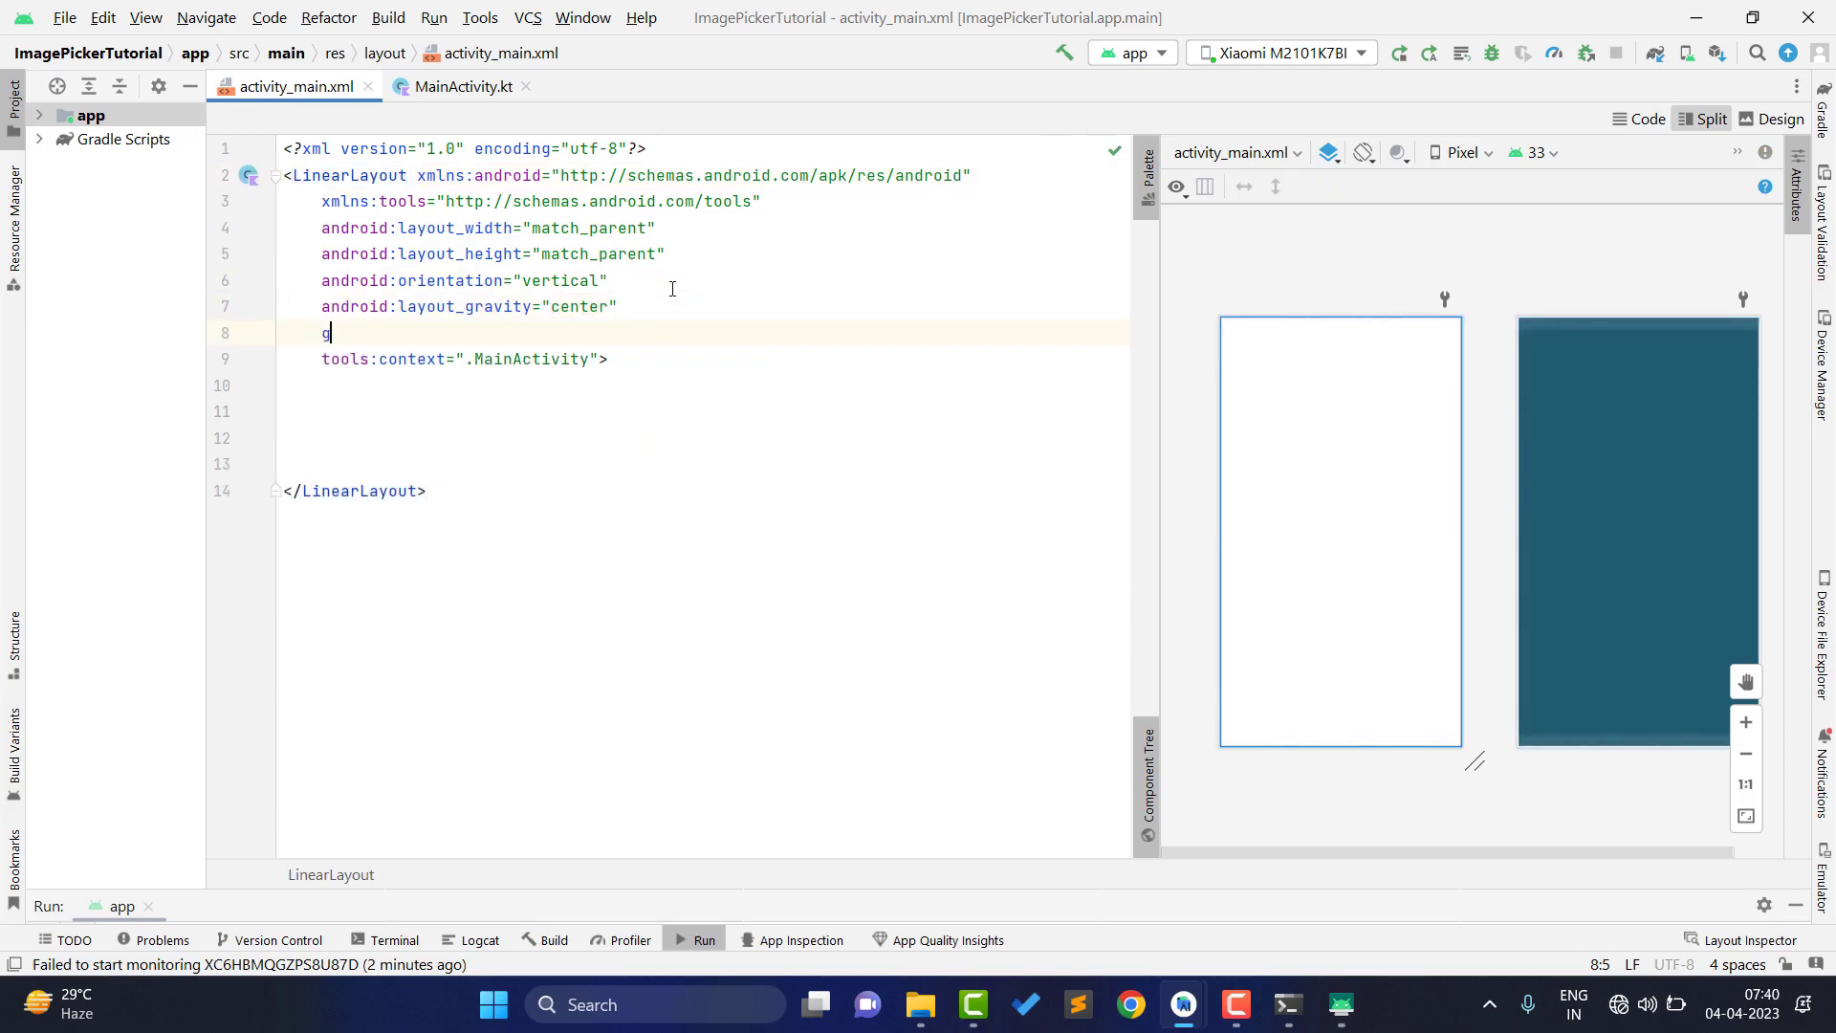
text(android:gravity="center")
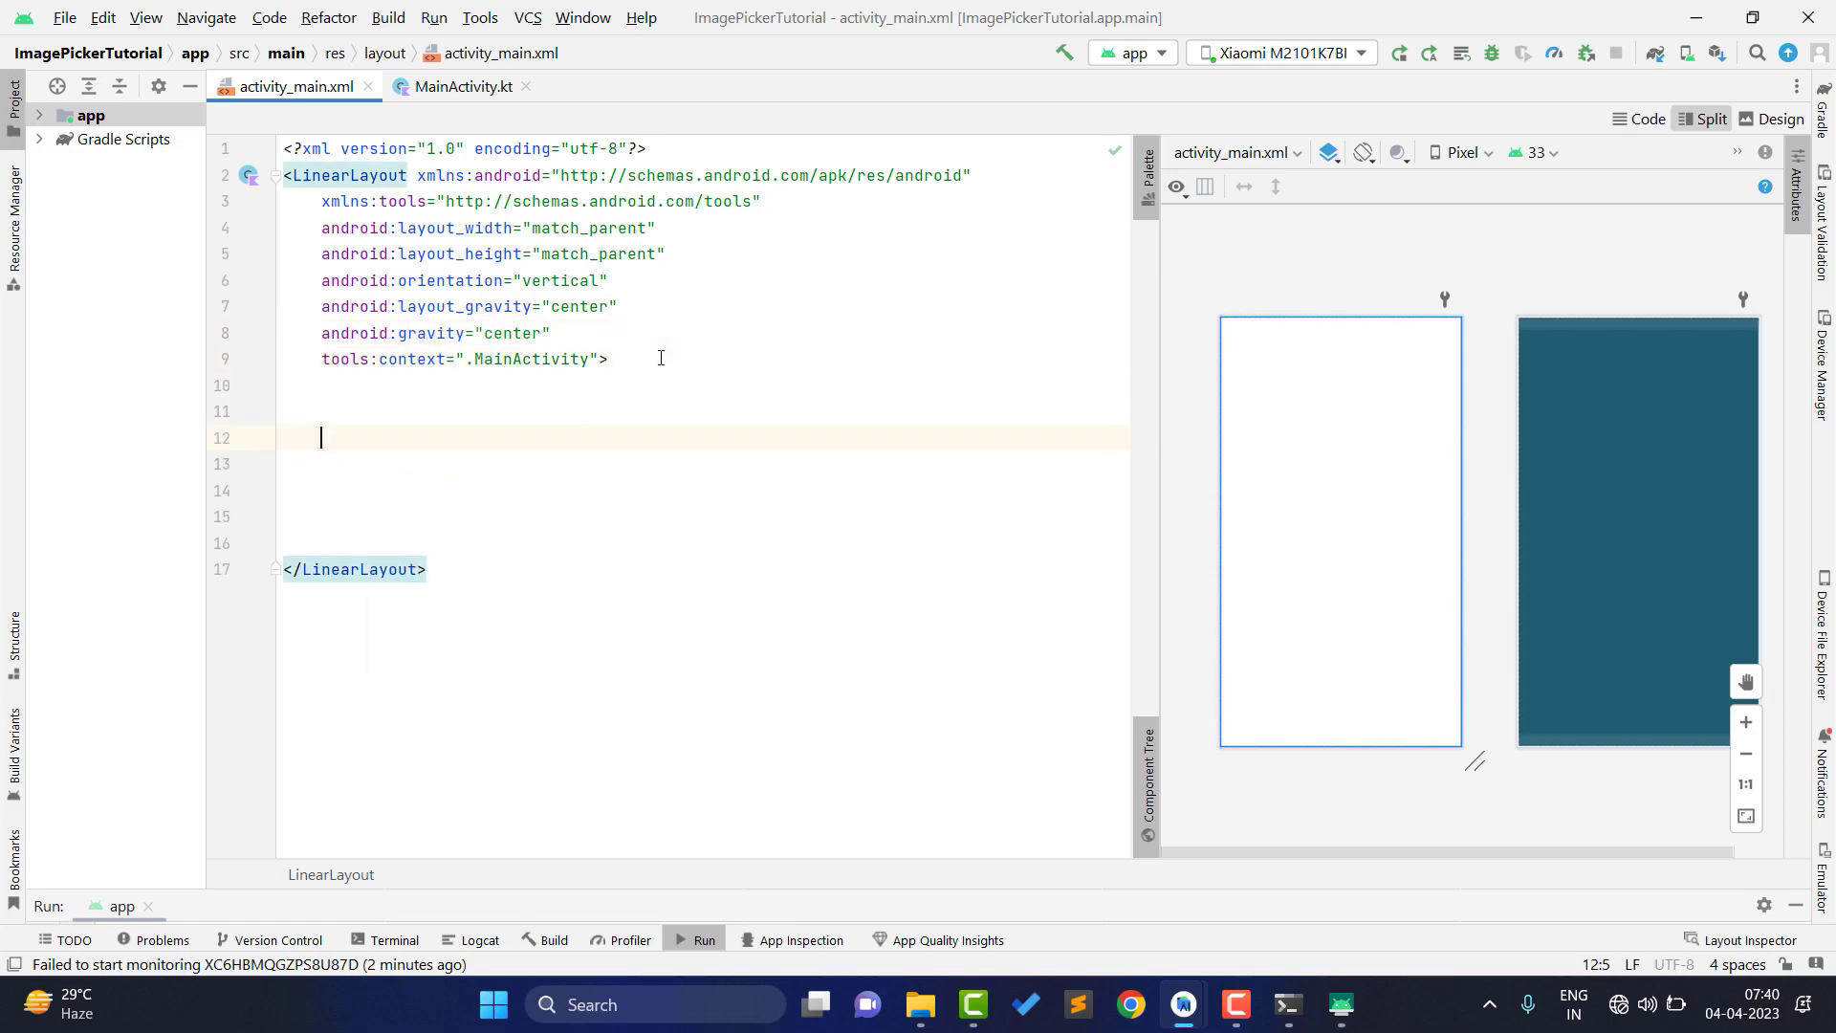
- Add a 300dp by 300dp ImageView with id image_view
text(<I)
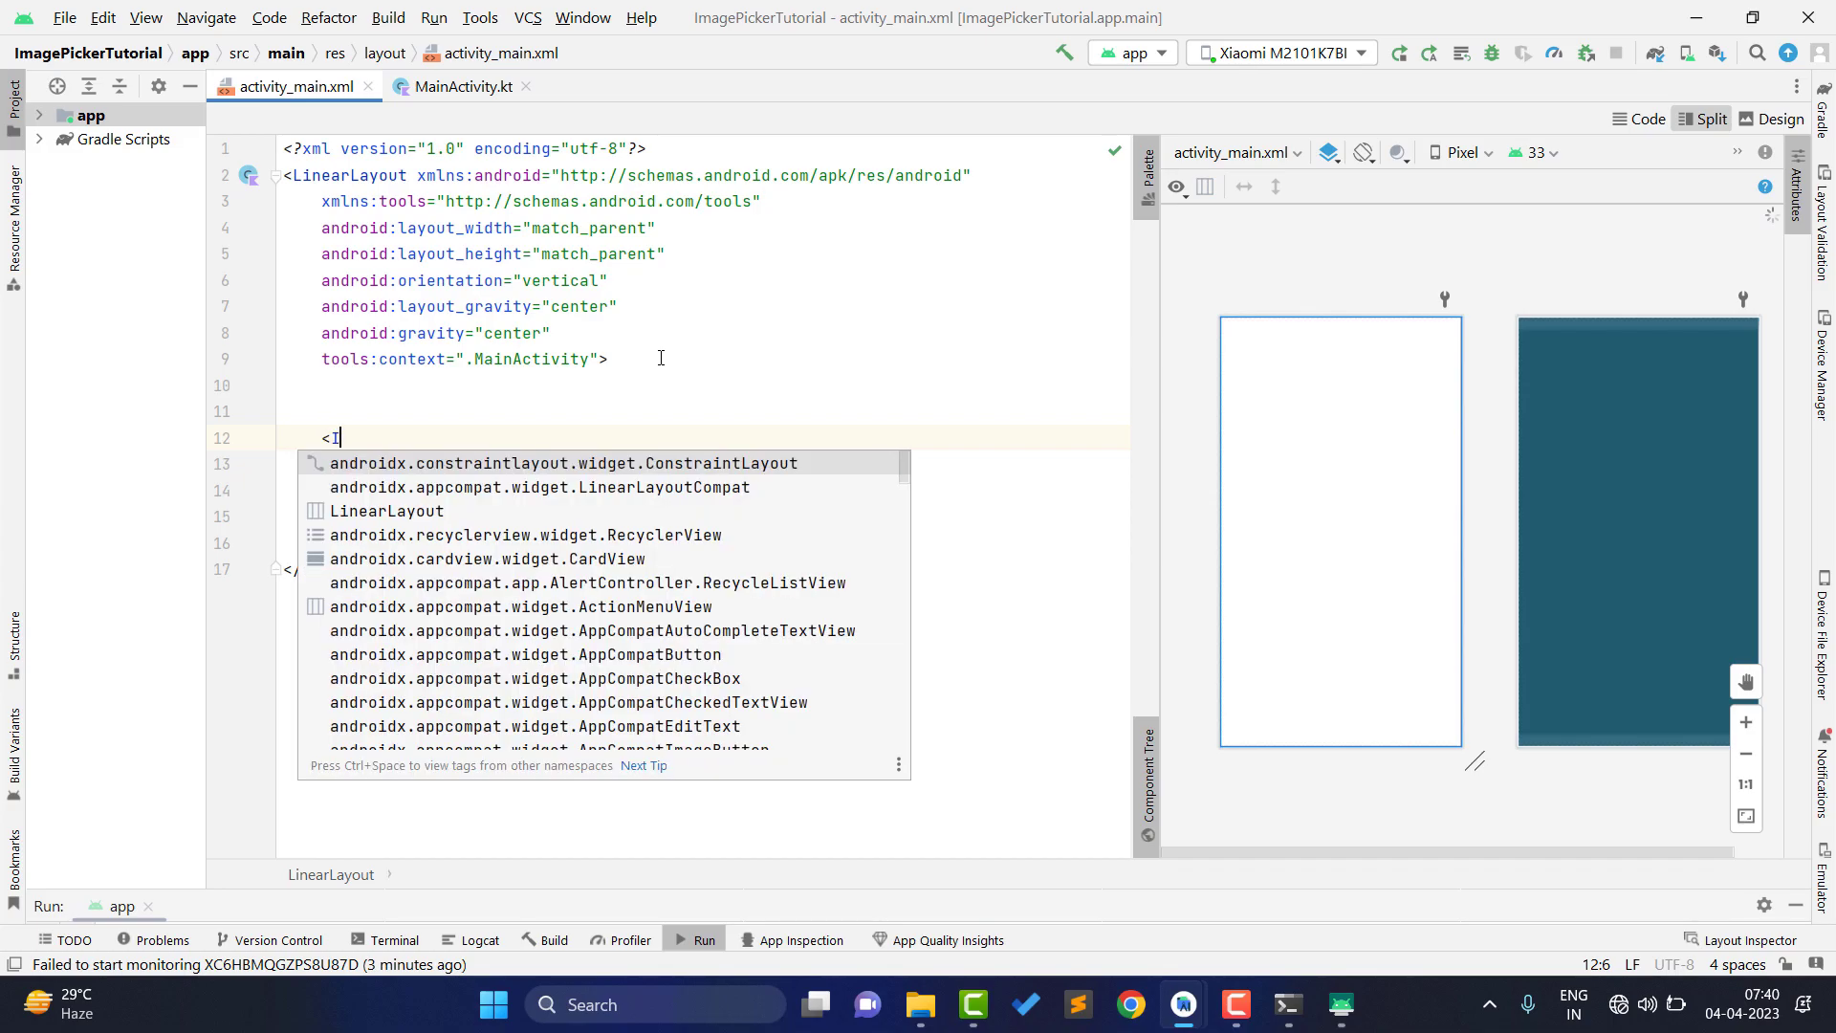
text(mageView)
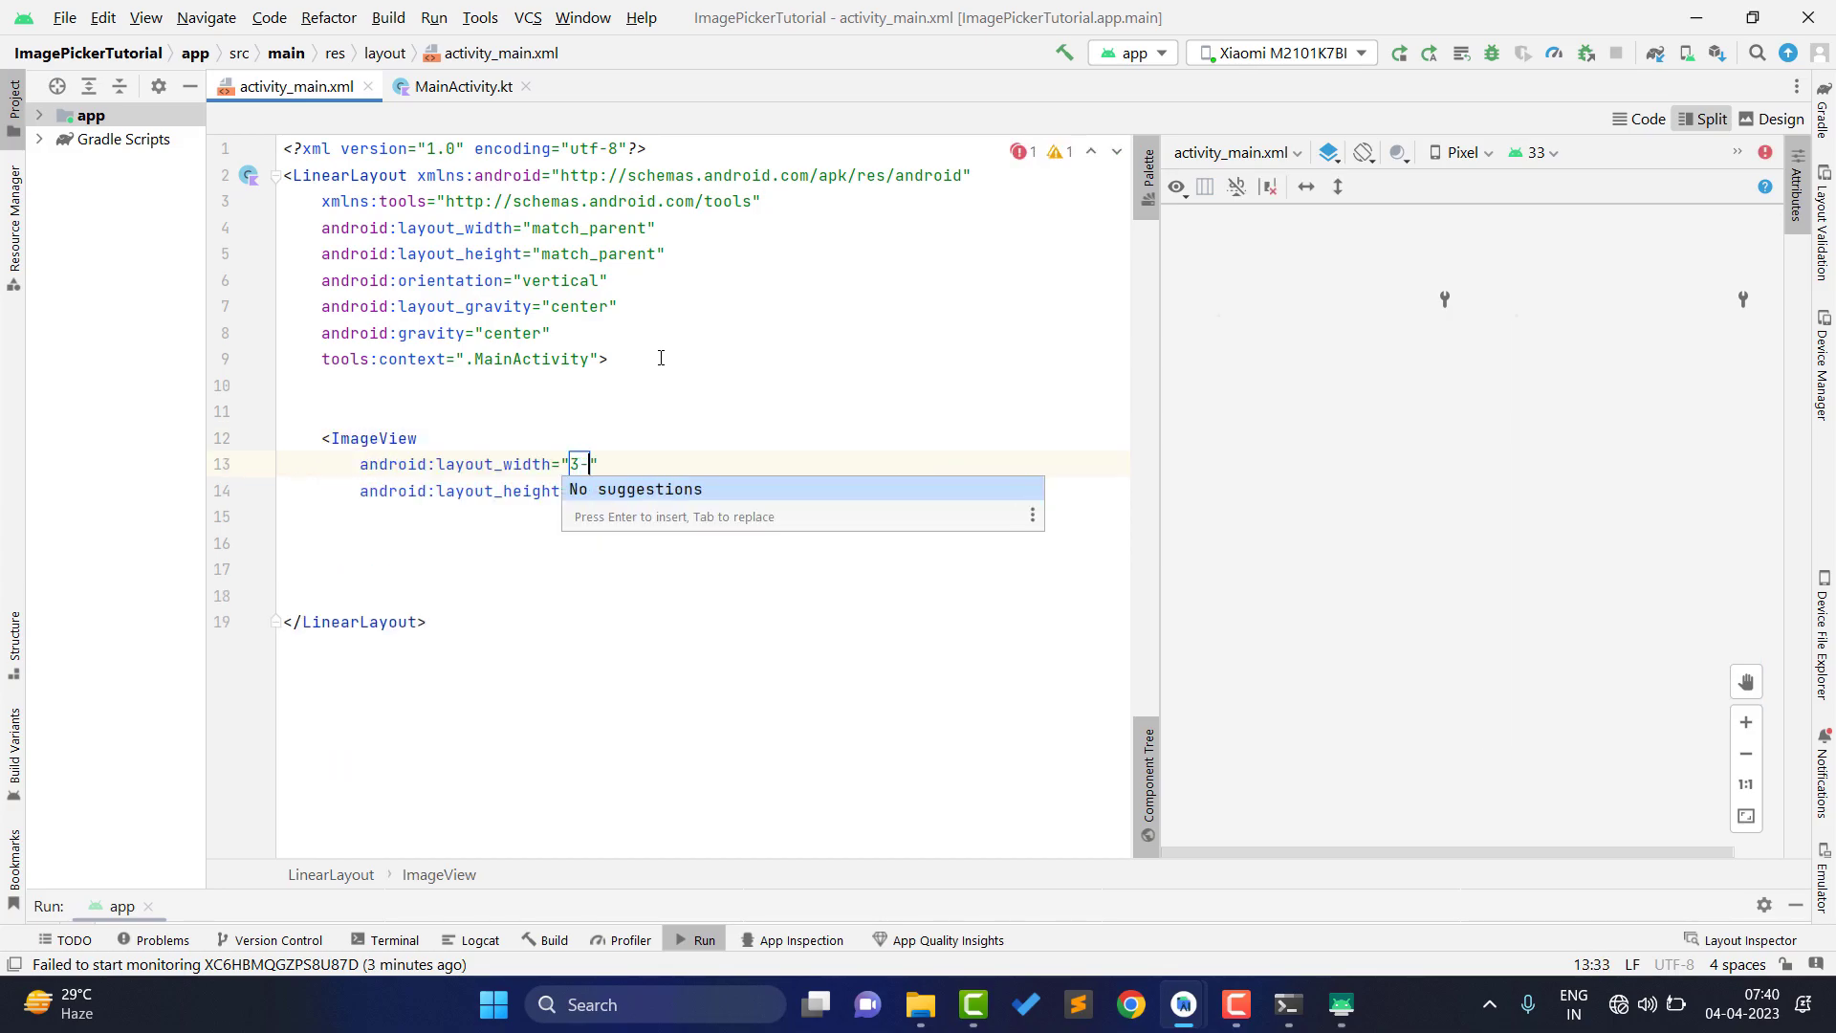
text(00dp)
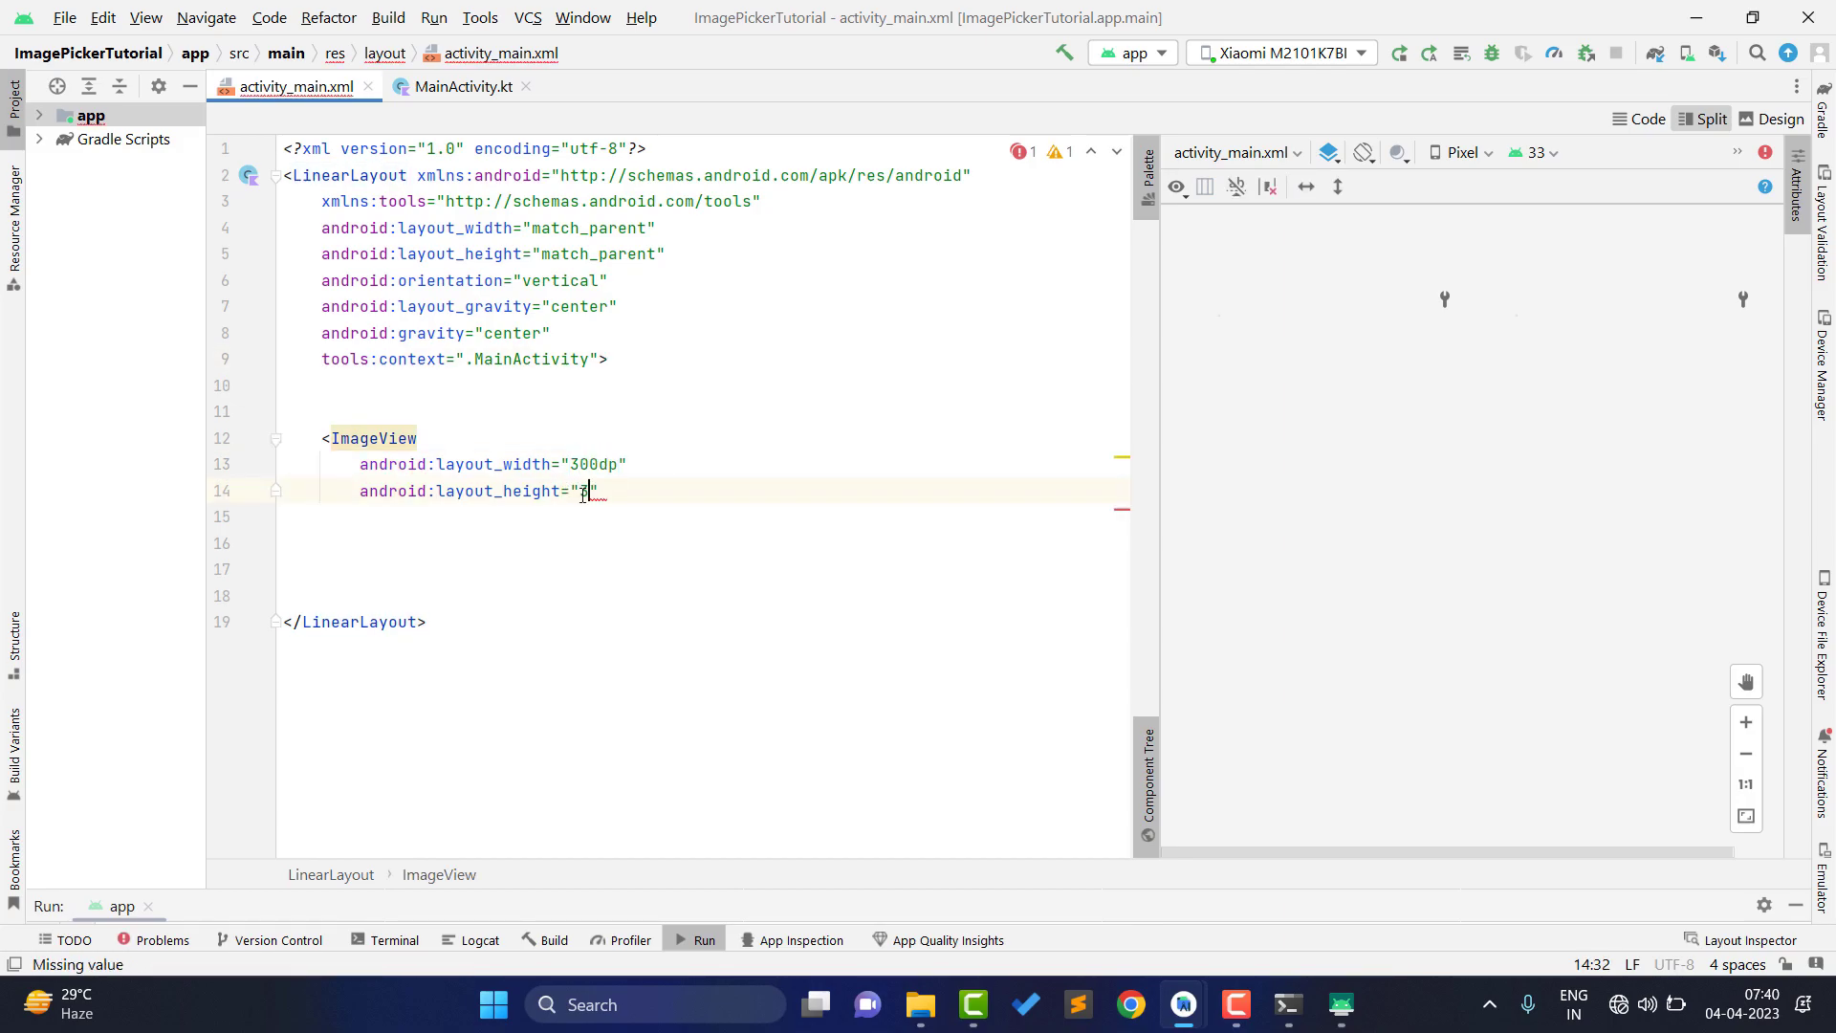
text(300dp)
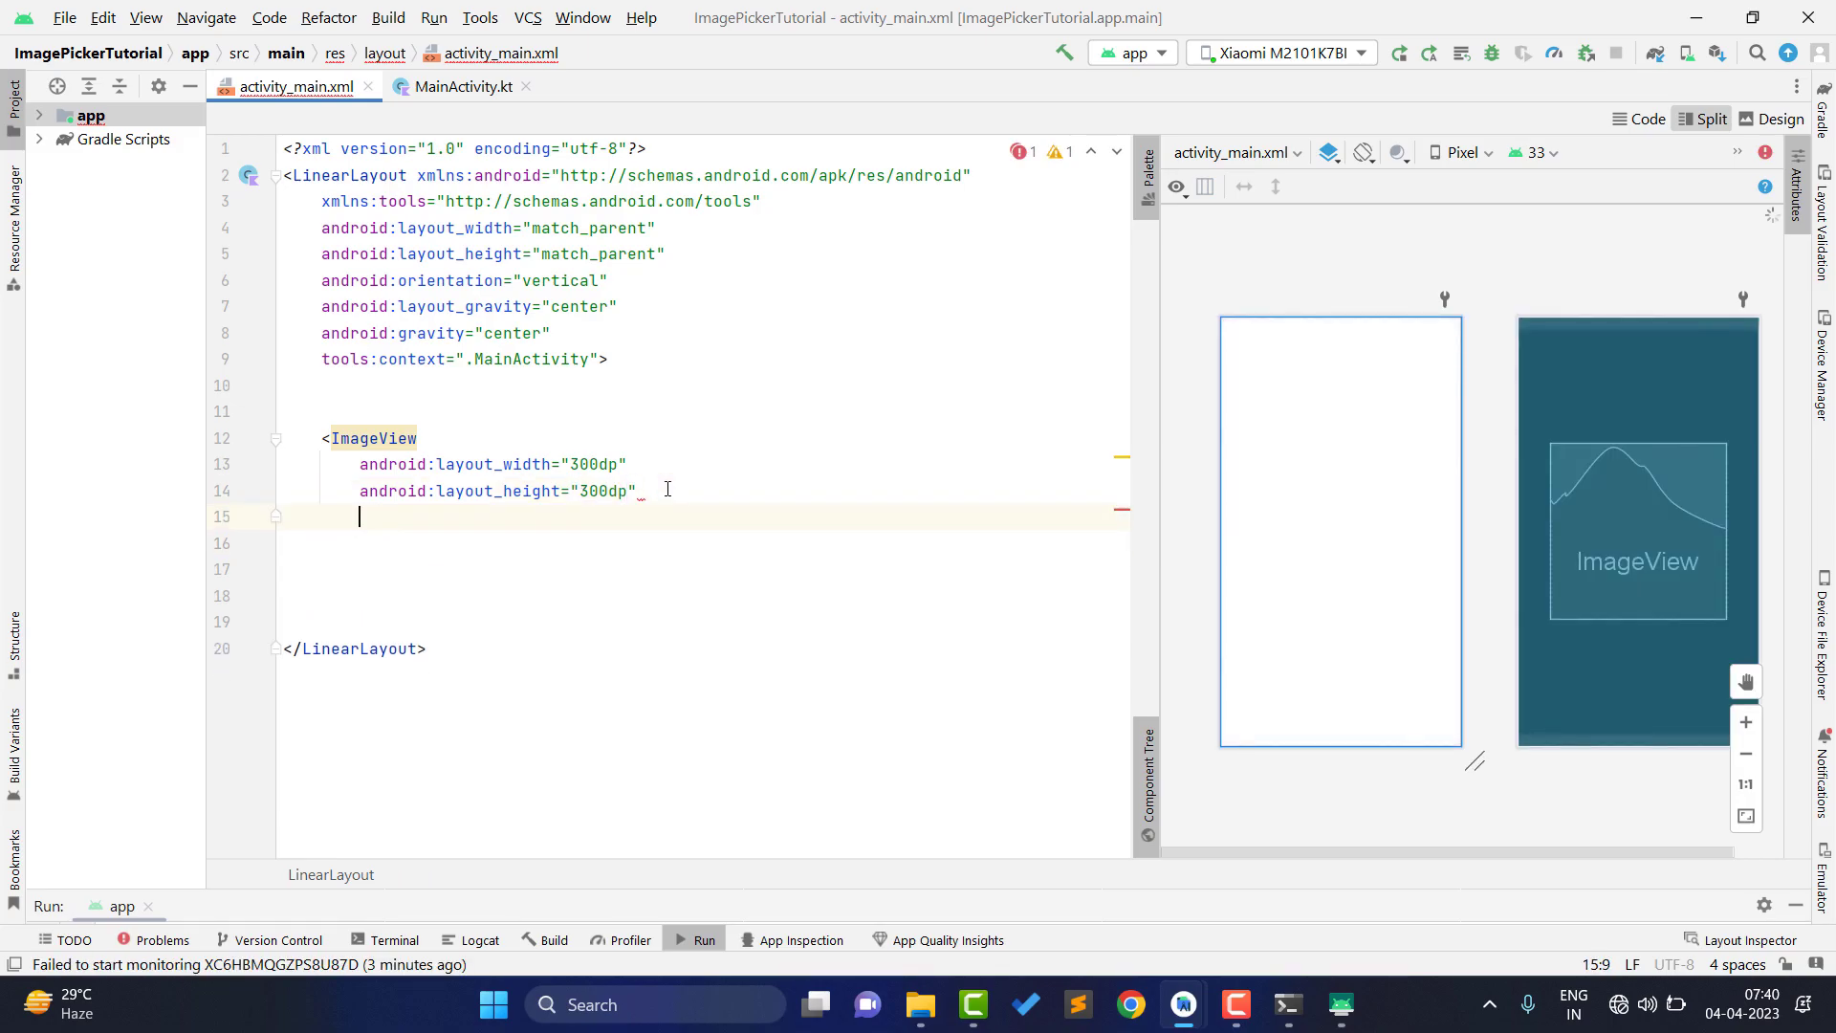
text(android:id="@+id/)
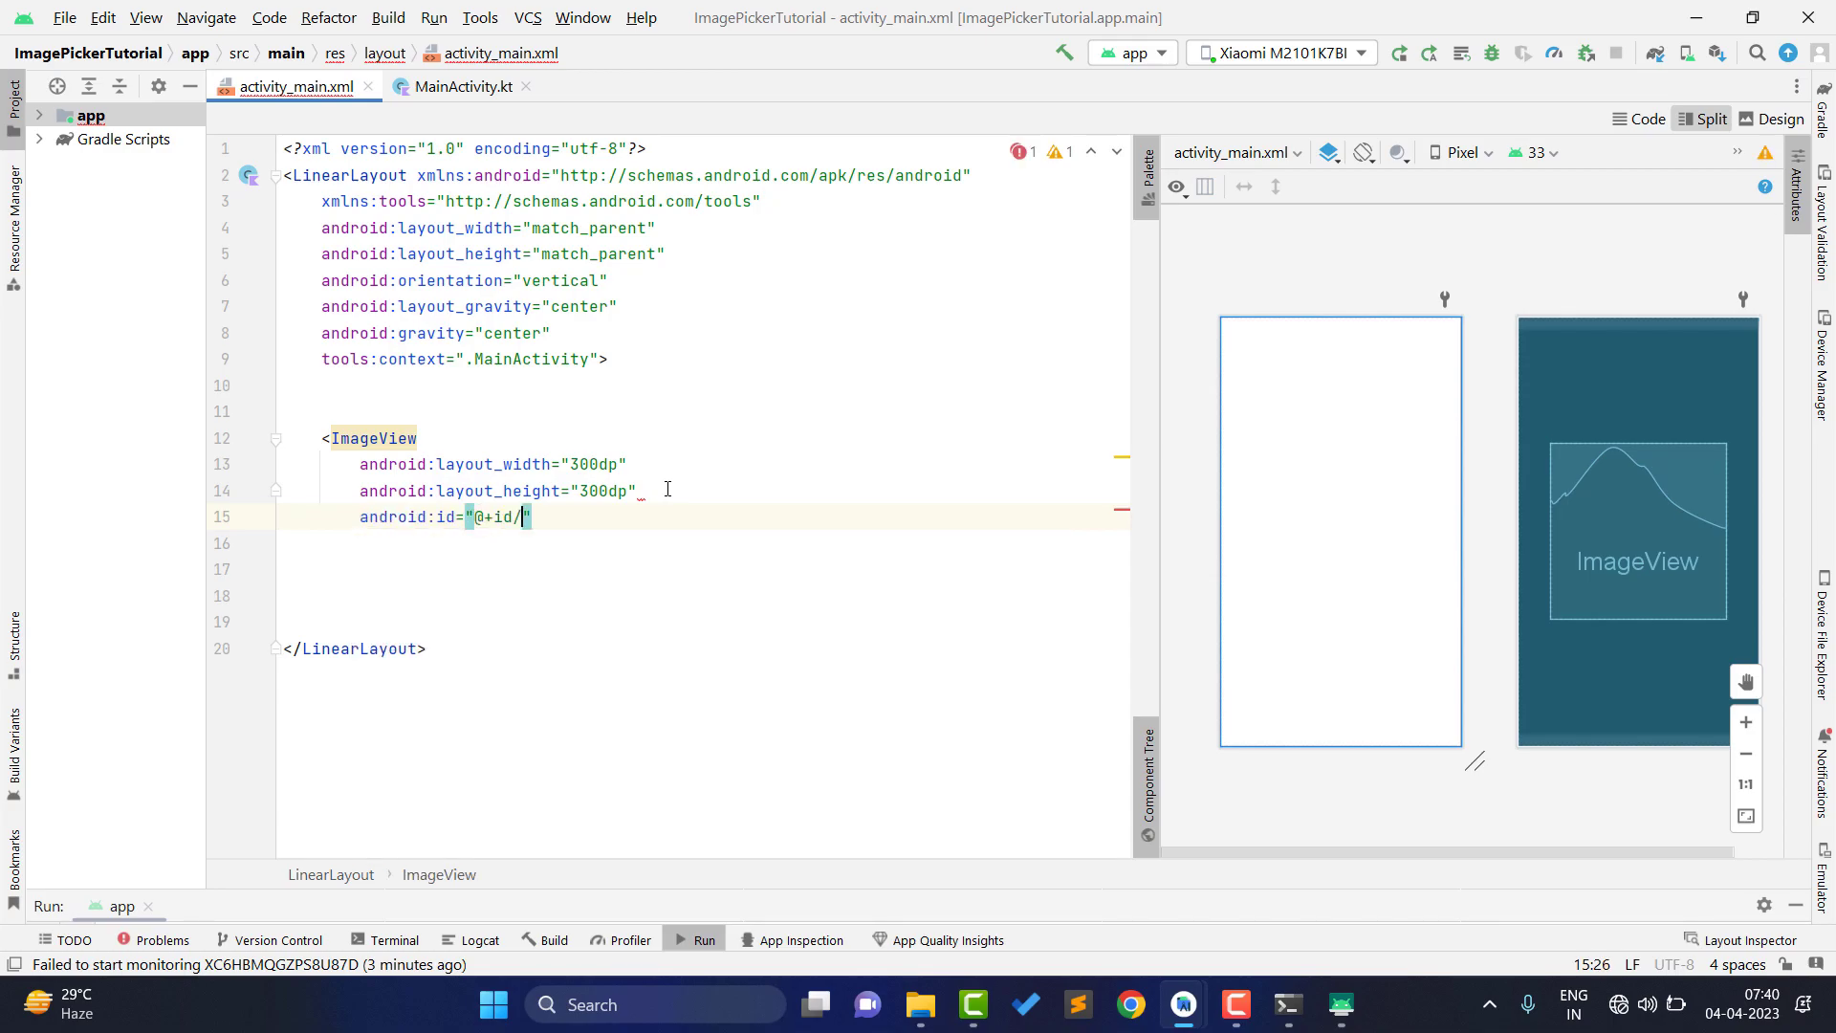
text(image_V)
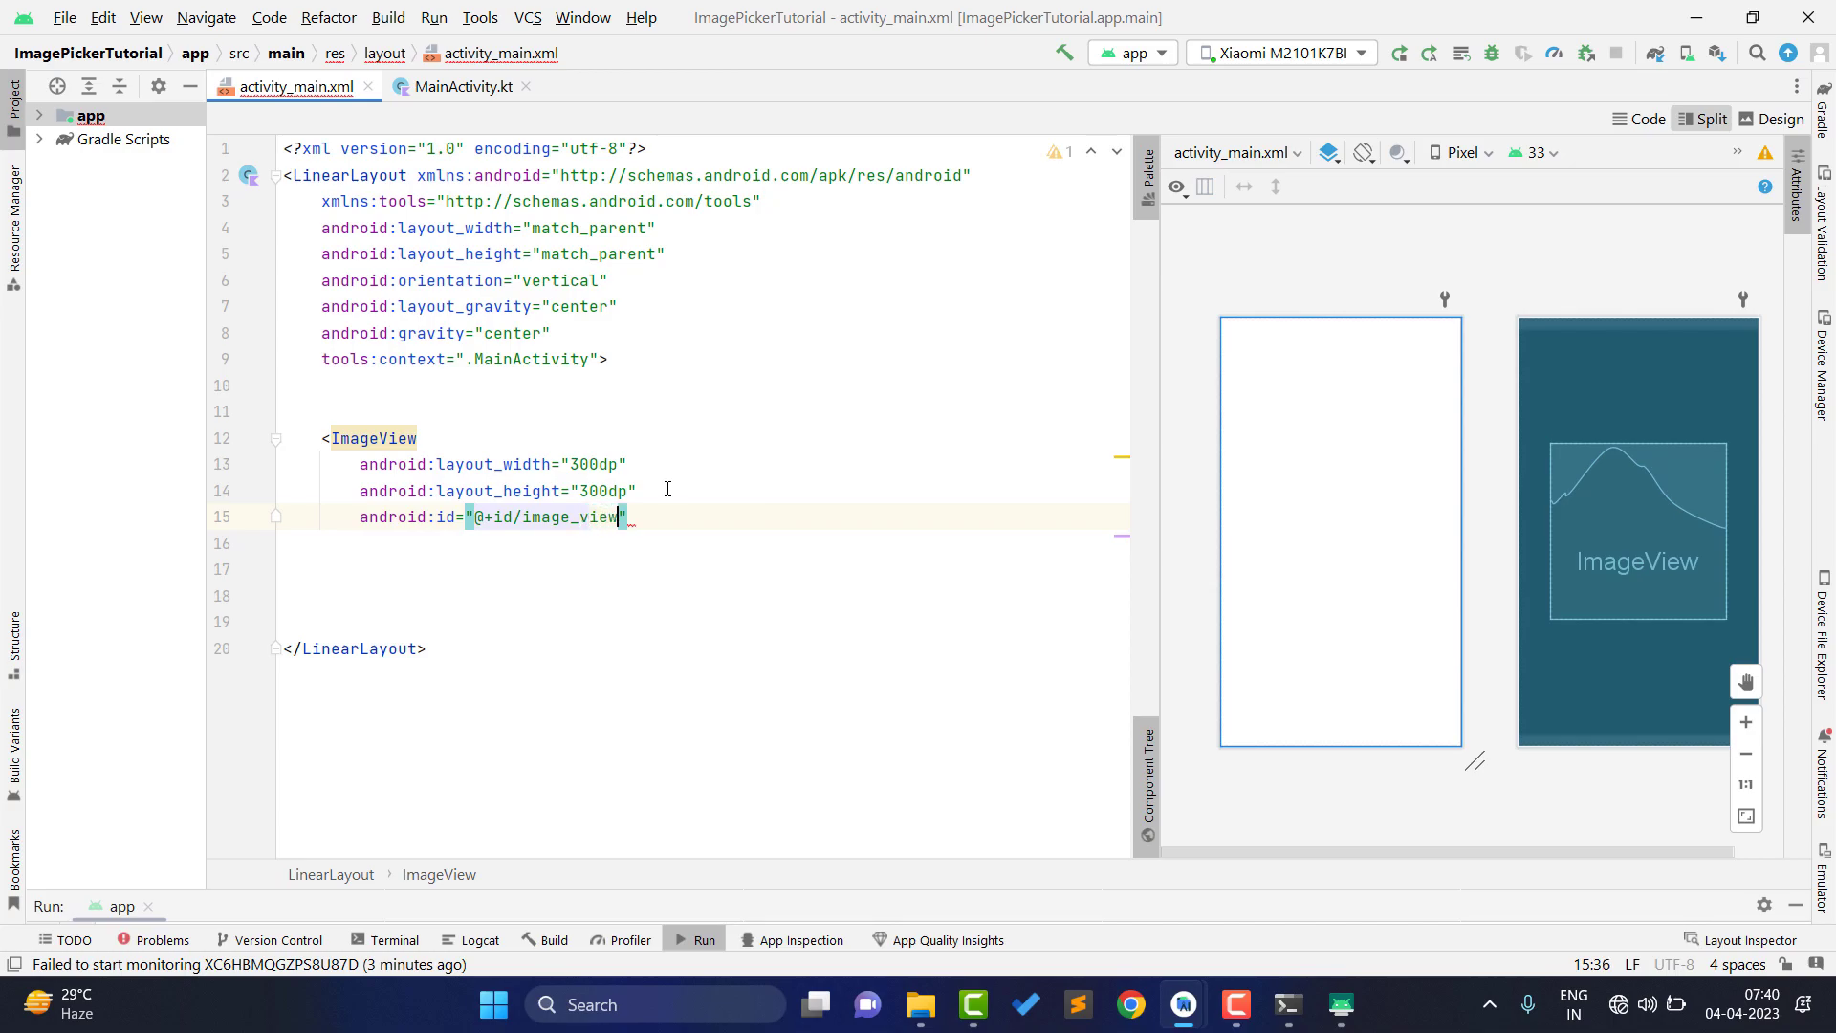
- Finish the ImageView attributes and add a wrap-content Button with id pick_image
text(scaleType="centerCrop">)
text(<Button)
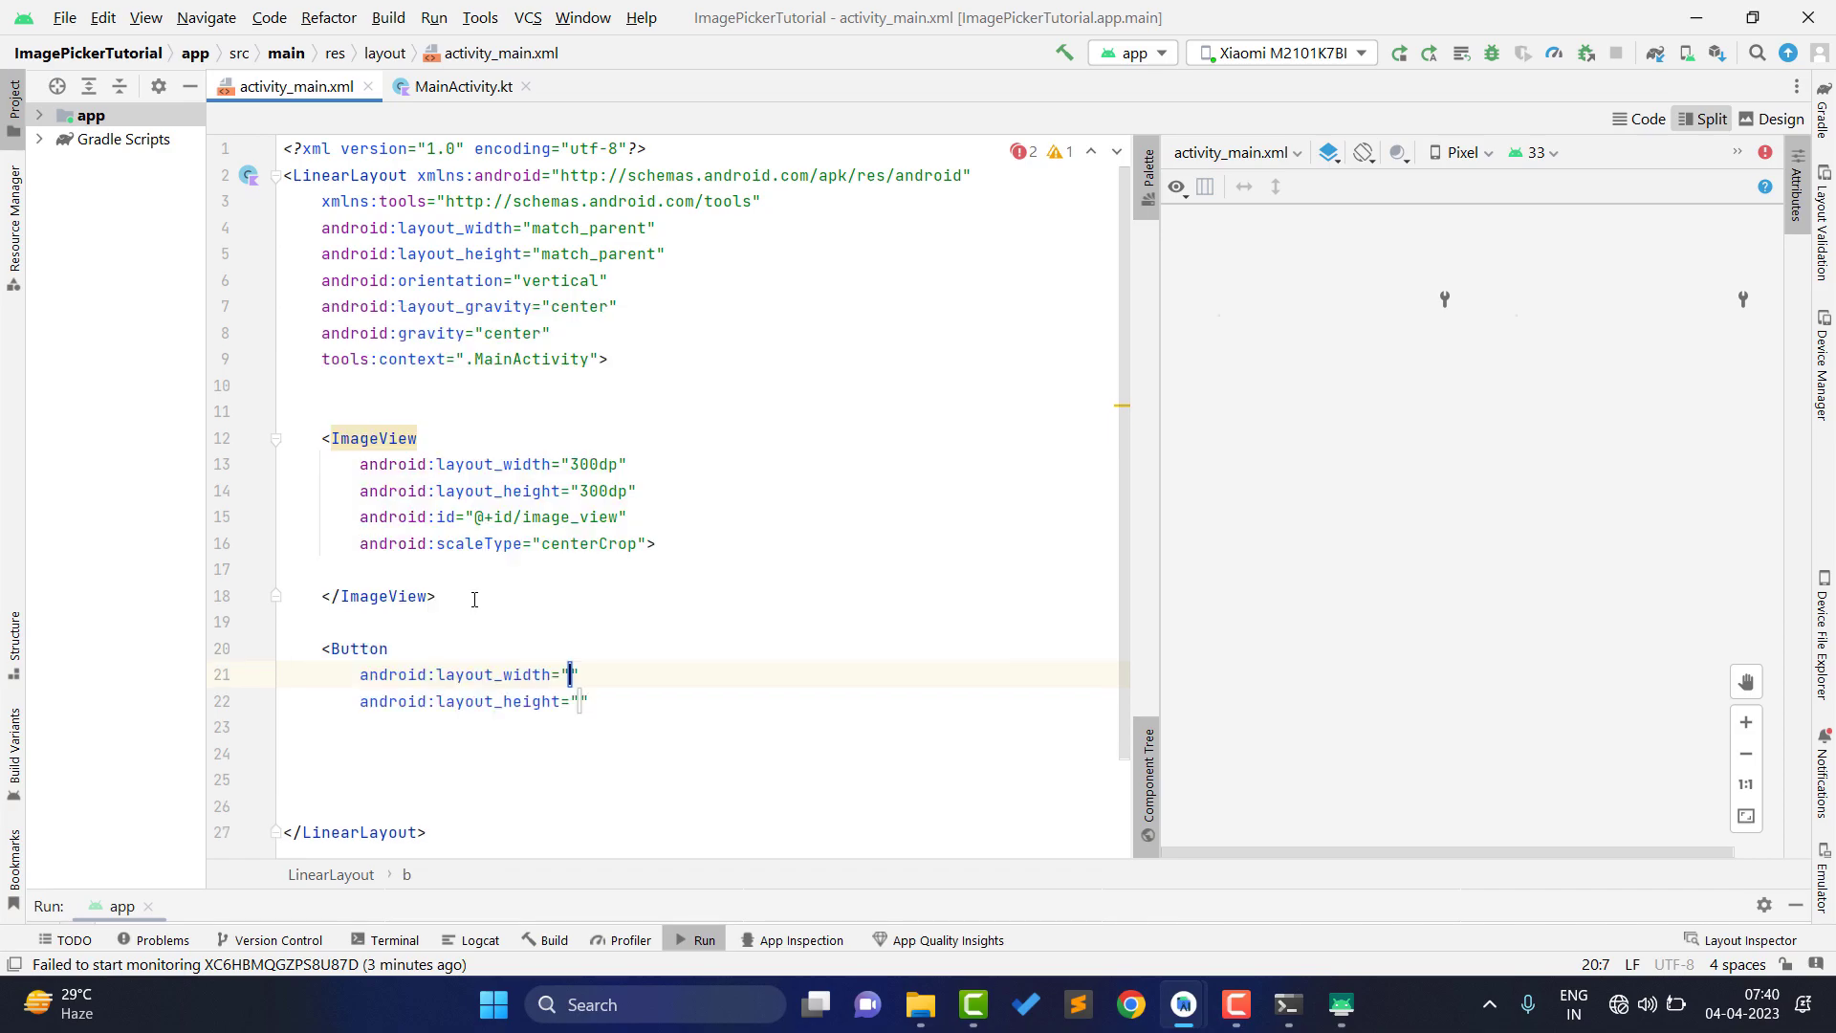
text(wrap_content)
click(704, 727)
text(id)
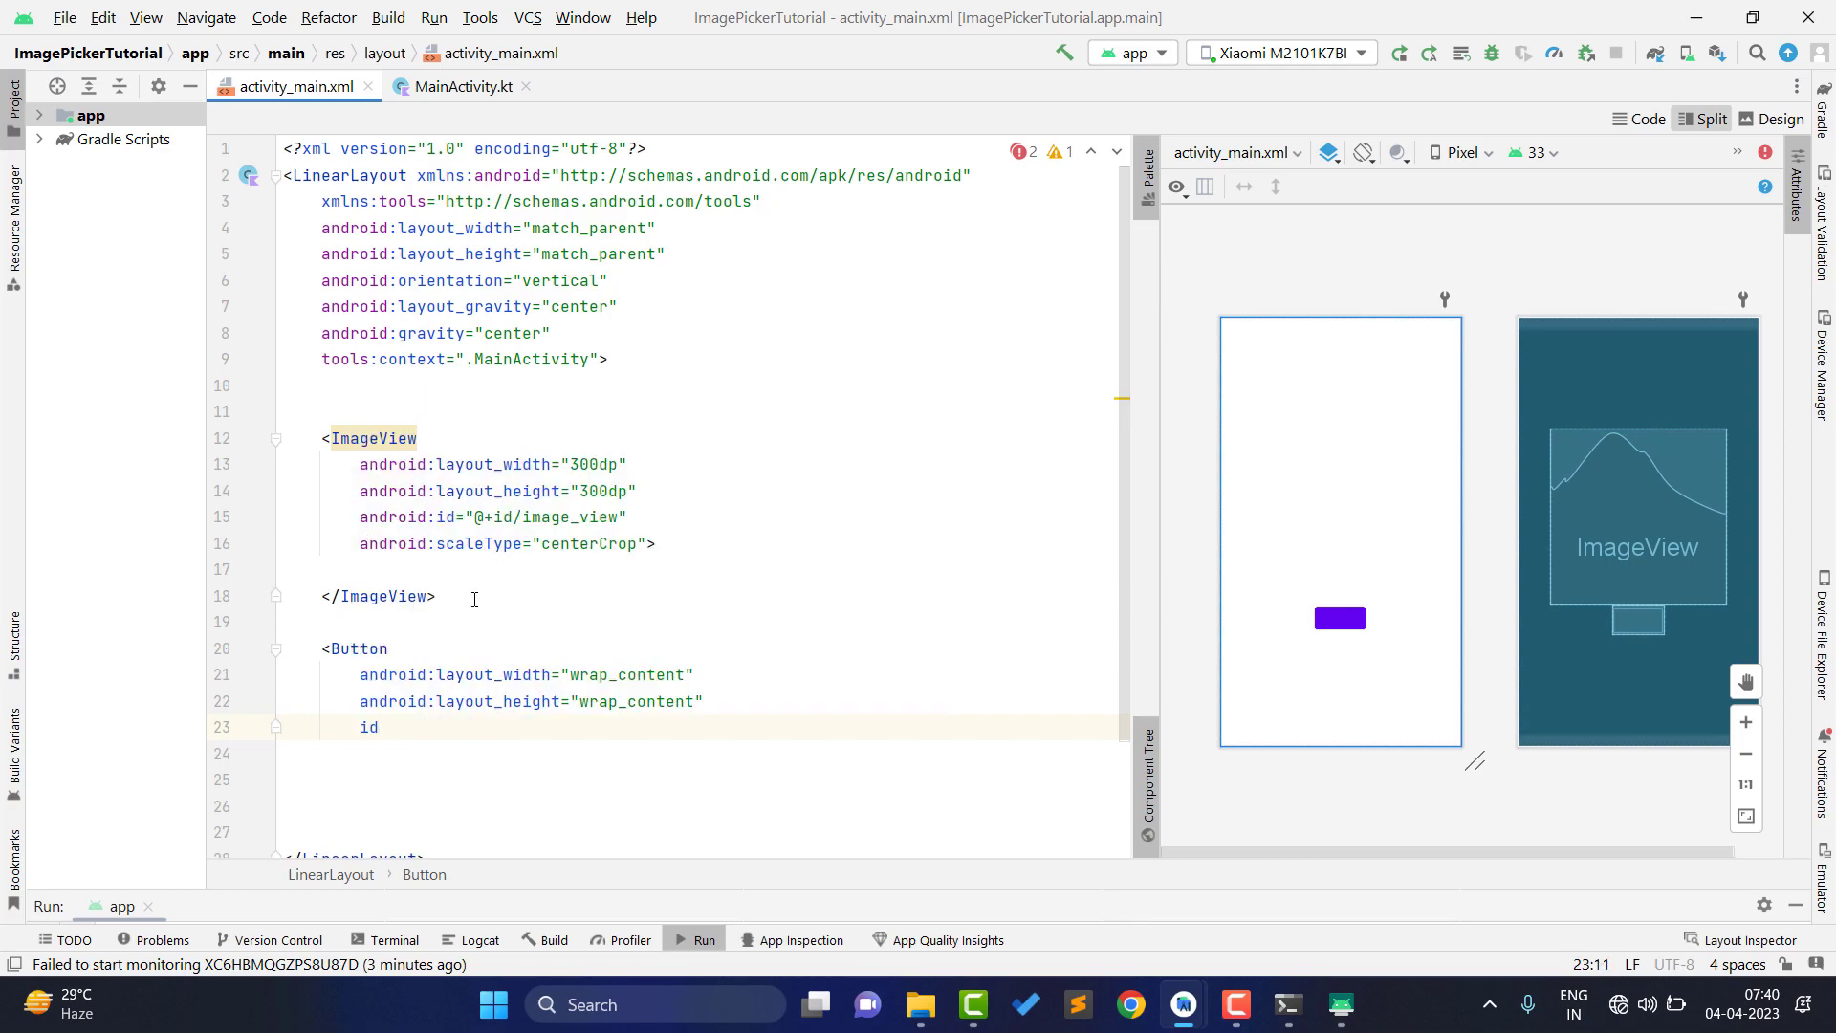
text("@+id/pick")
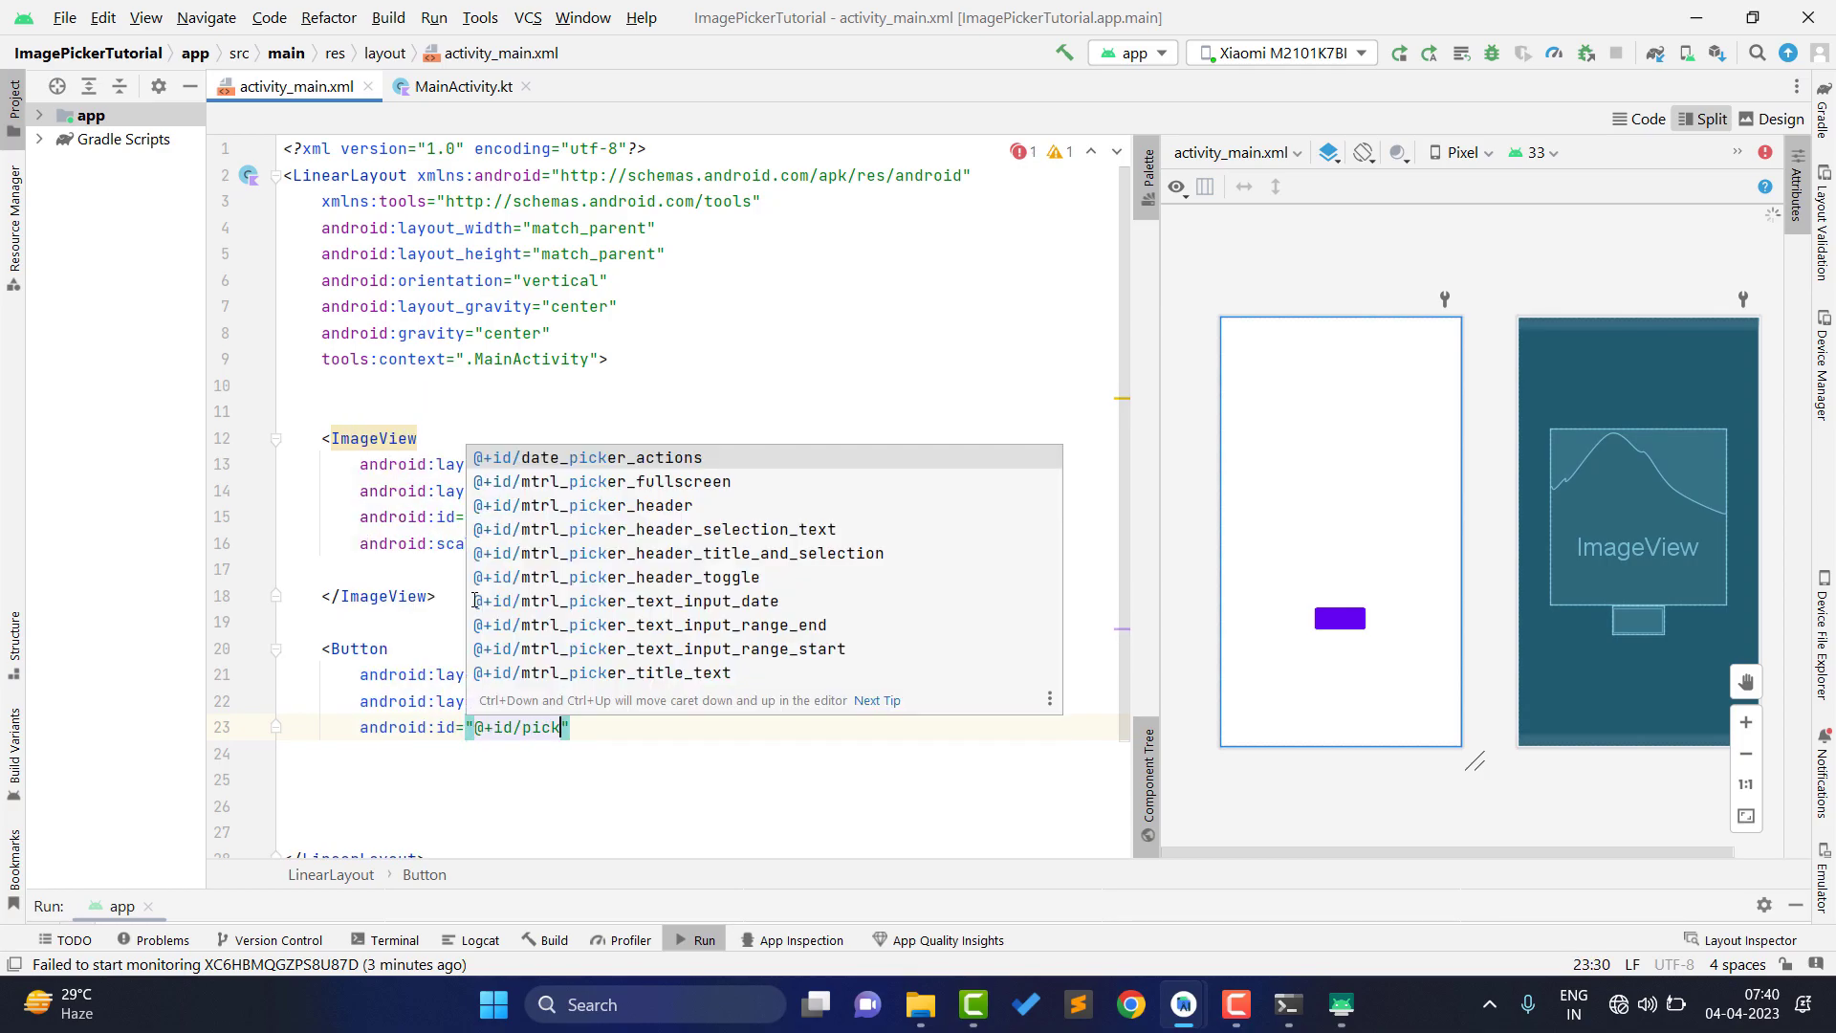
text(_image)
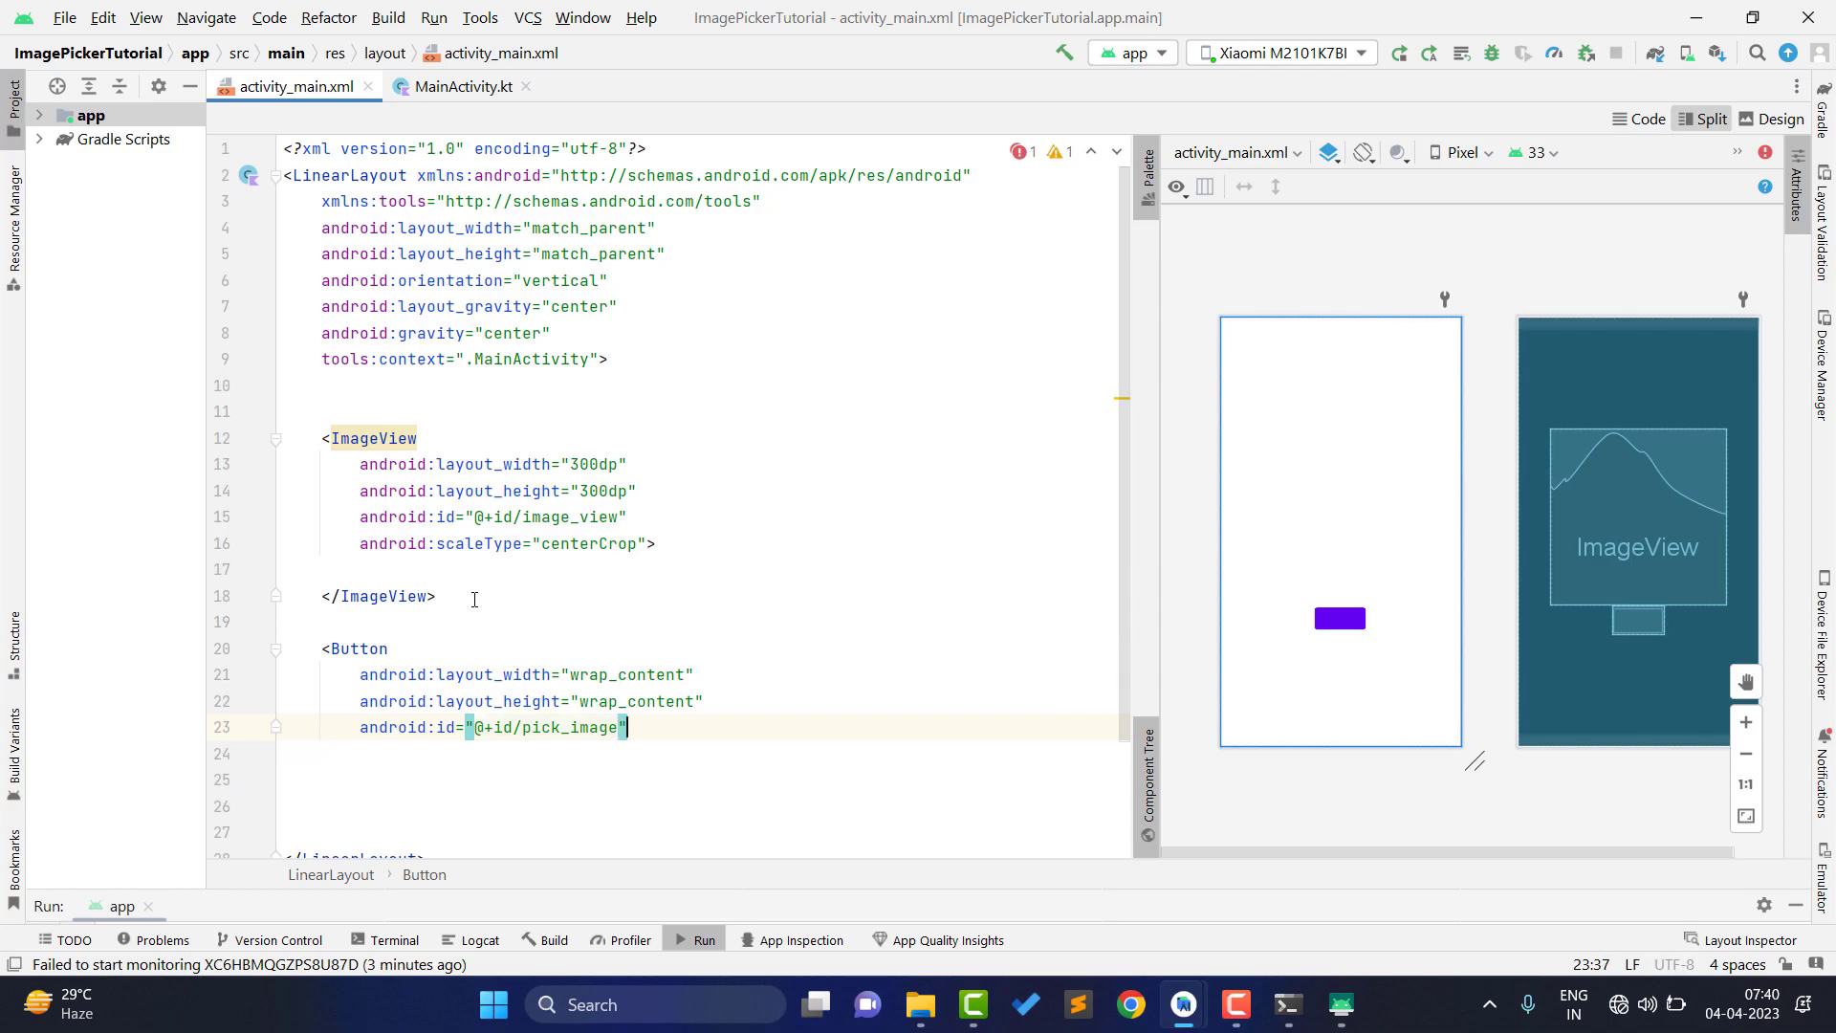
- Give the button text 'Pick image from here' and a 50dp top margin
text(tex)
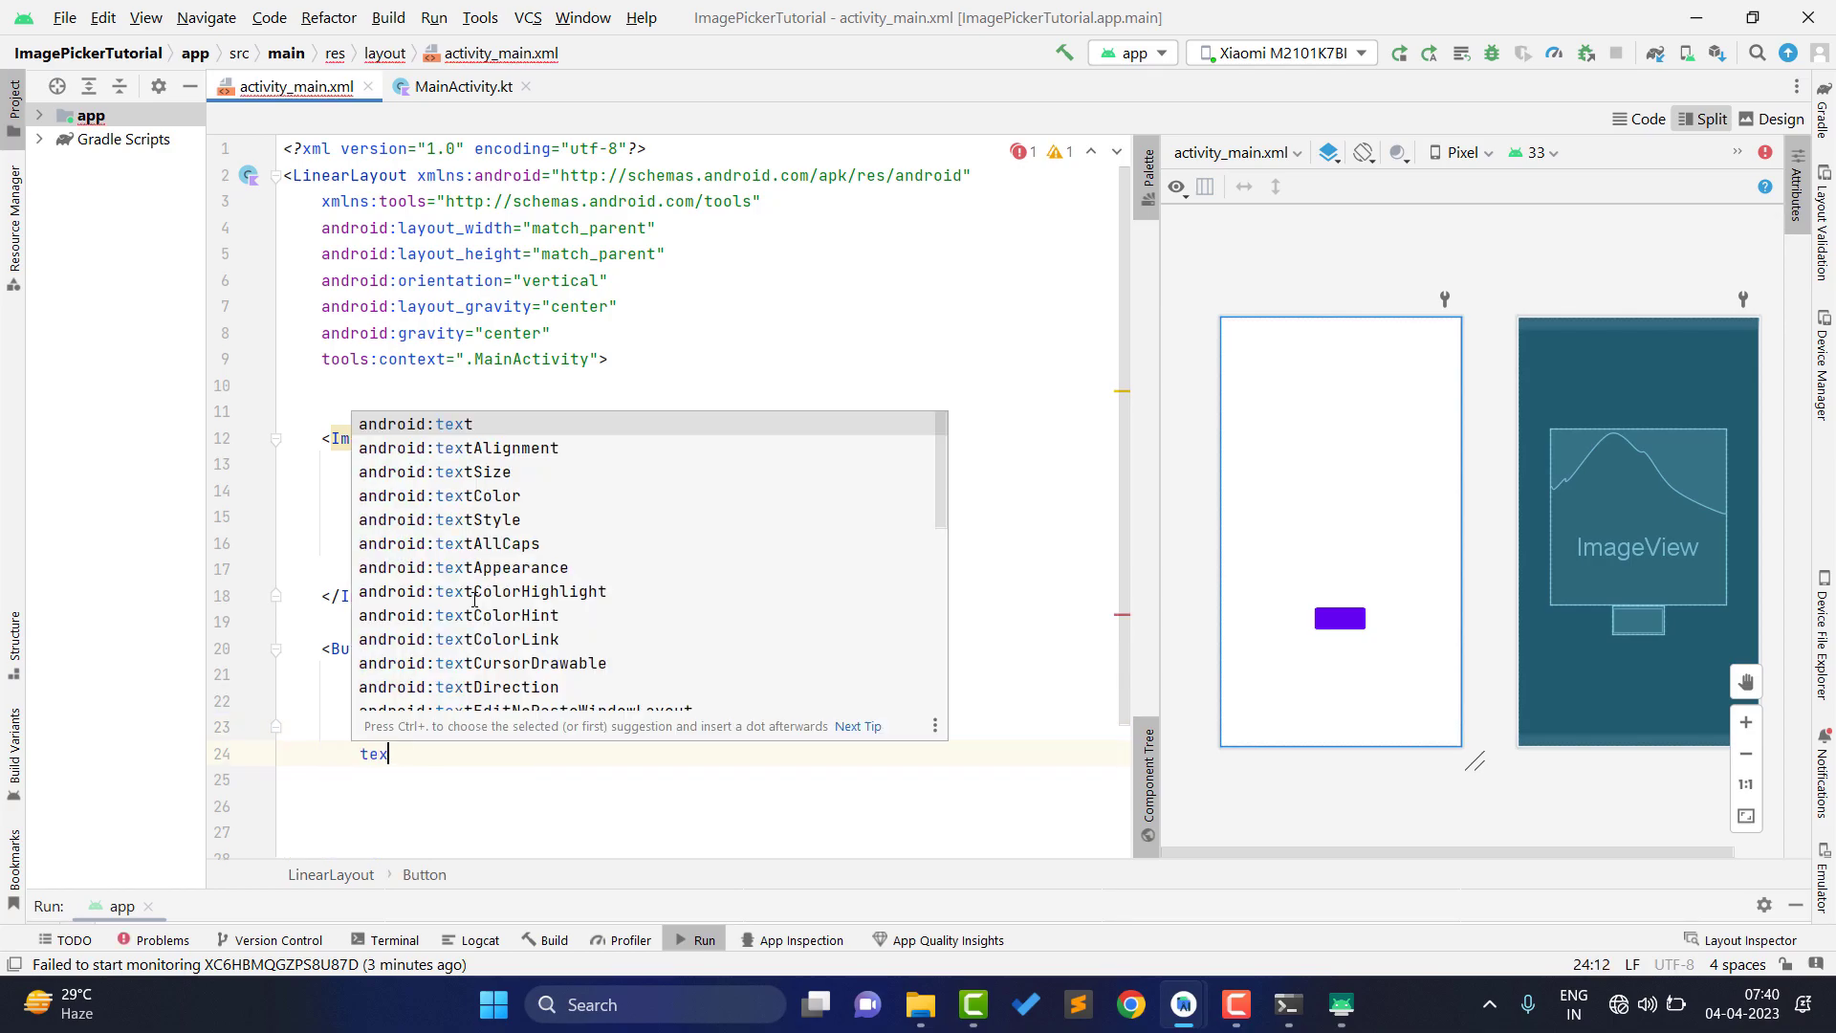
text(Pick i")
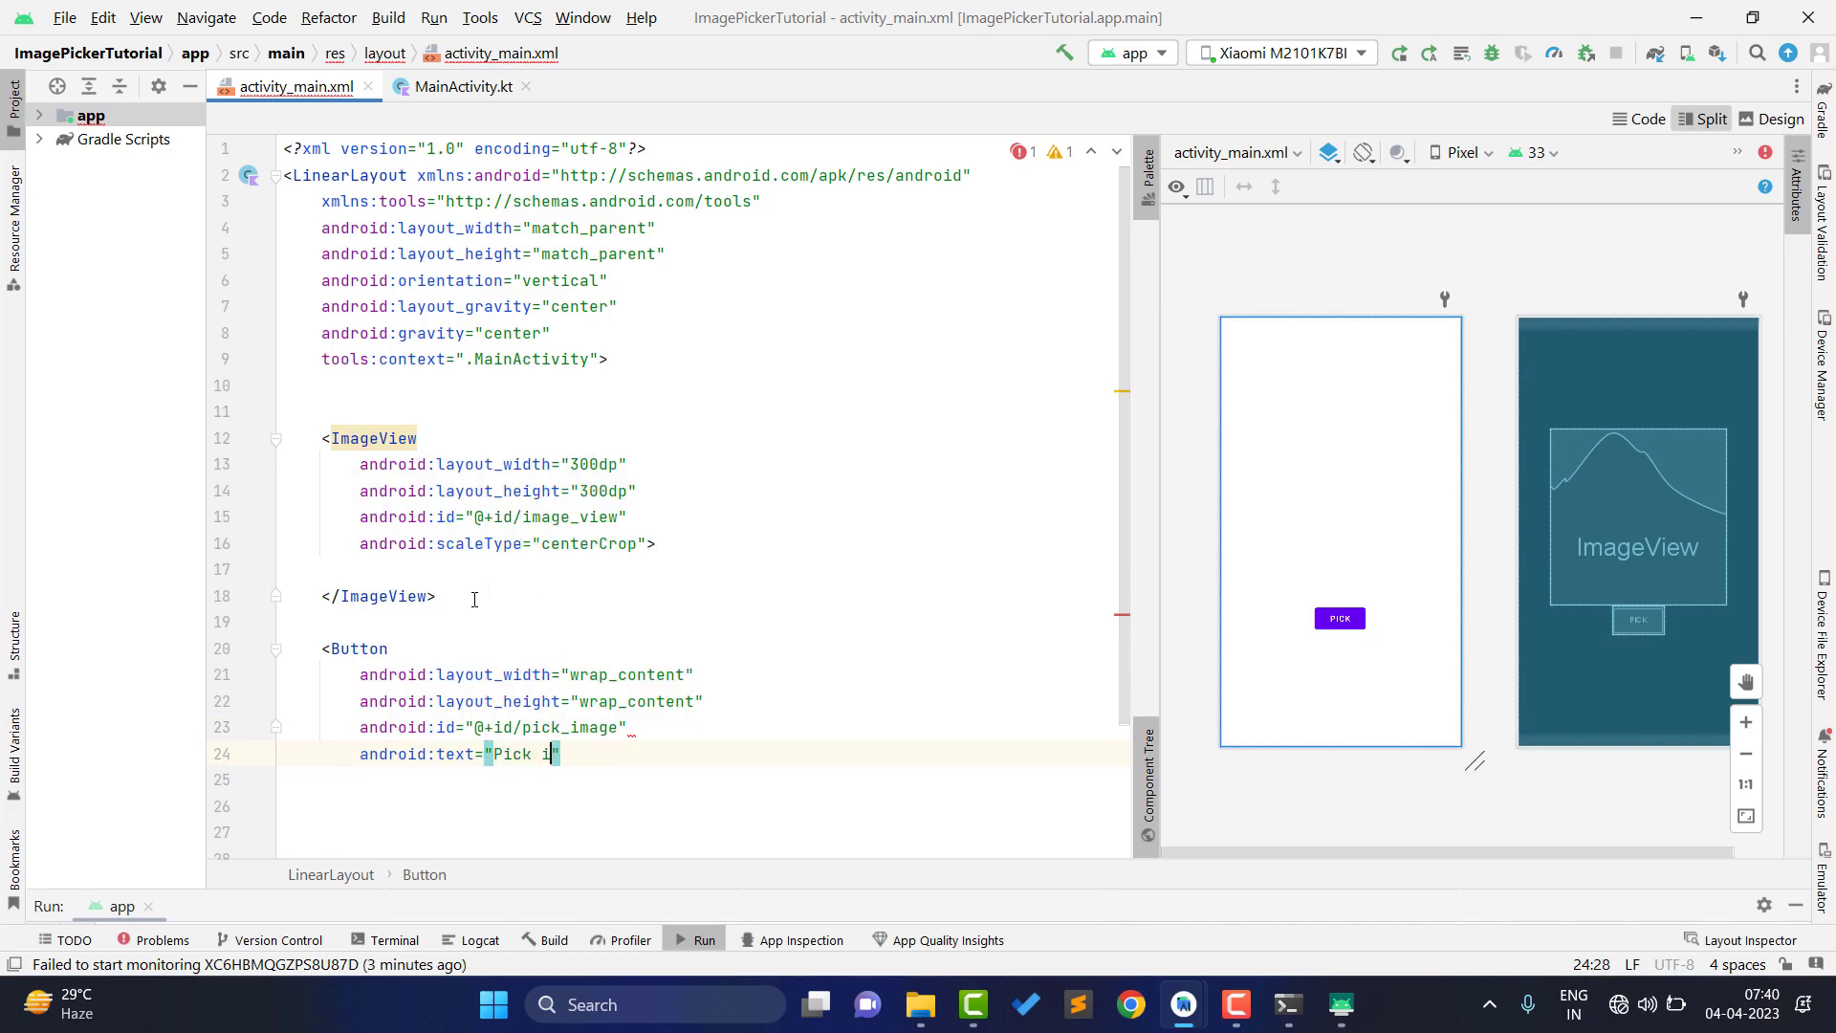
text(mage from here)
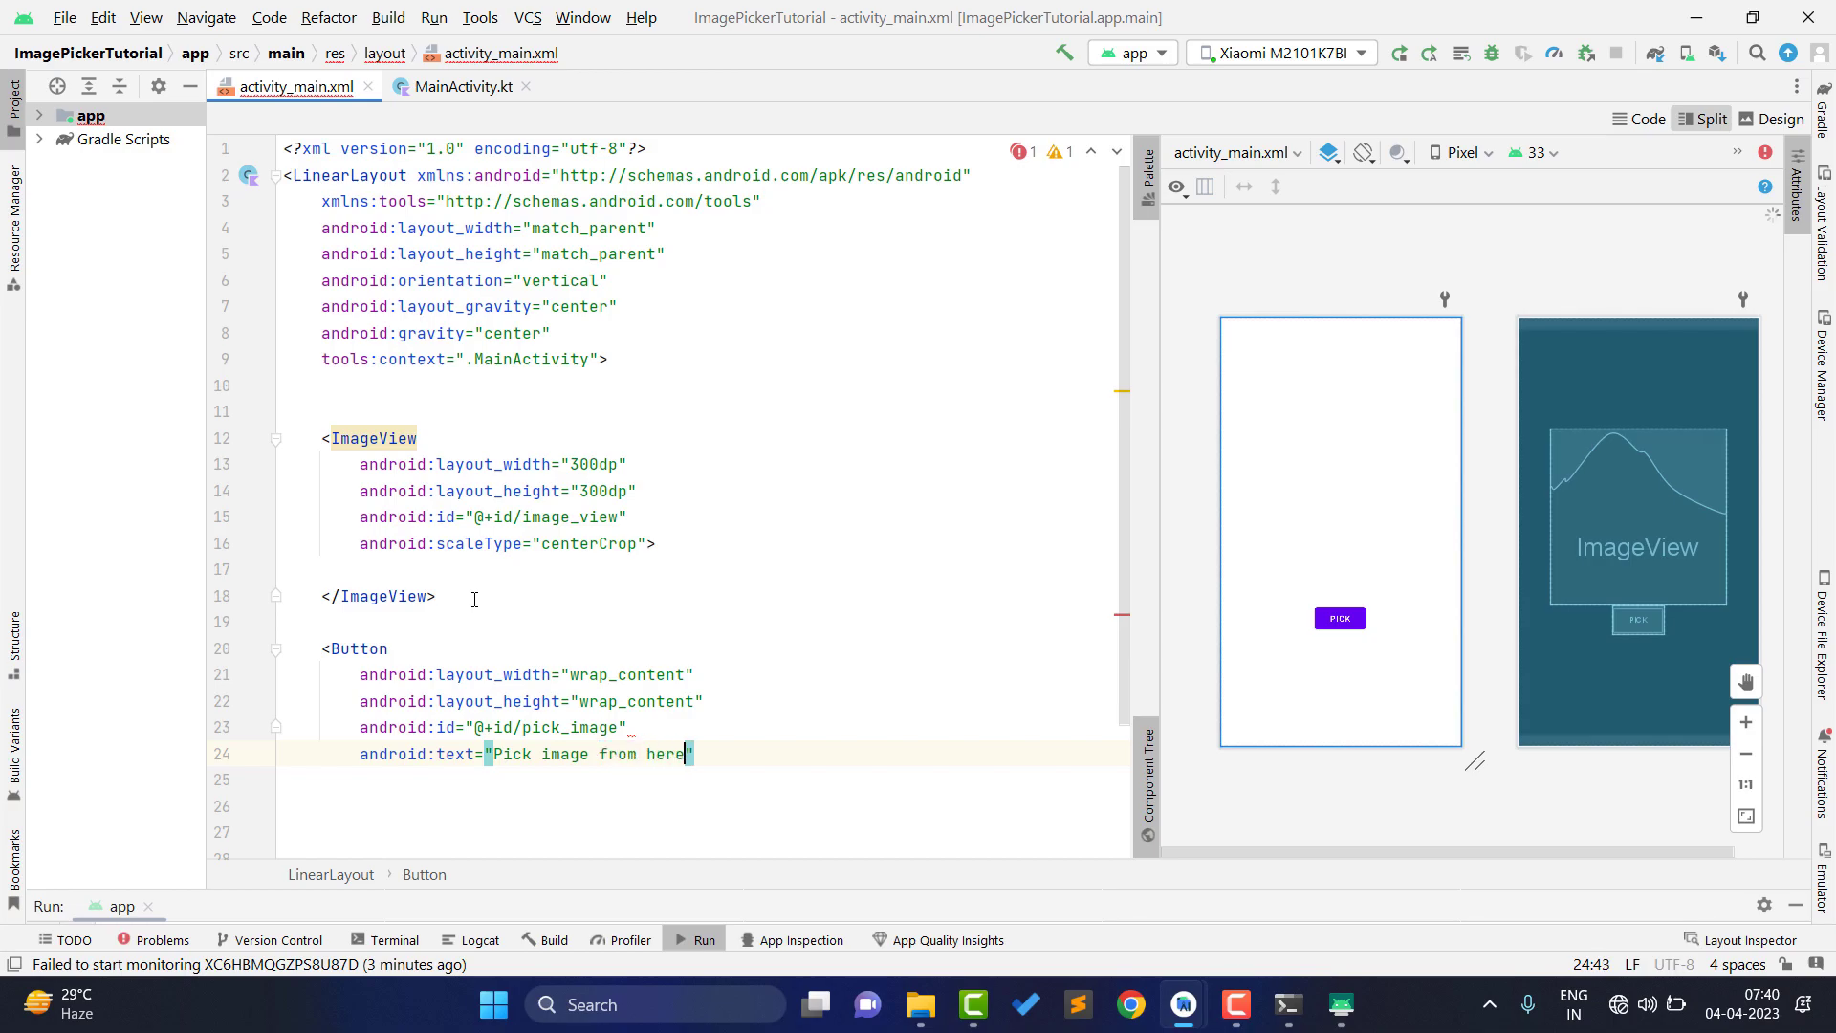
key(enter)
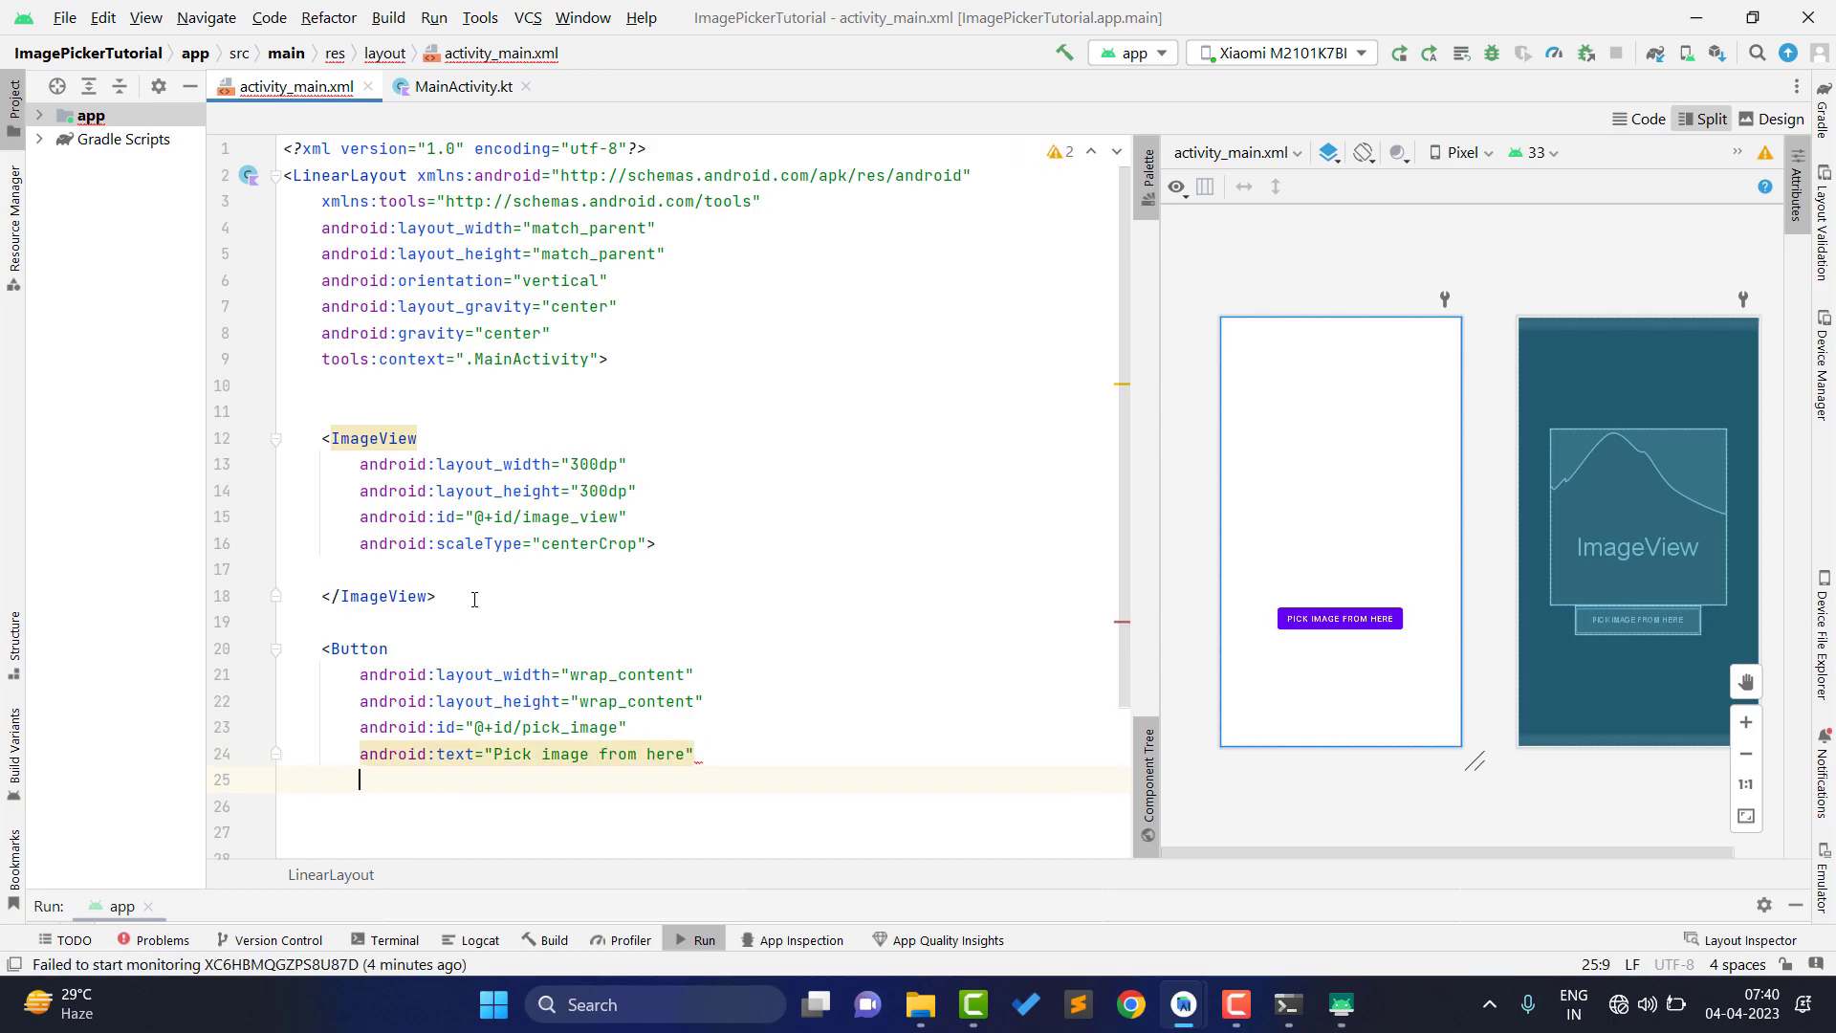
text(android:layout_marginTop=")
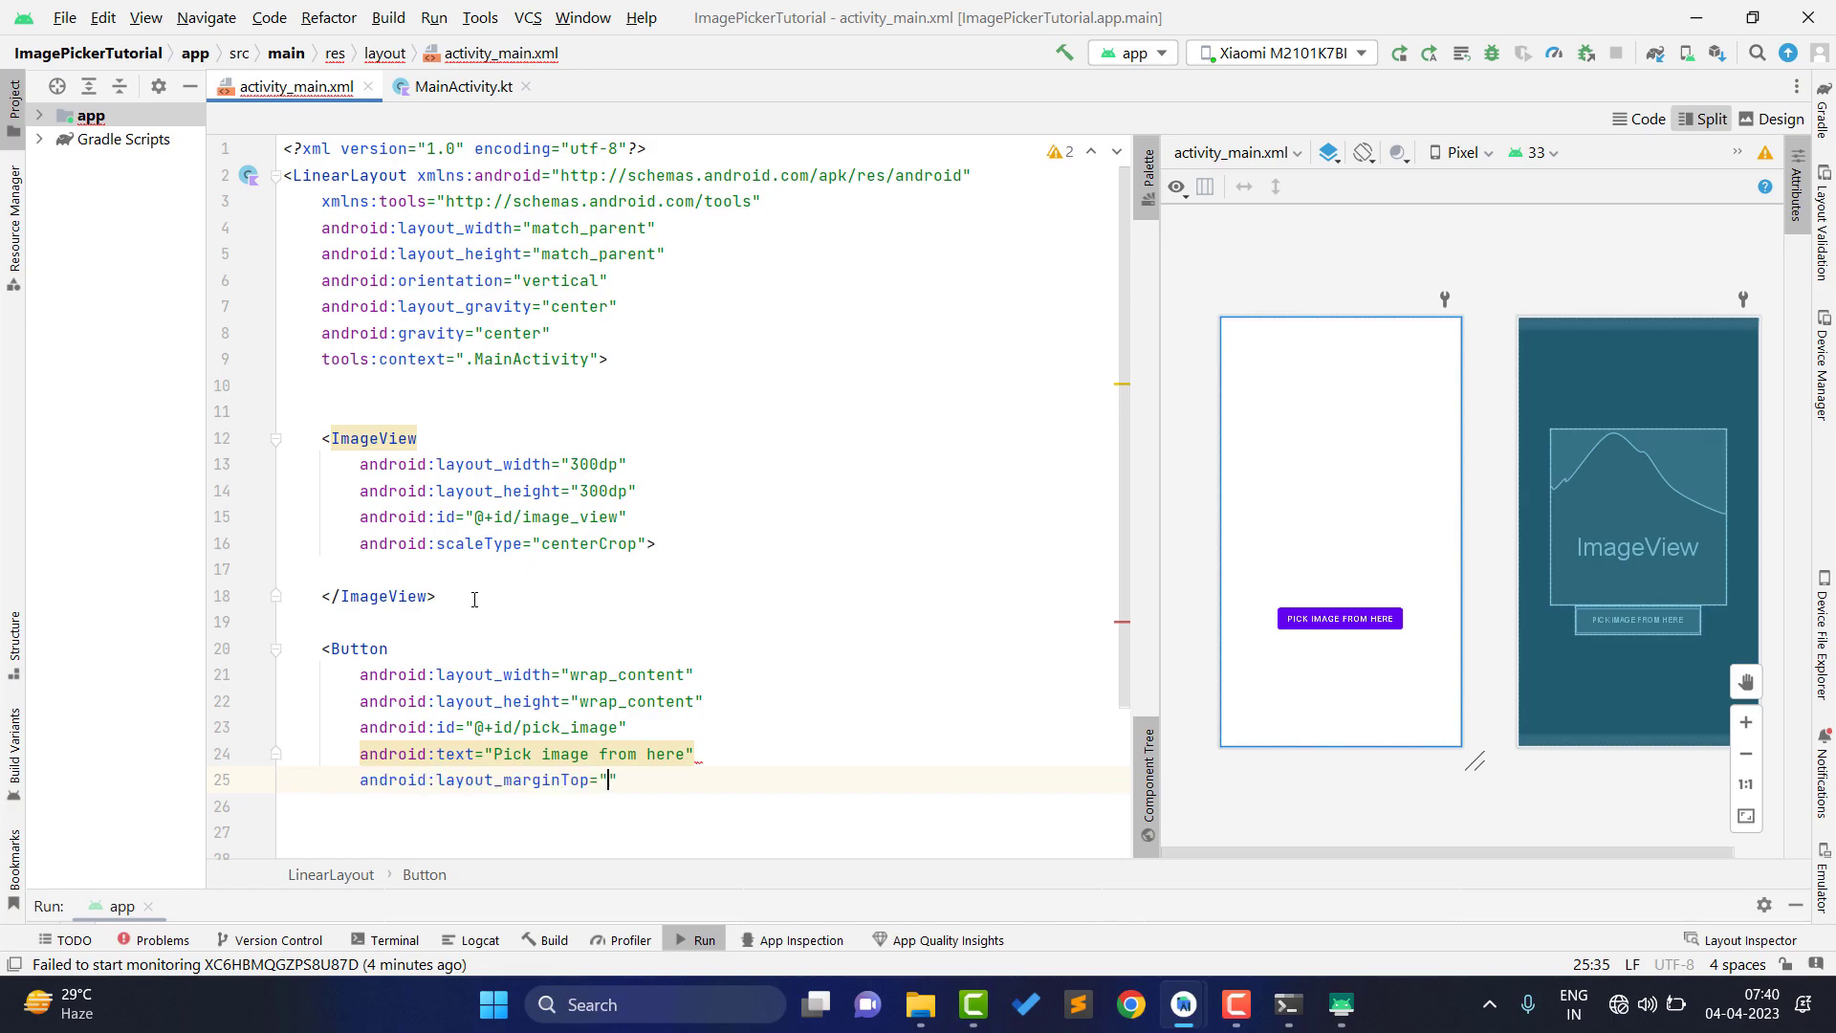
text(50dp)
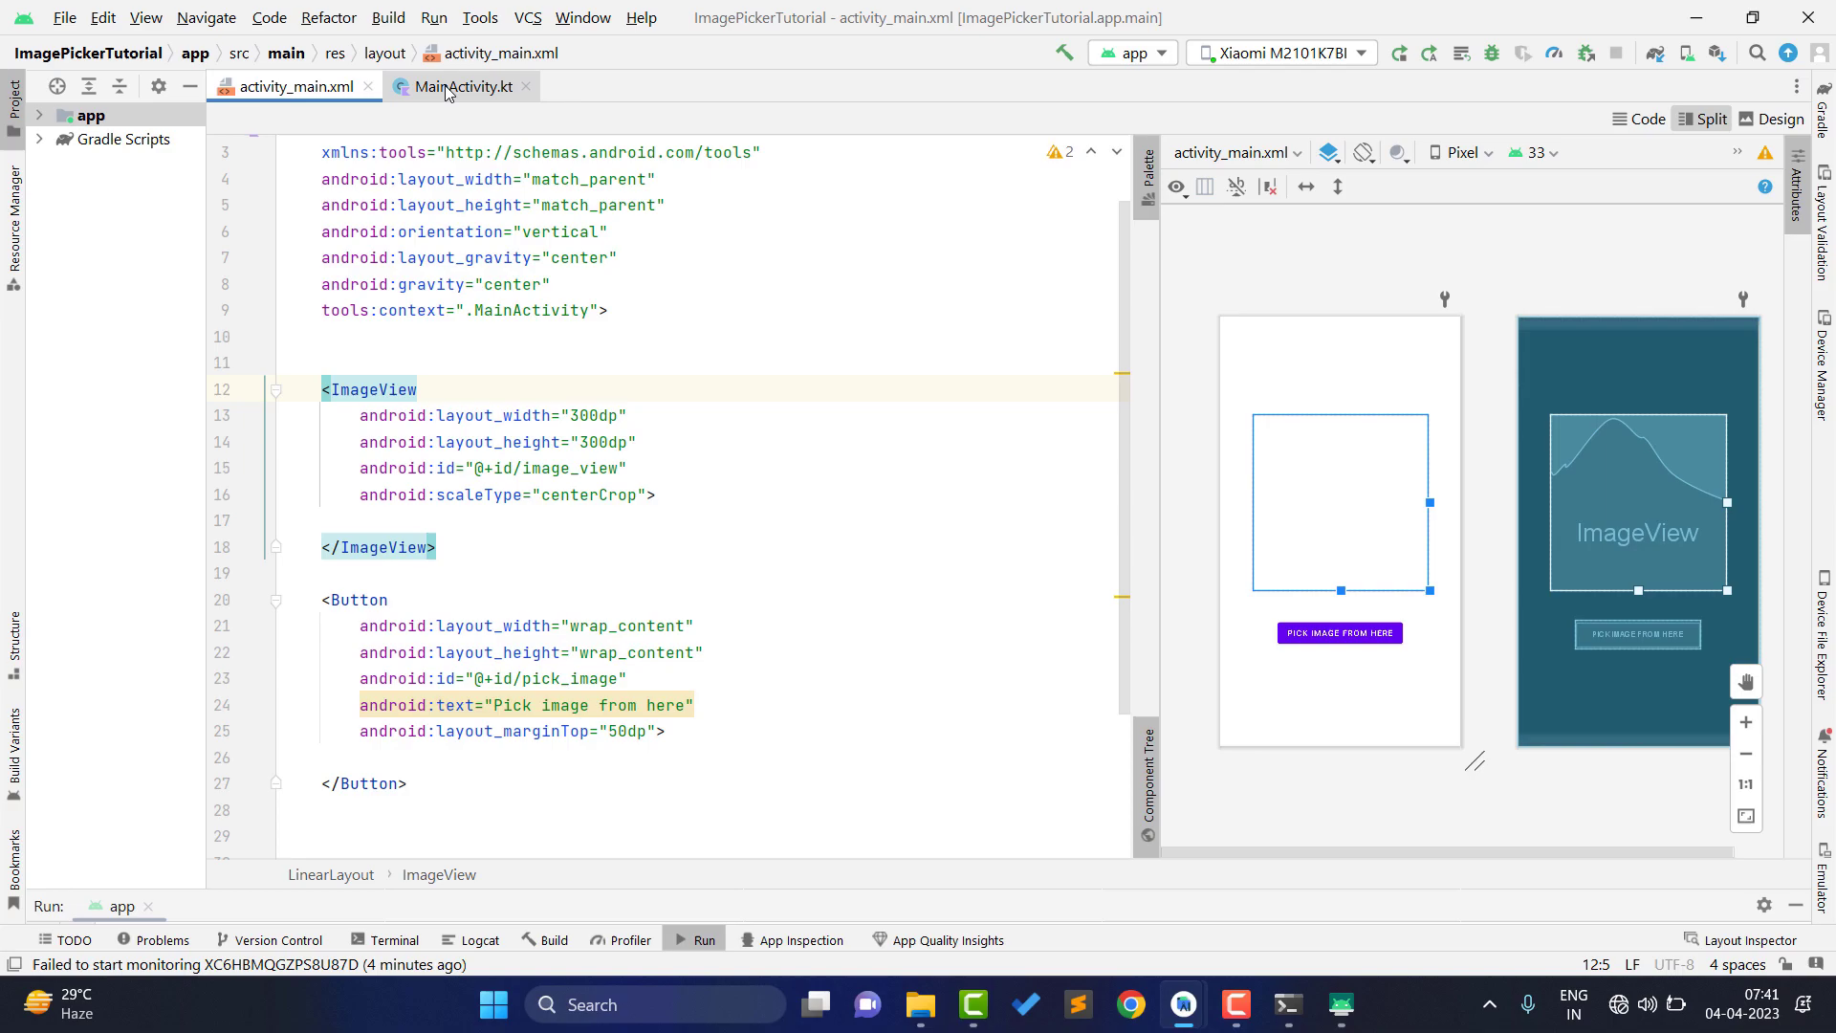
- Declare lateinit fields imageView: ImageView and btPickImage: Button in MainActivity.kt
click(460, 85)
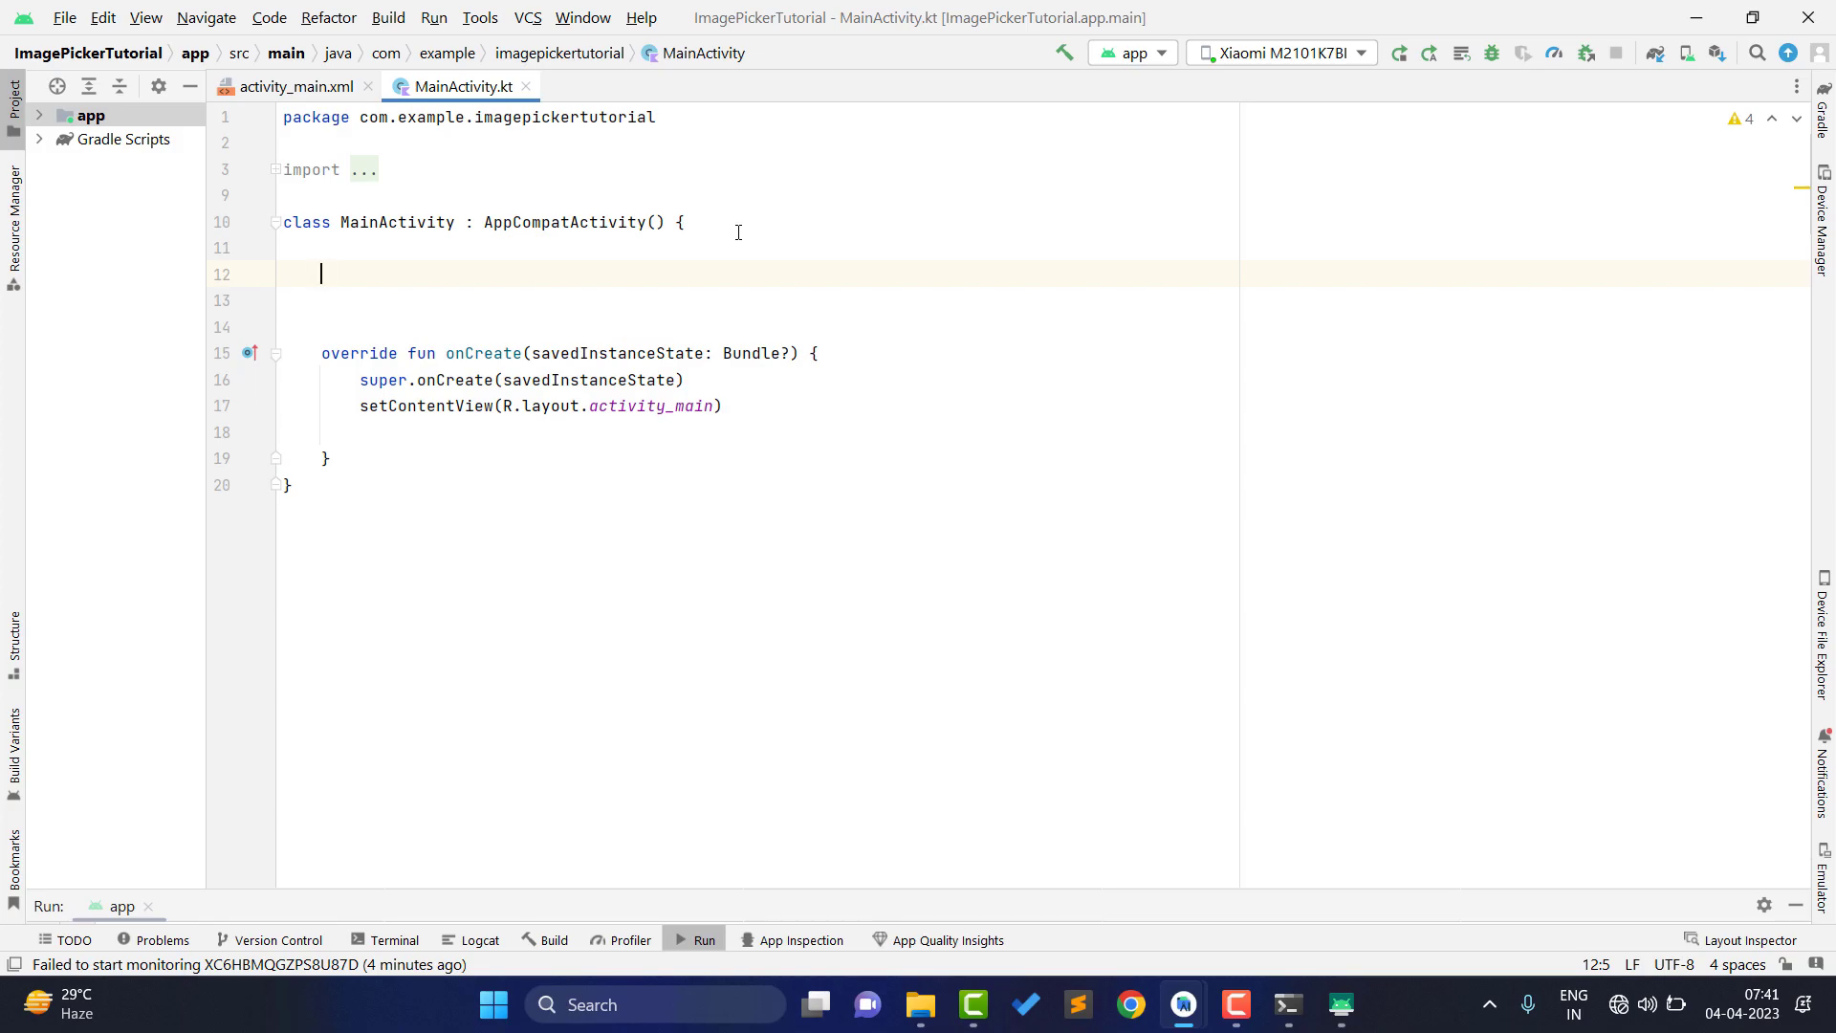
text(private lateinit var)
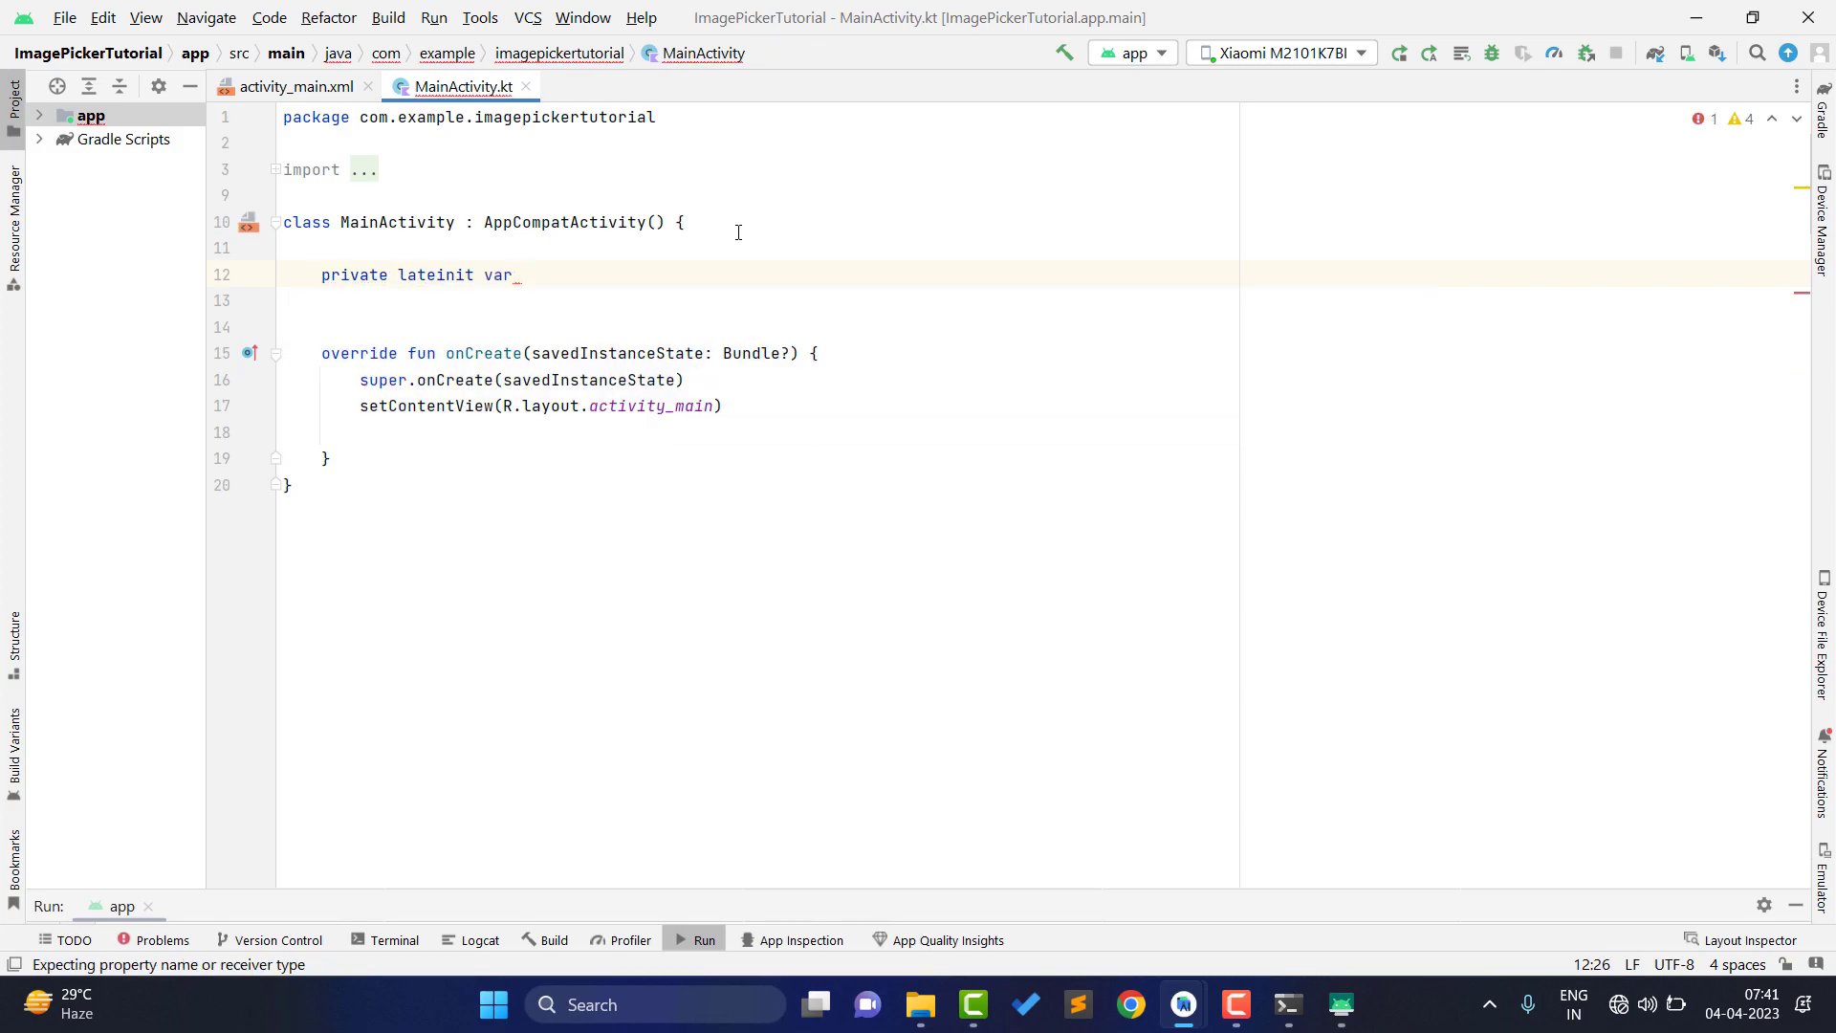
text(imageView: ImageView)
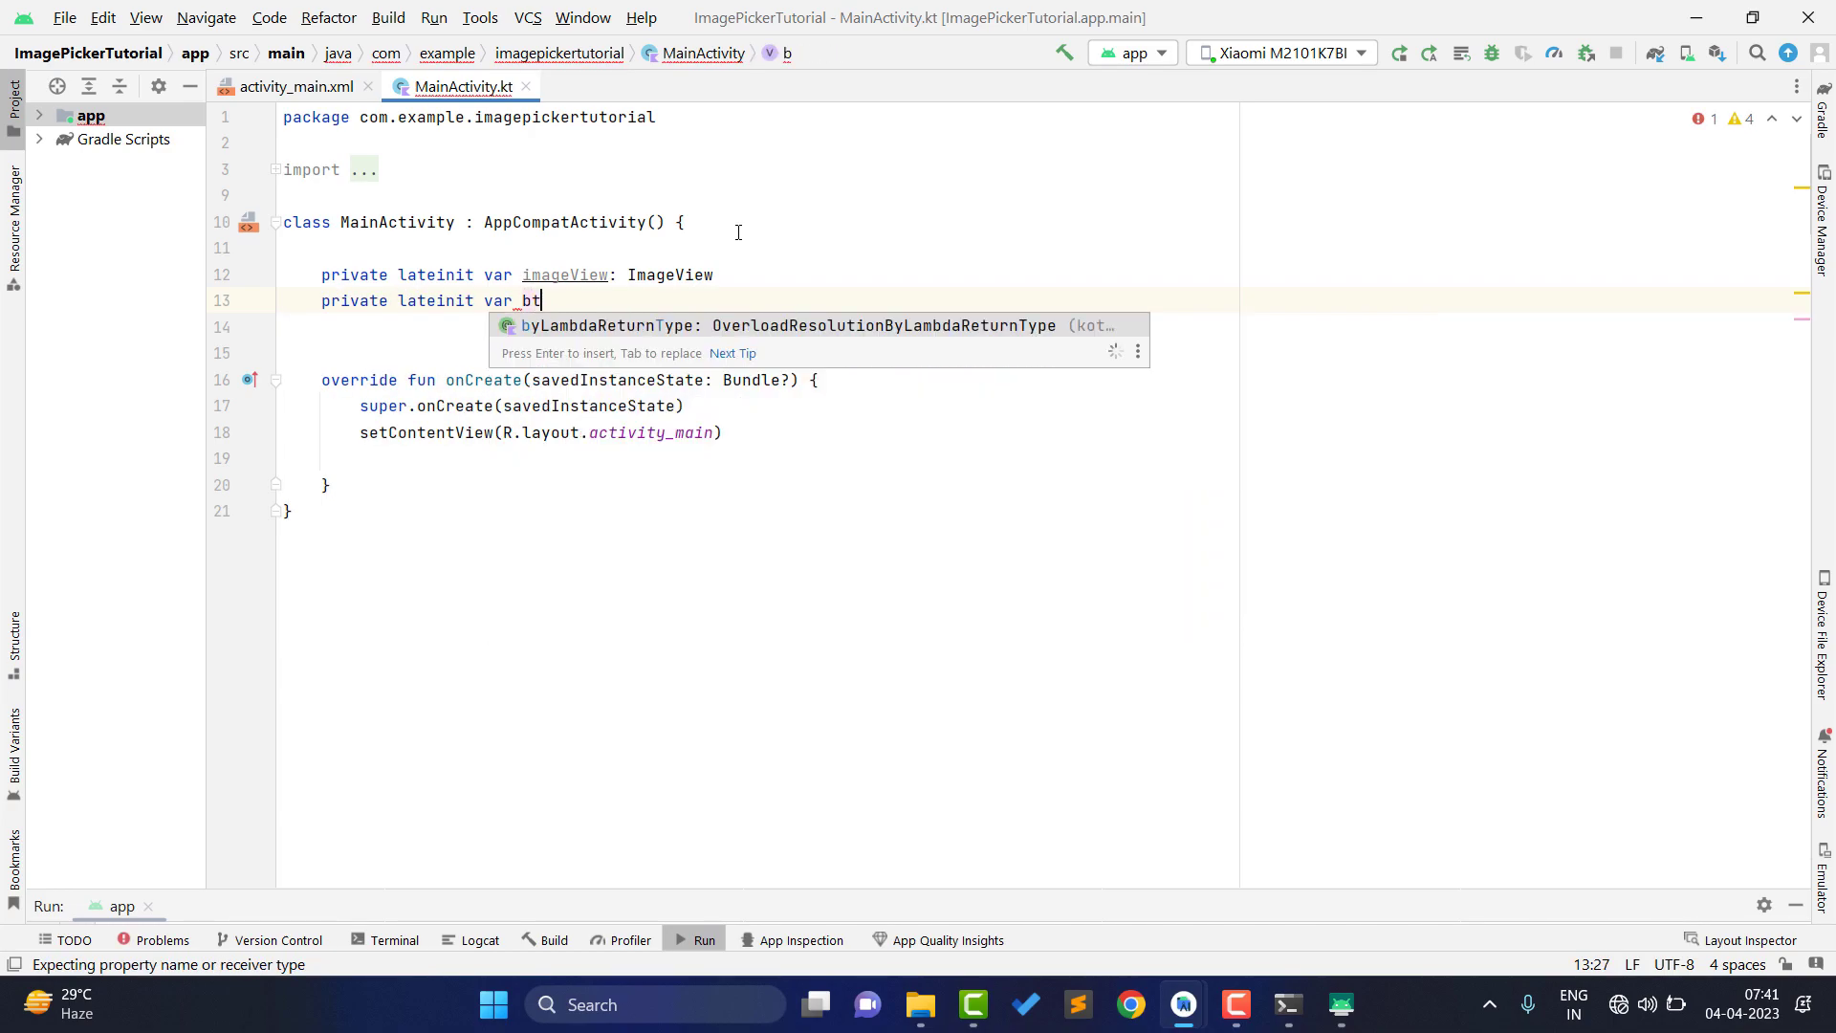
text(PickImage)
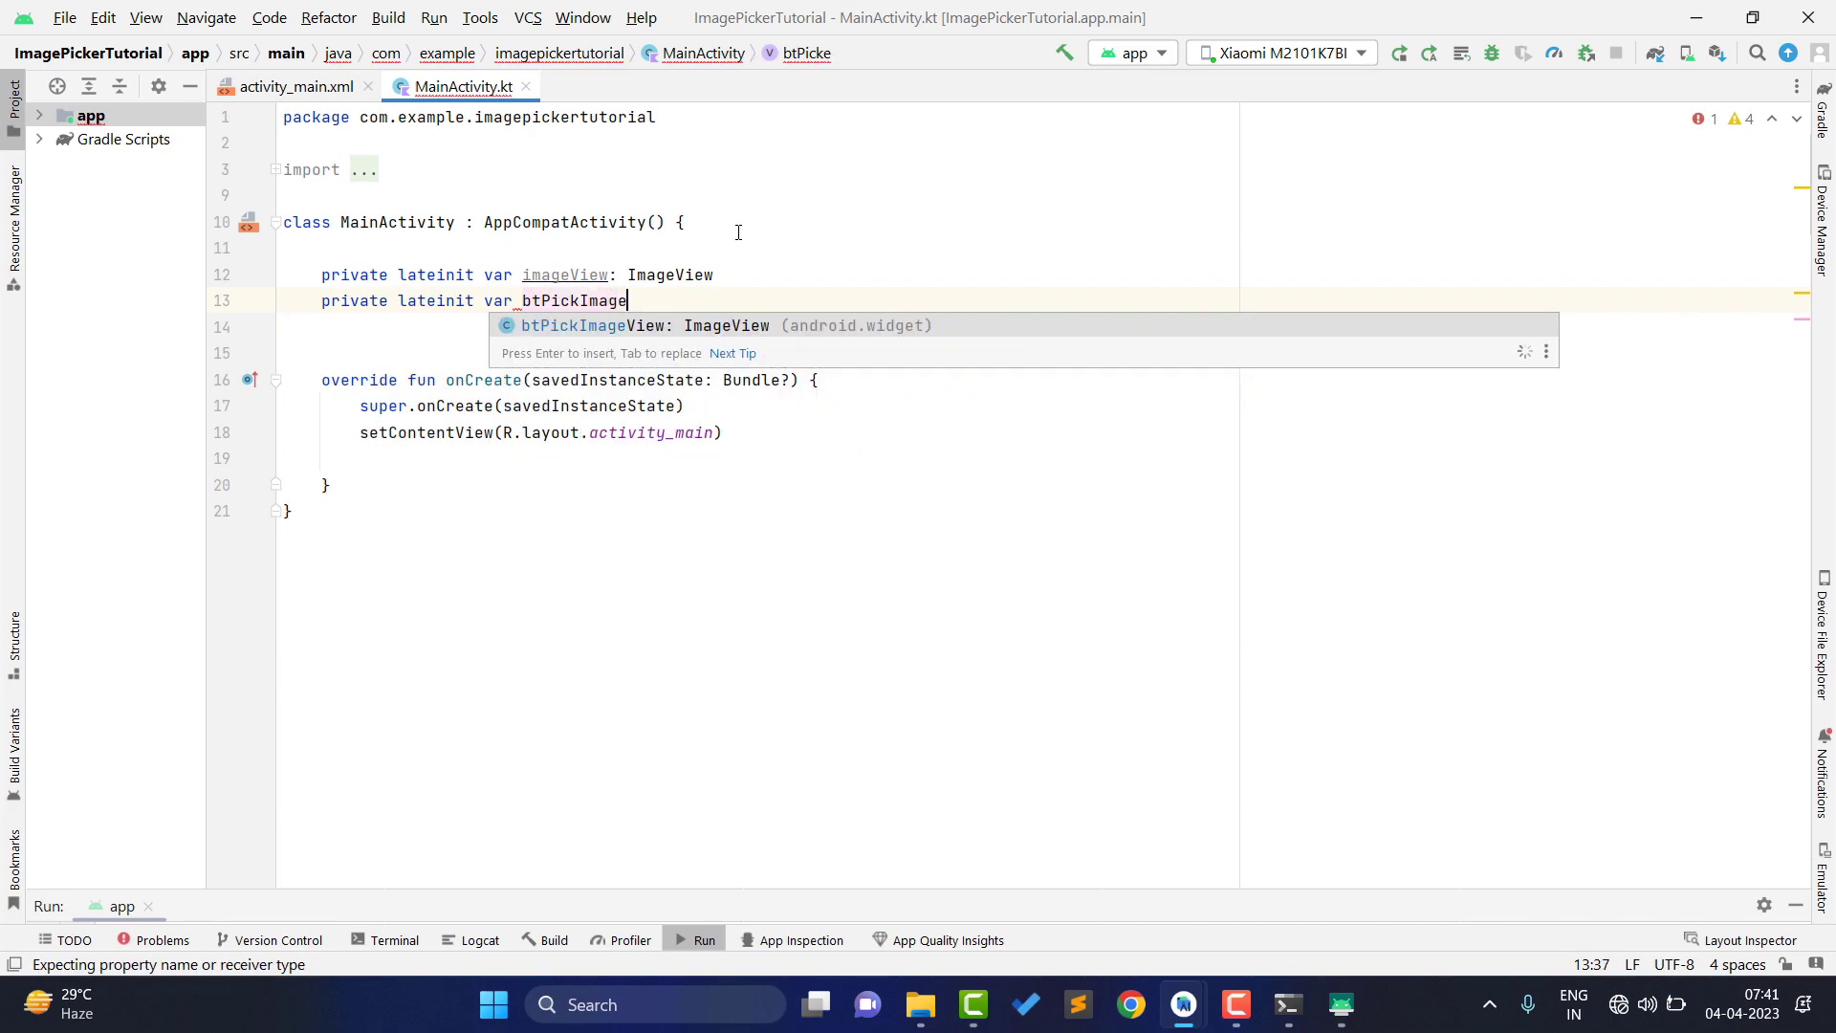
text(: Button)
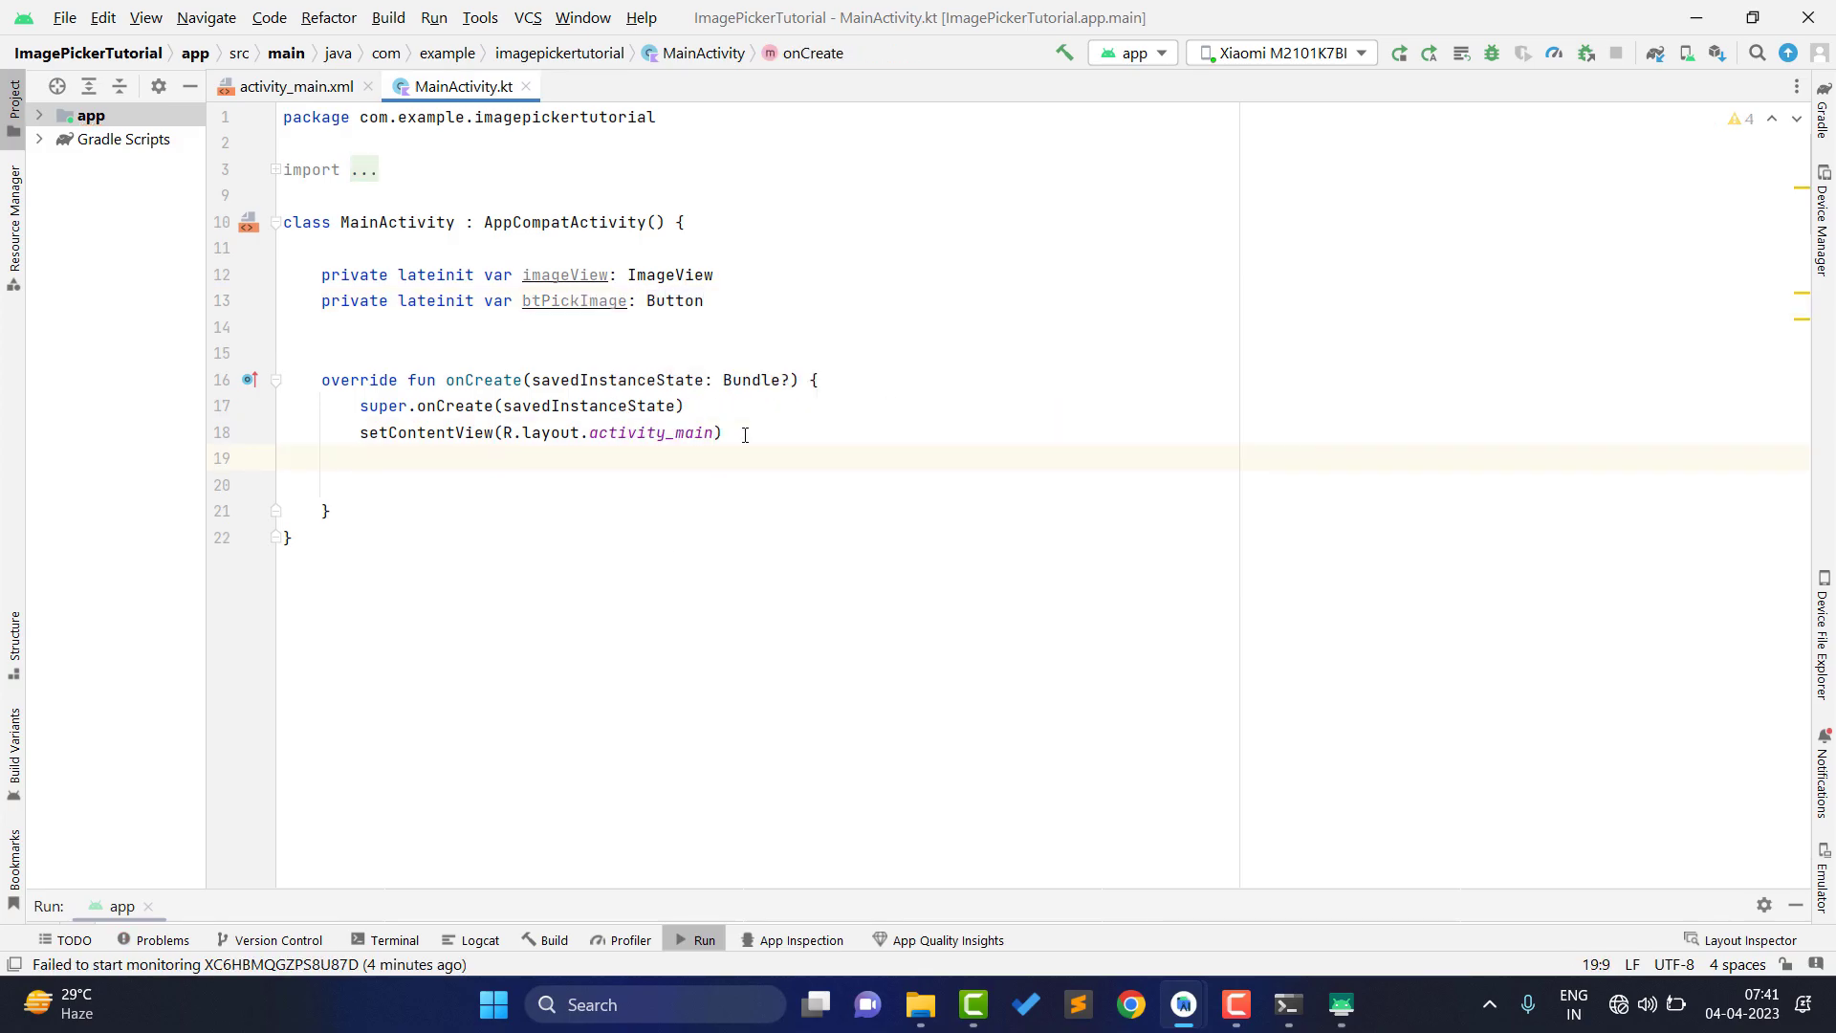
- Bind imageView to R.id.image_view and btPickImage to R.id.pick_image with findViewById
text(imageView)
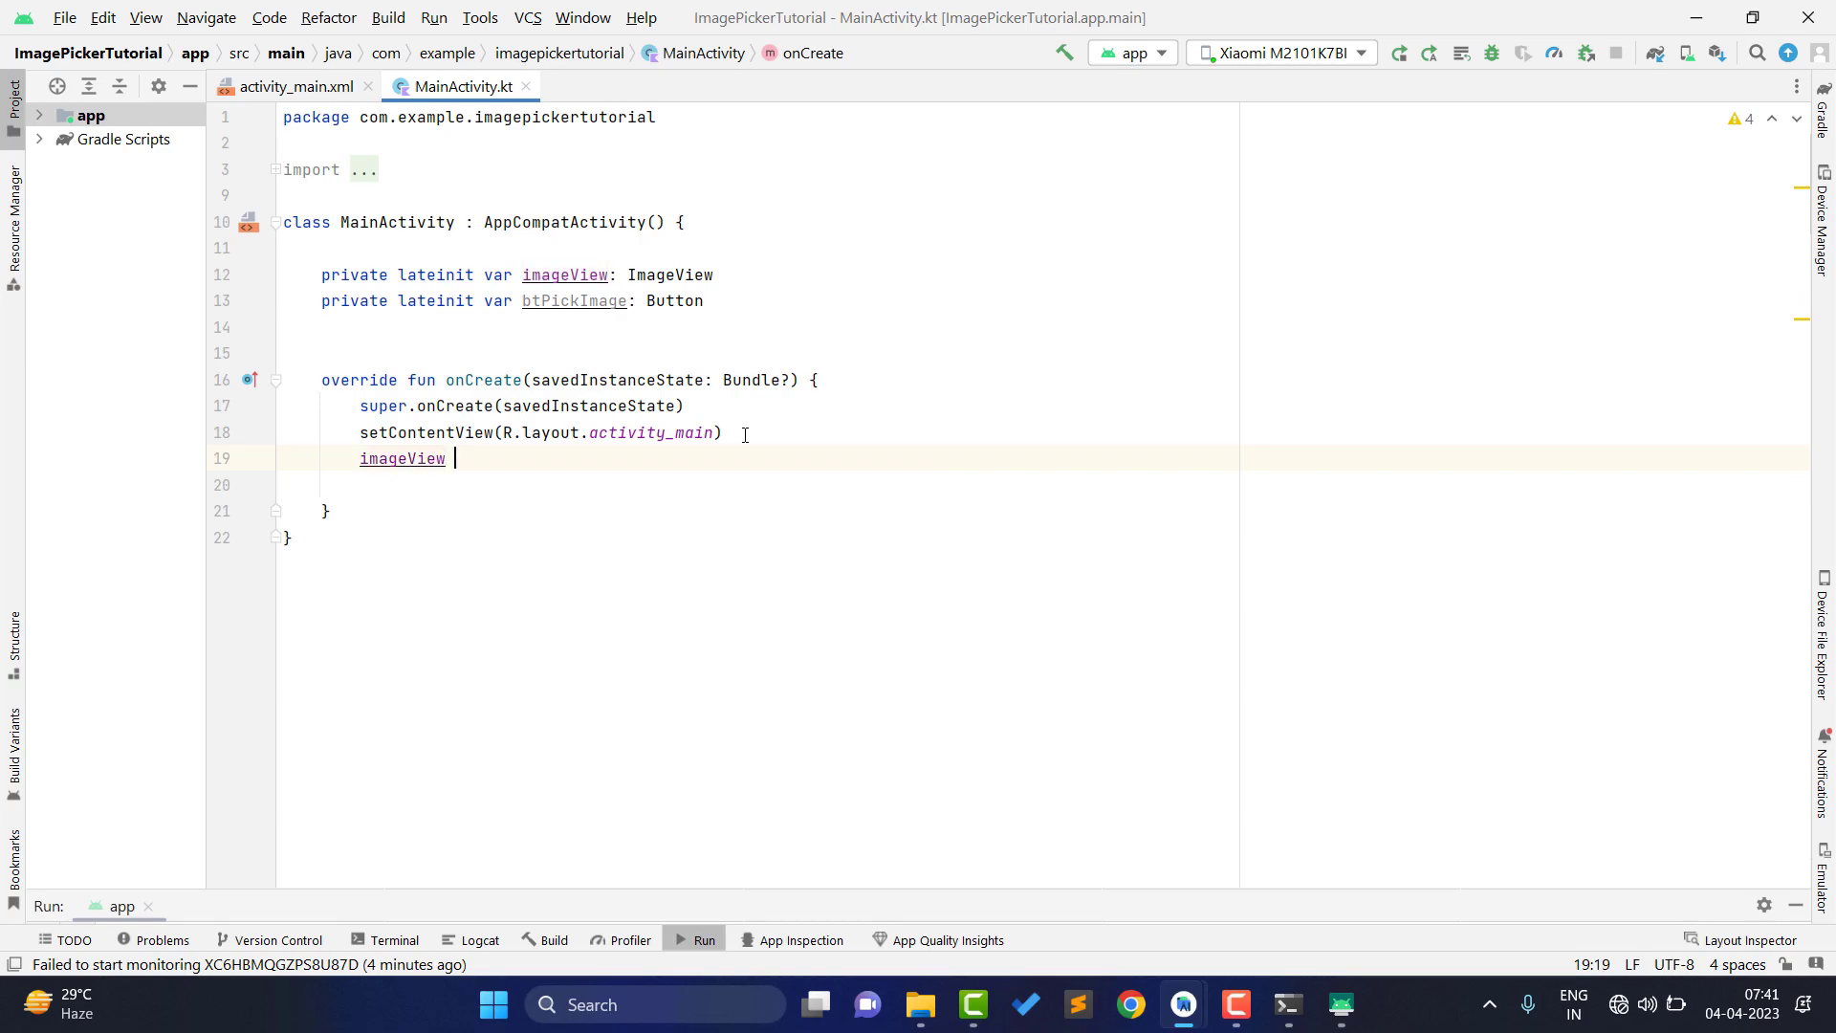
text(= findViewById(R.)
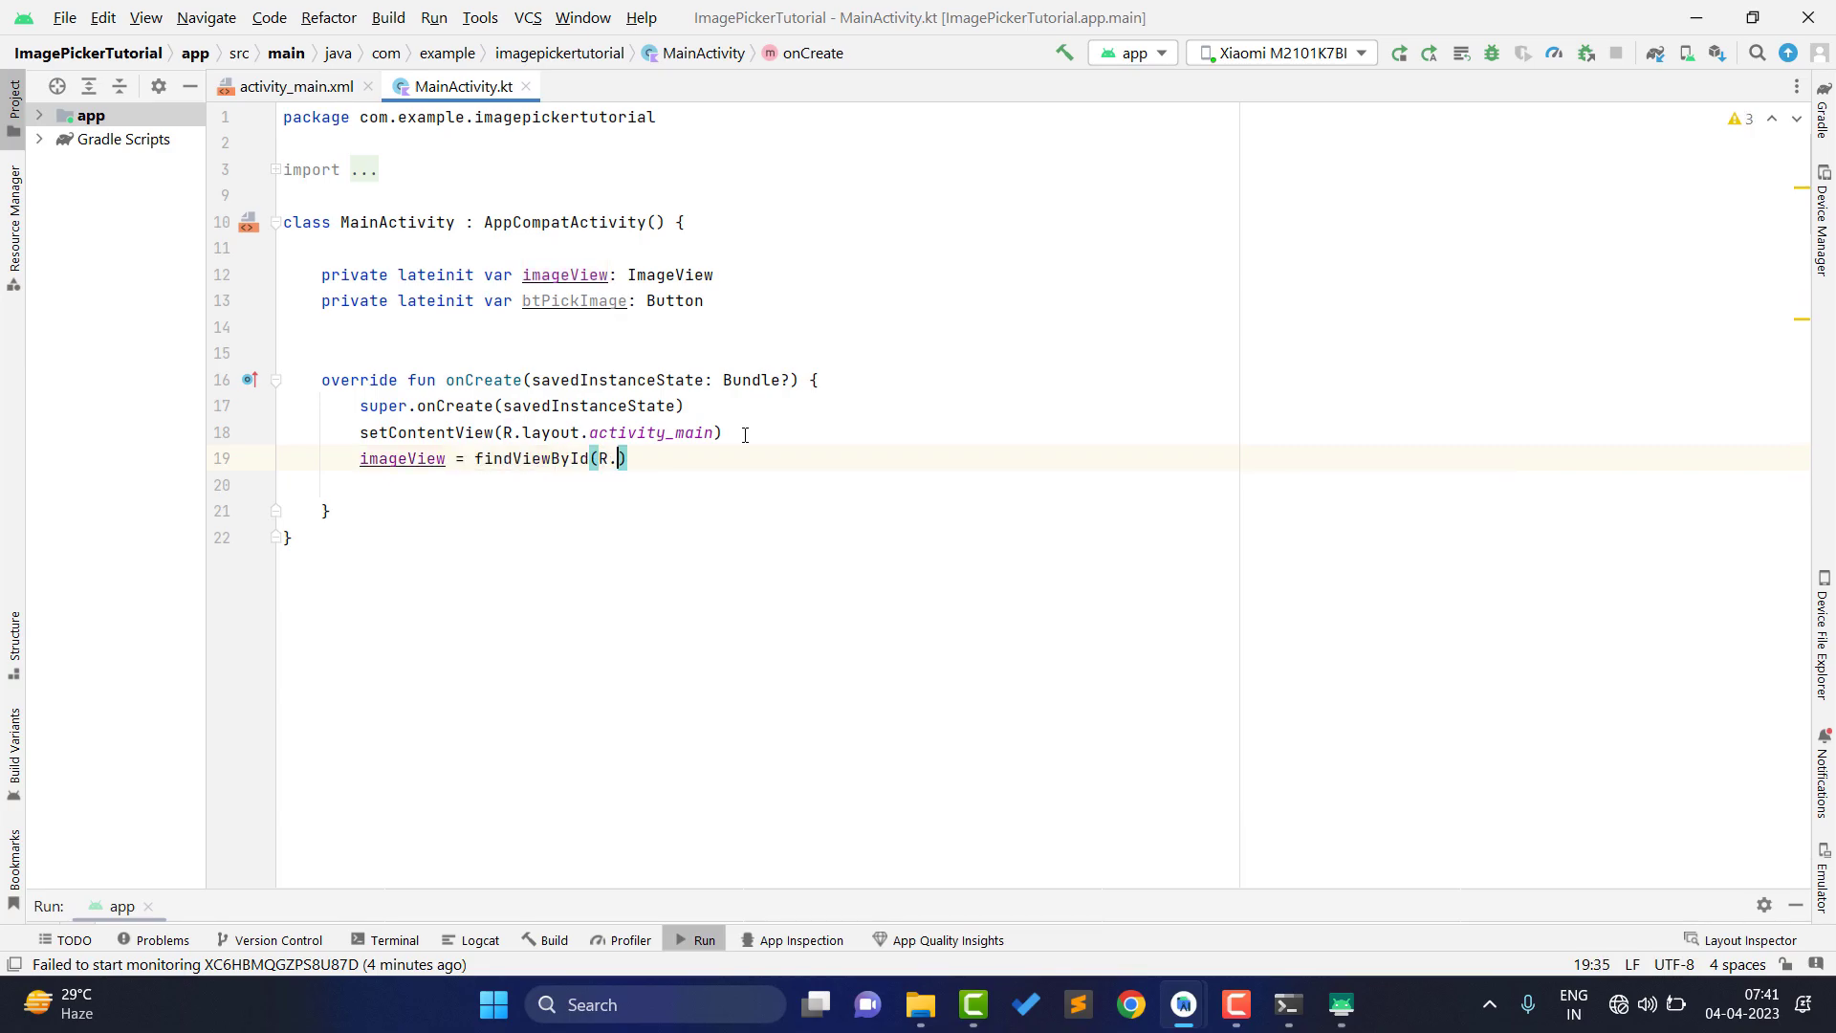
text(id.image_view)
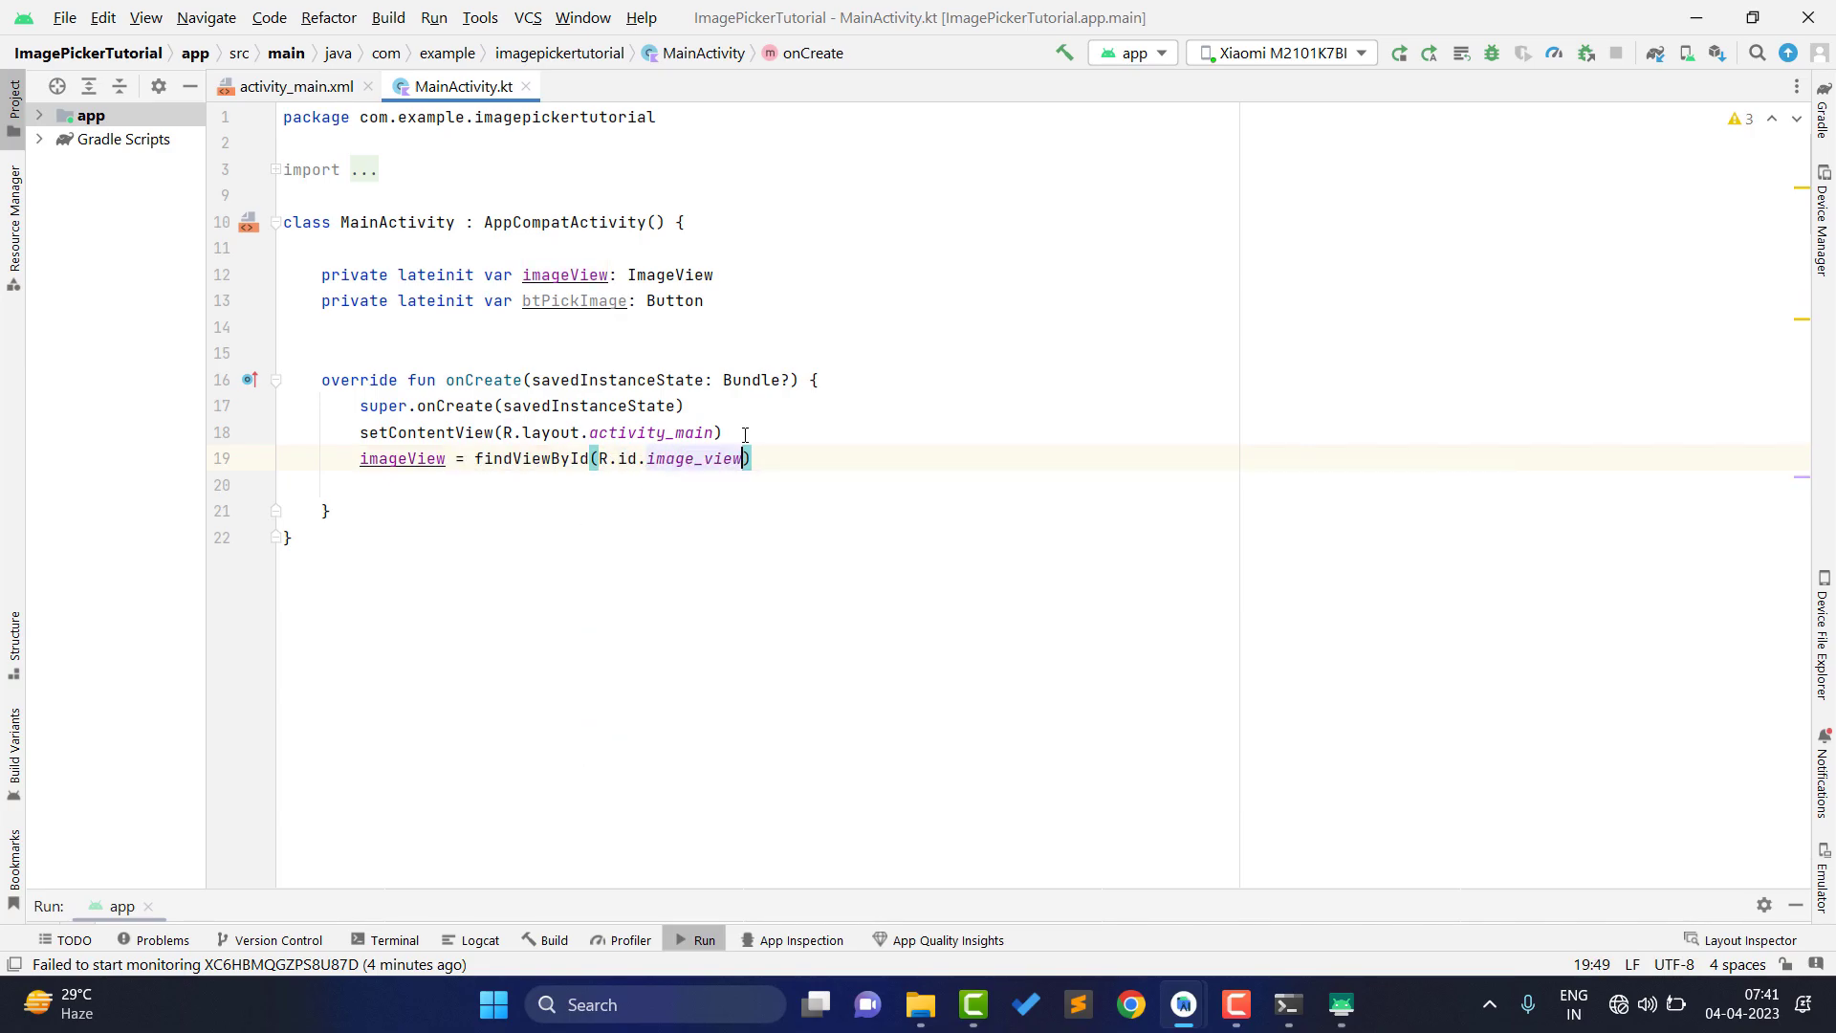
text(btPickImage =)
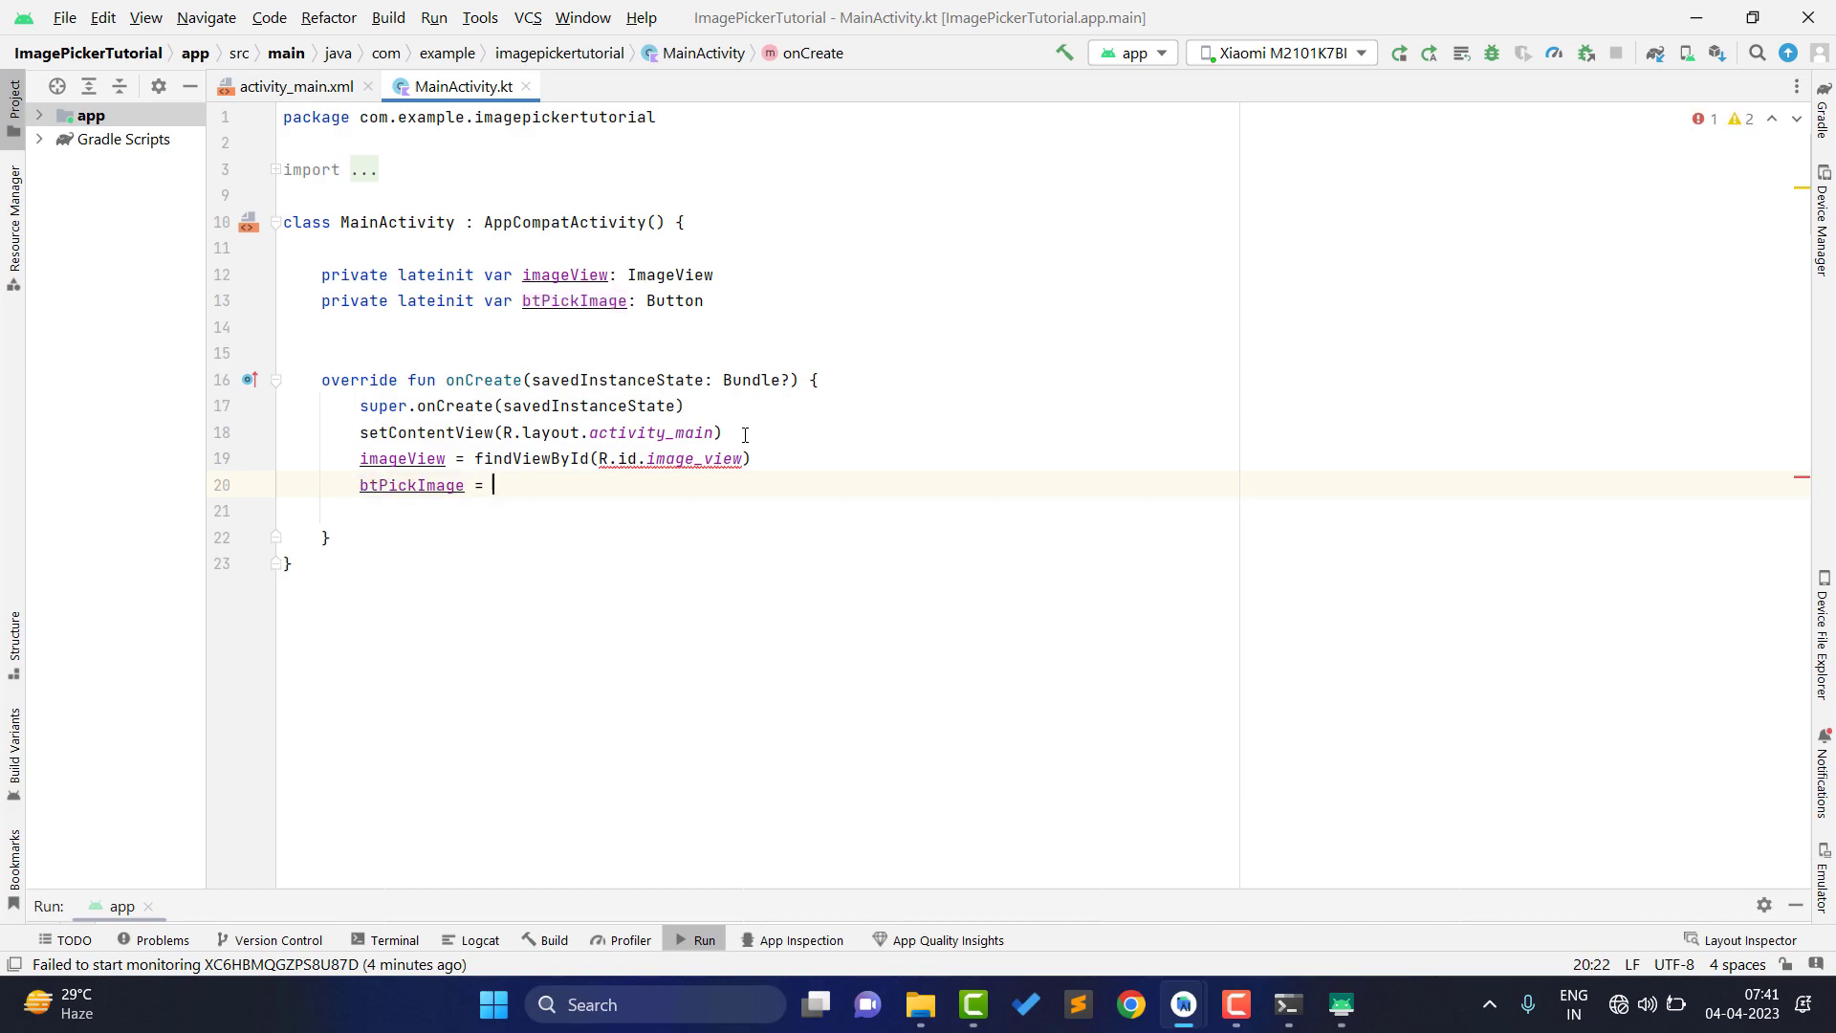
text(findViewById(R.id.)
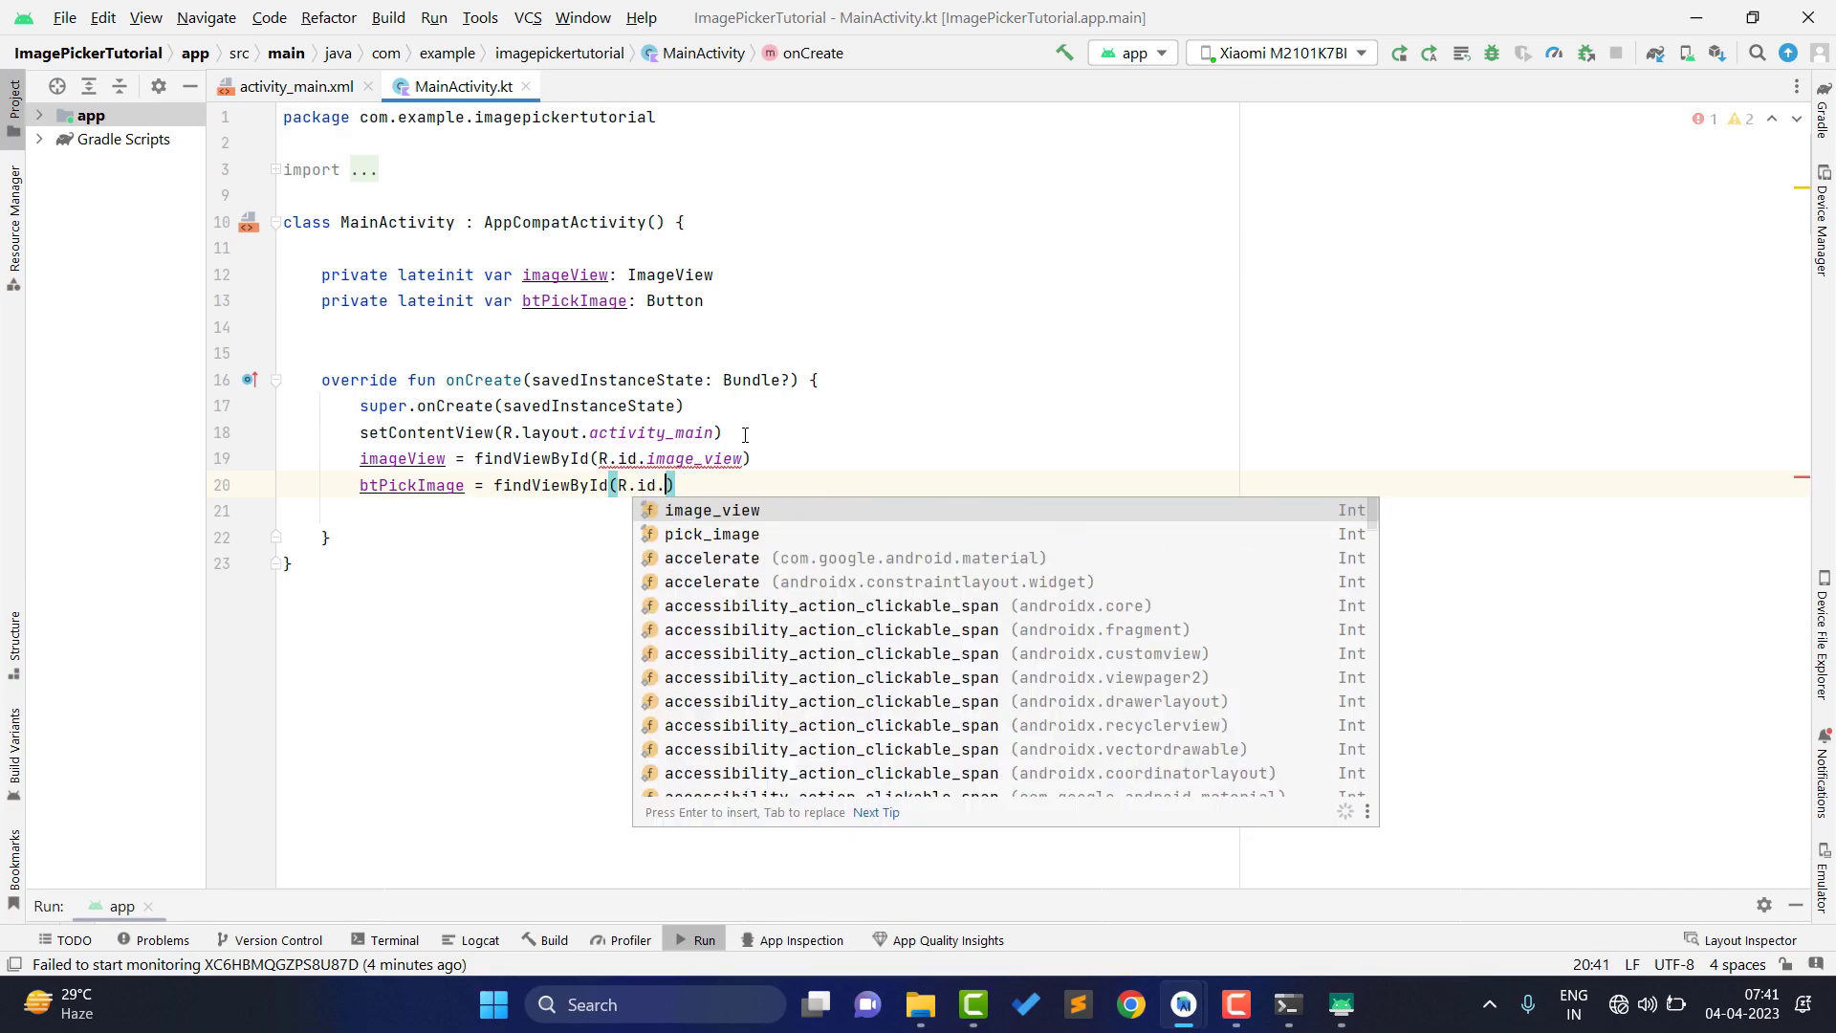
click(710, 533)
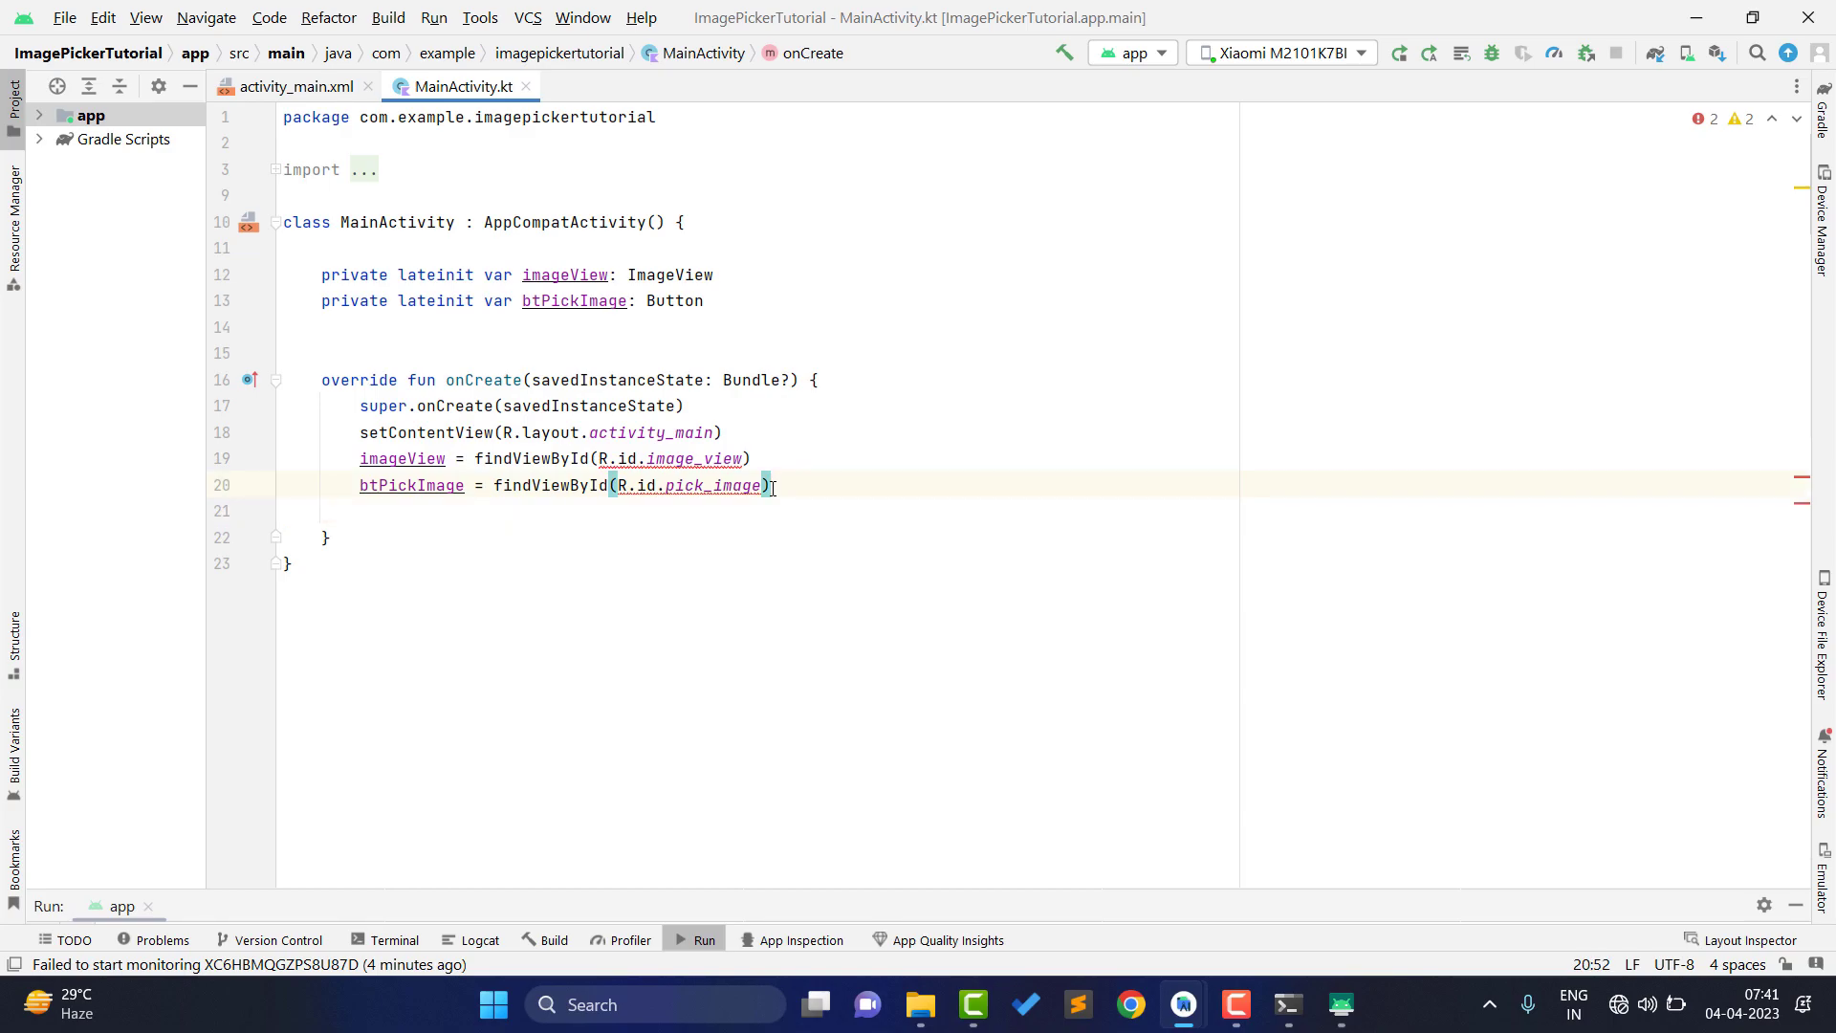
text(btPickImage)
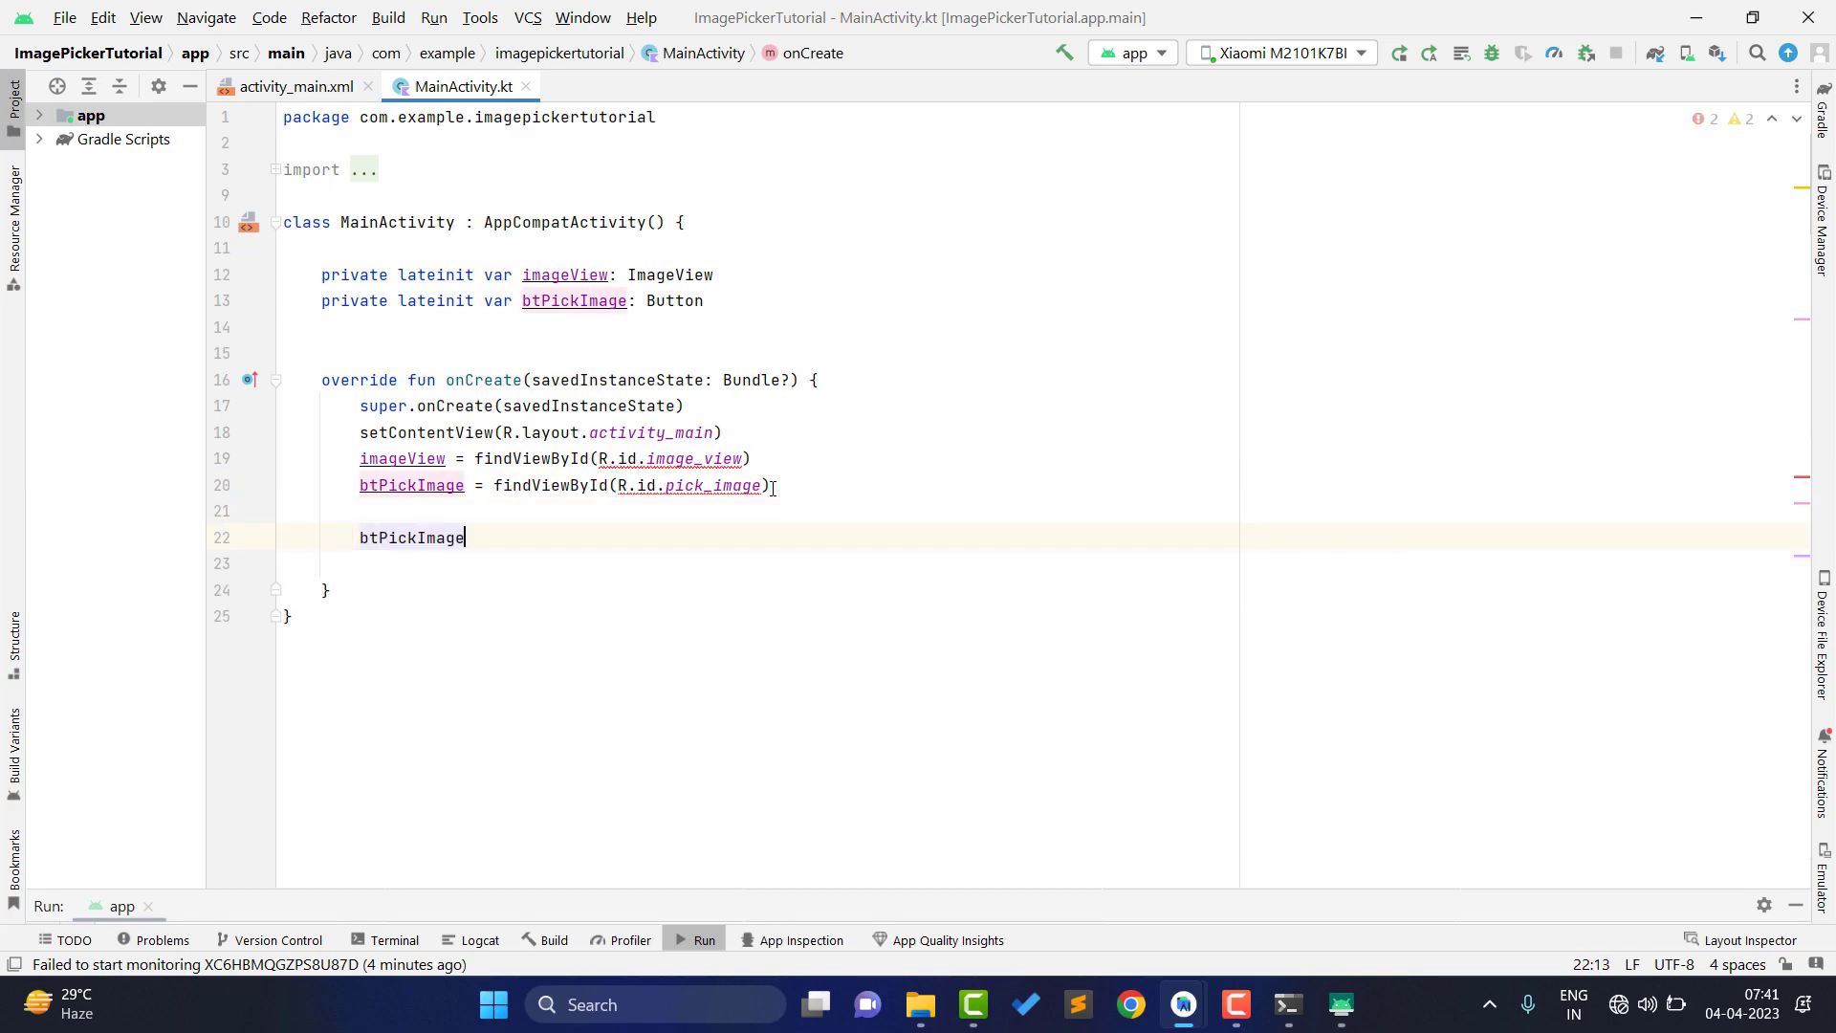
- Add a btPickImage click listener calling pickImage(), and start declaring fun pickImage()
text(.setonc)
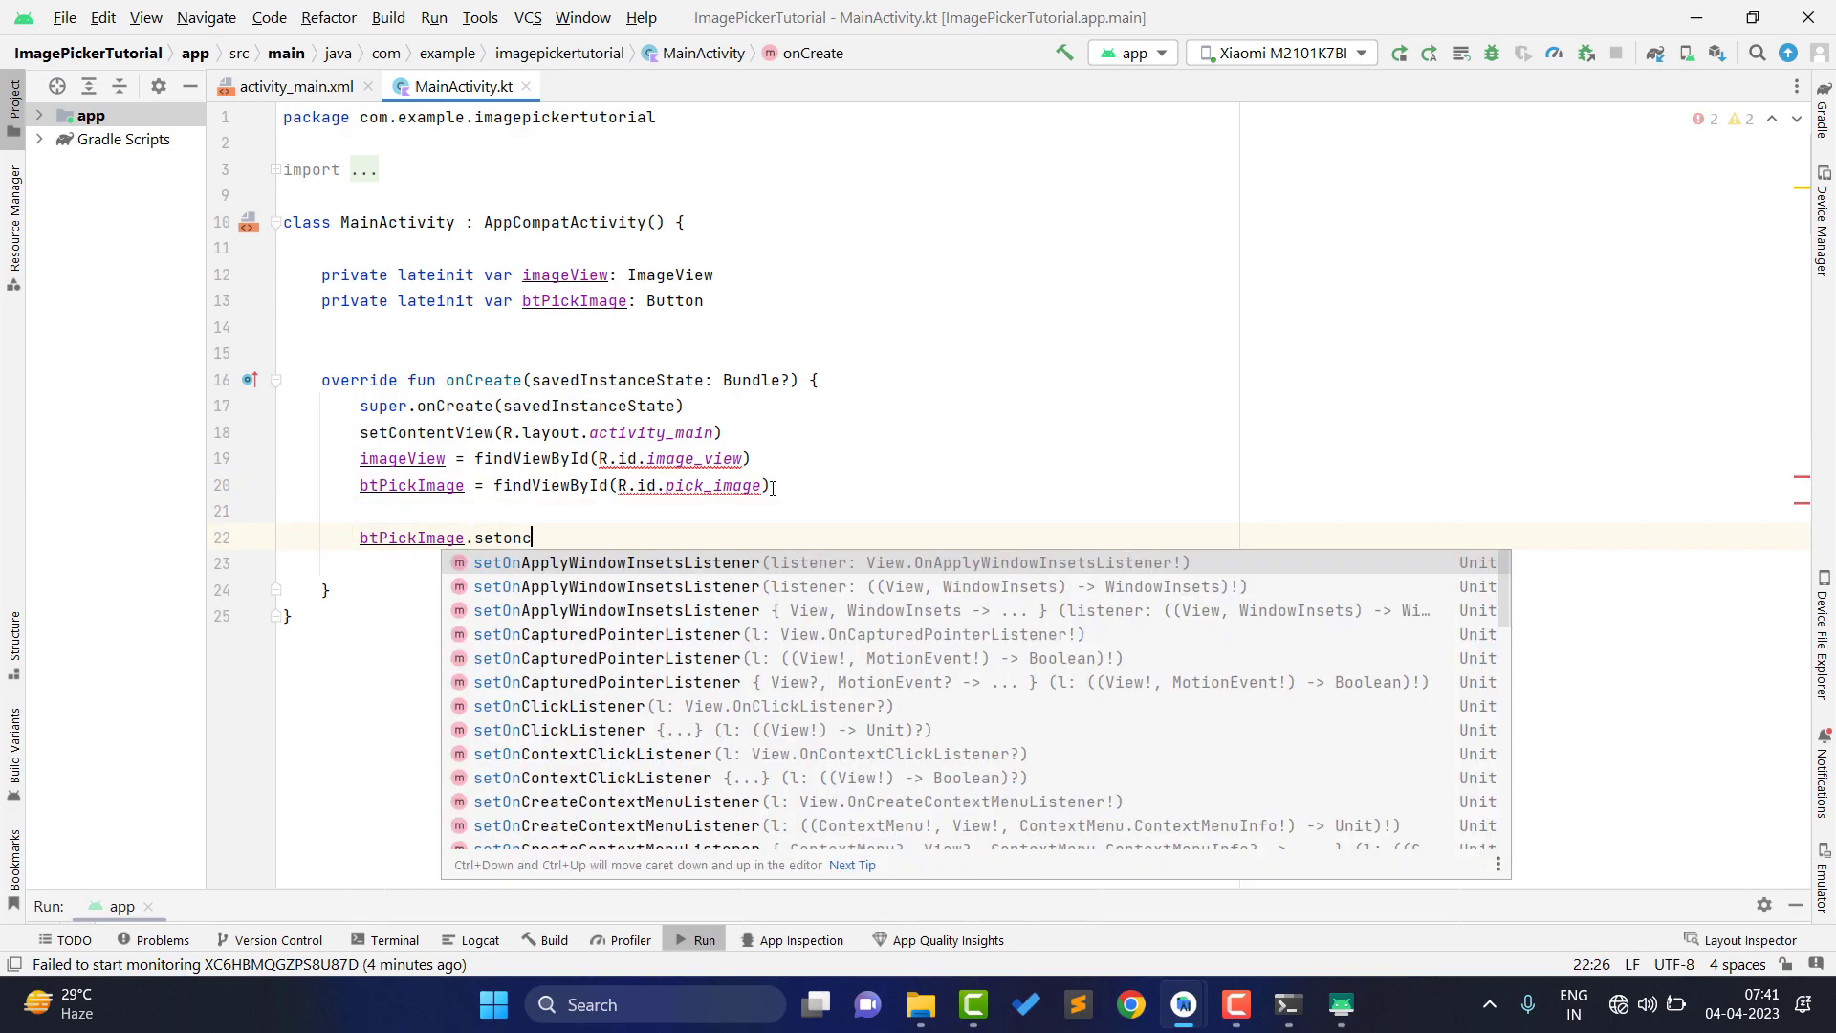
text(lickListener {)
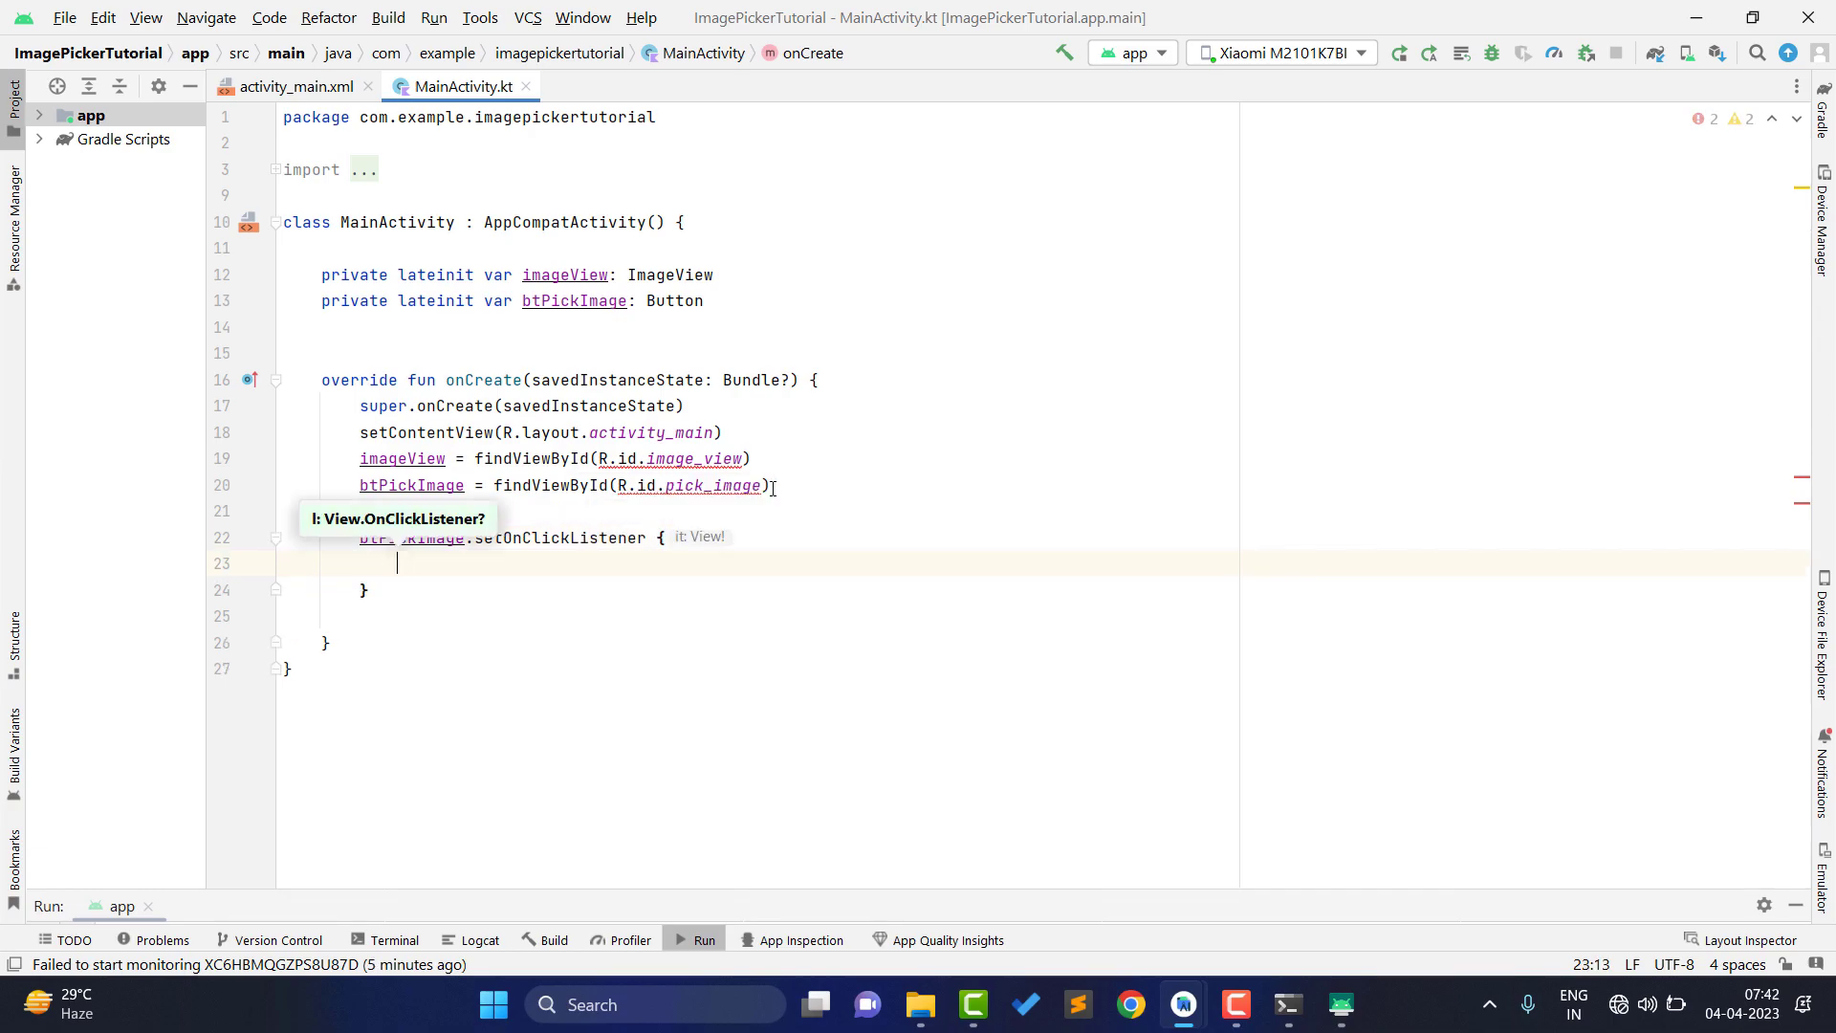
text(pickImage())
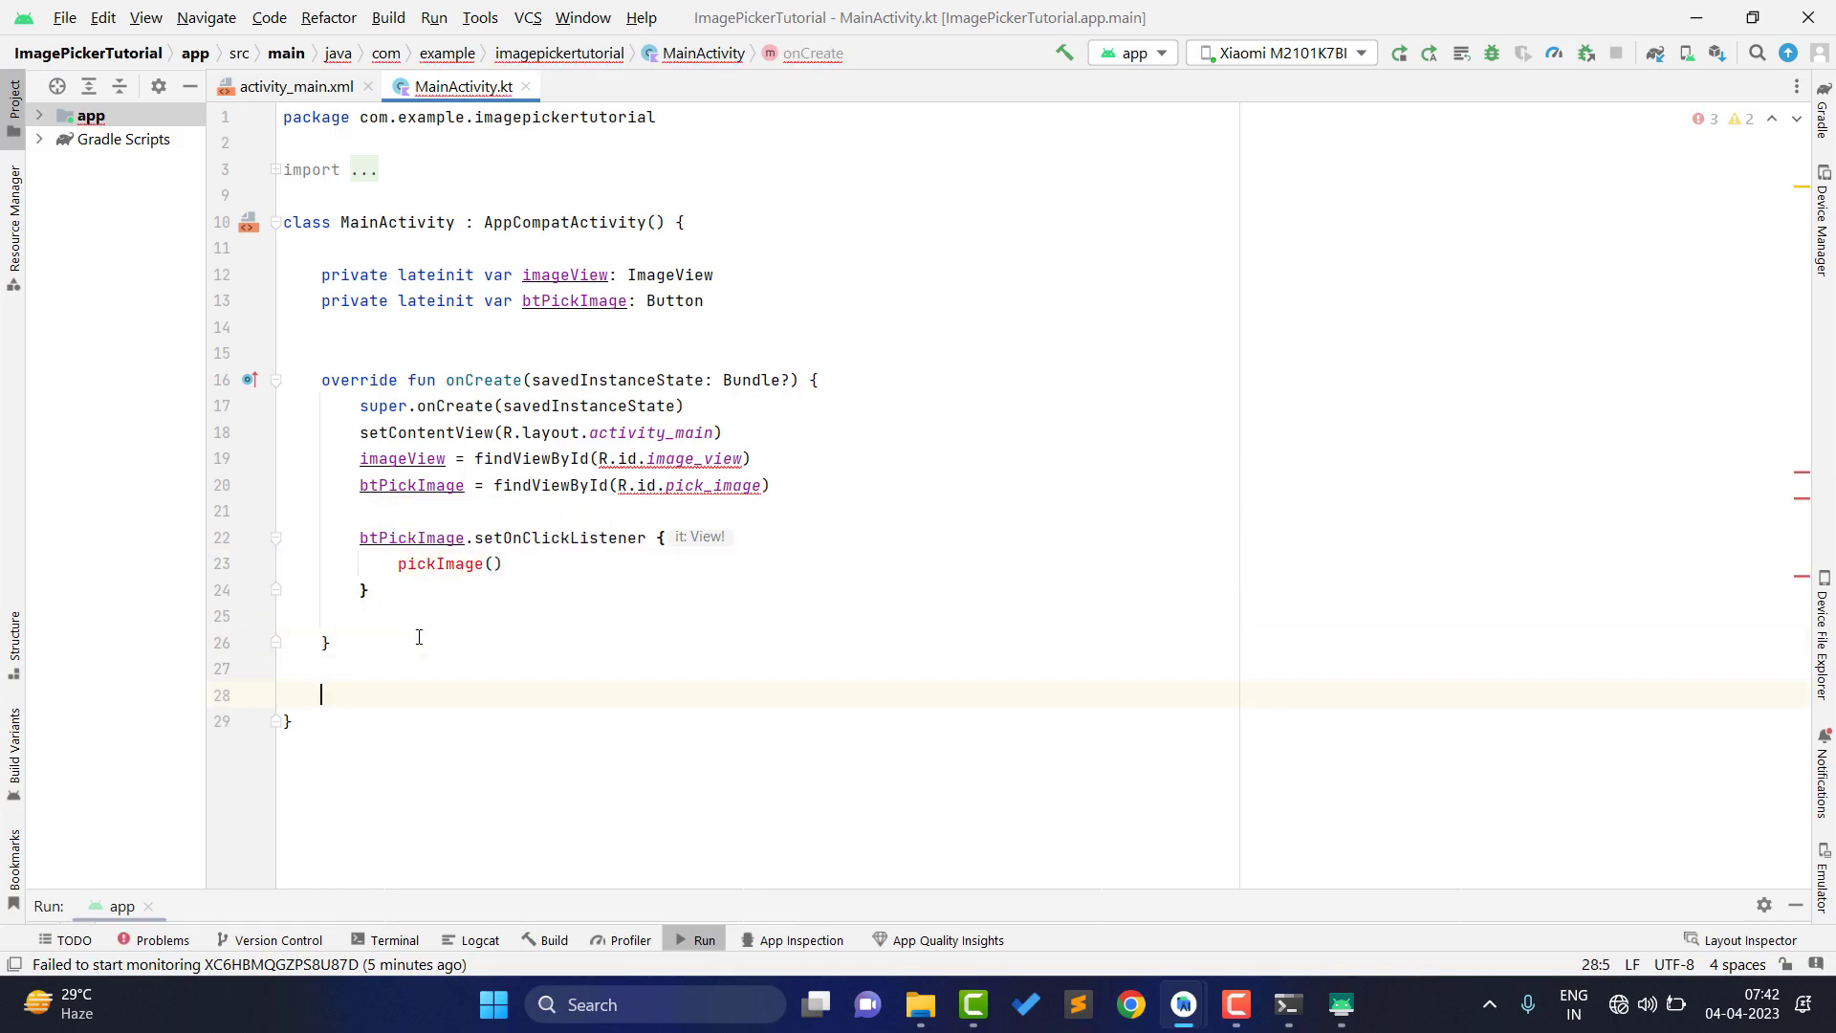
text(fun pickImage())
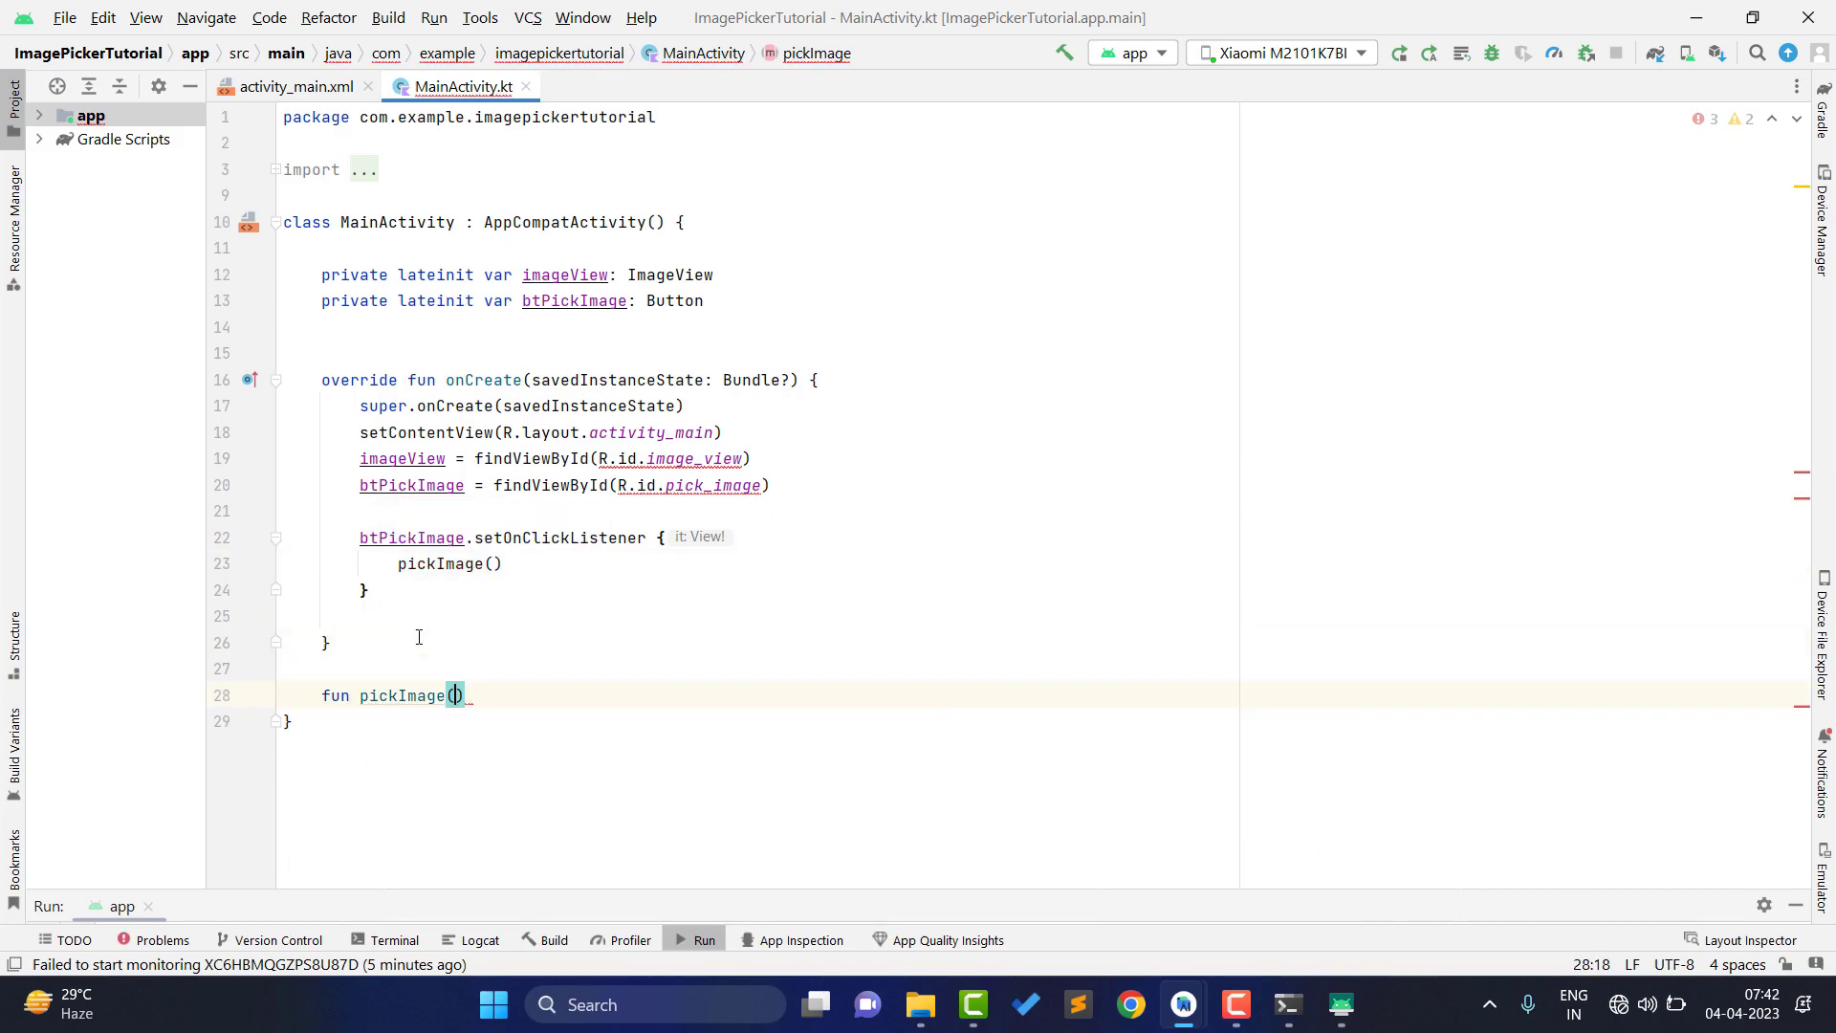
- Write val intent = Intent(MediaStore.ACTION_PICK_IMAGES) in the pickImage() body
text({)
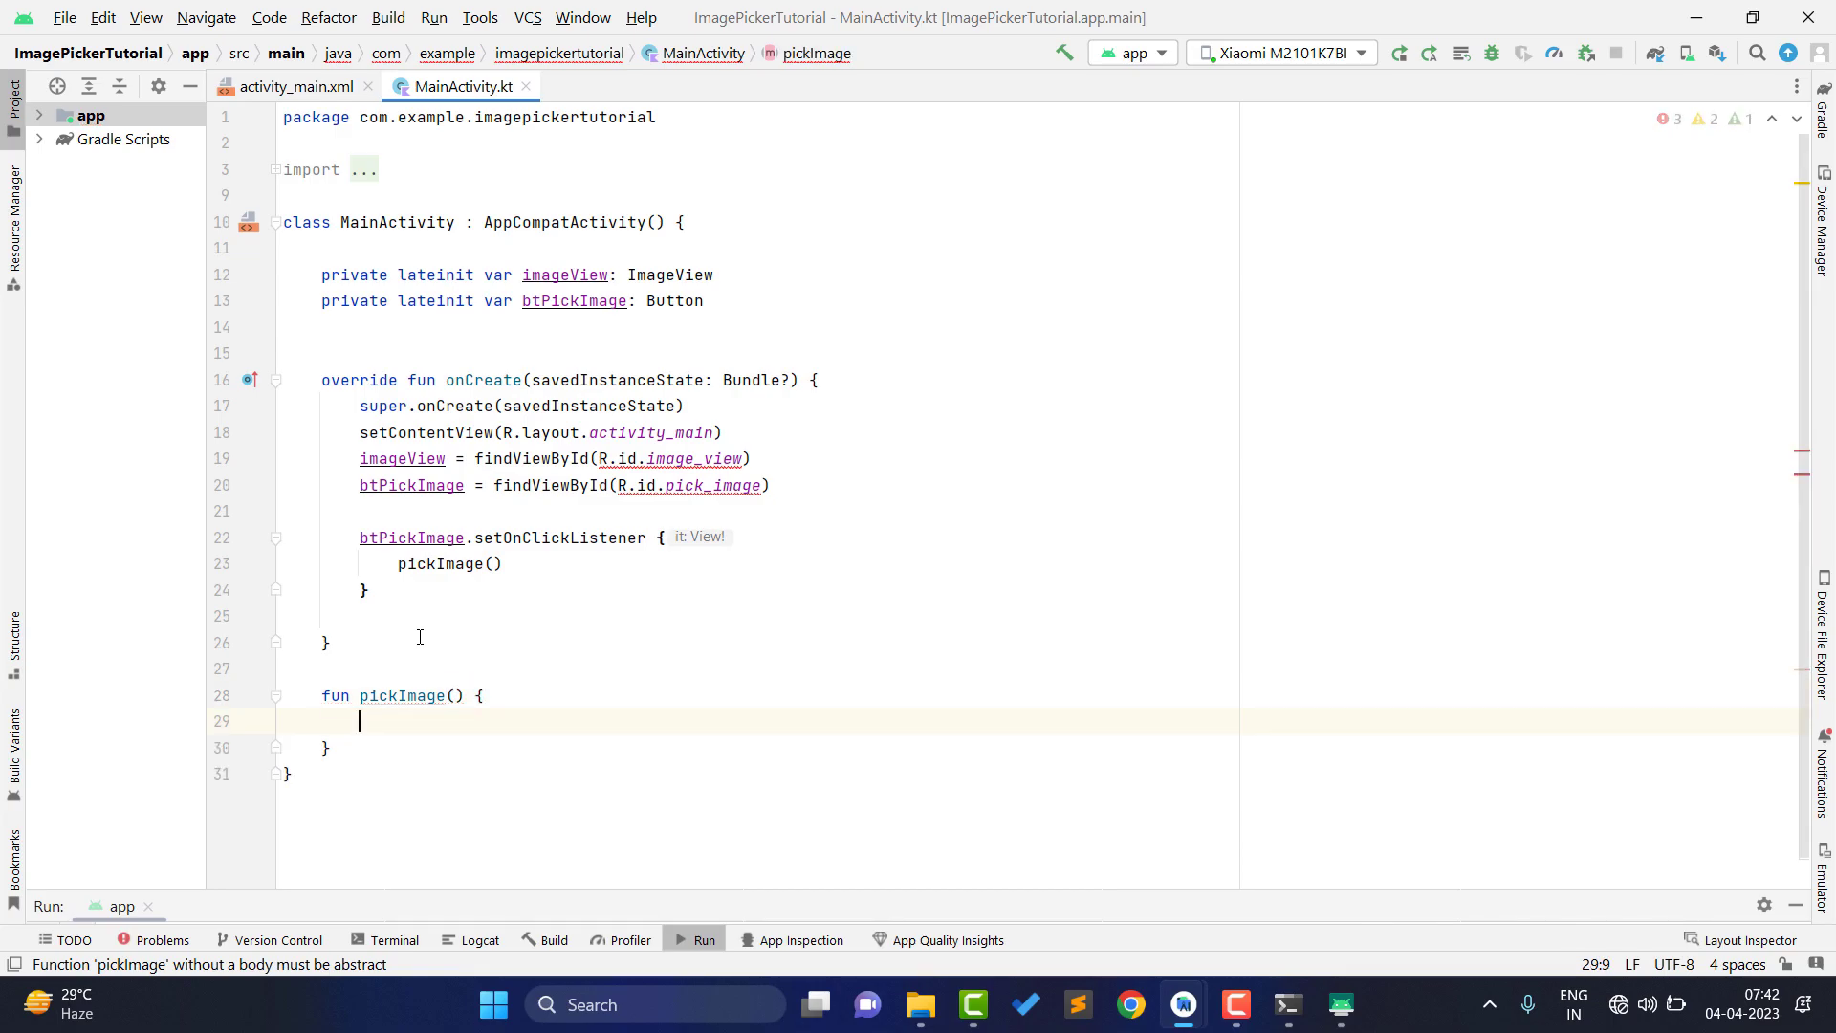
text(va)
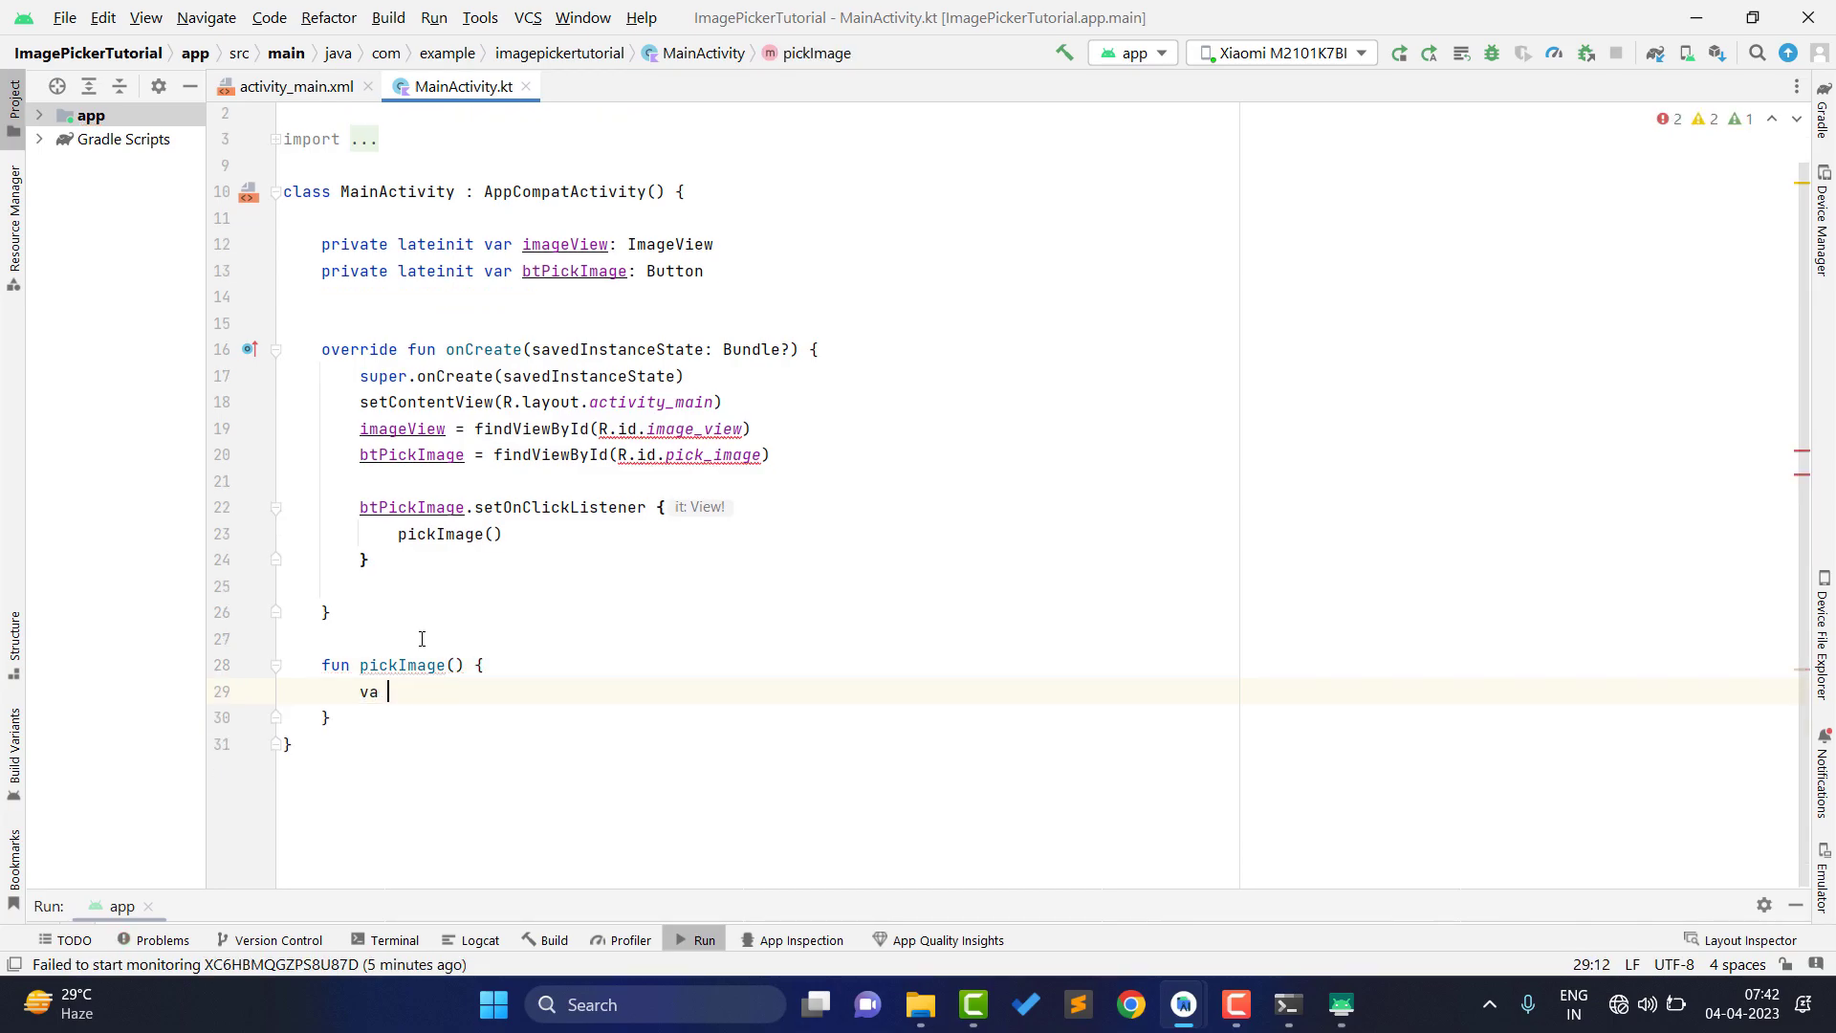
text(l intent =)
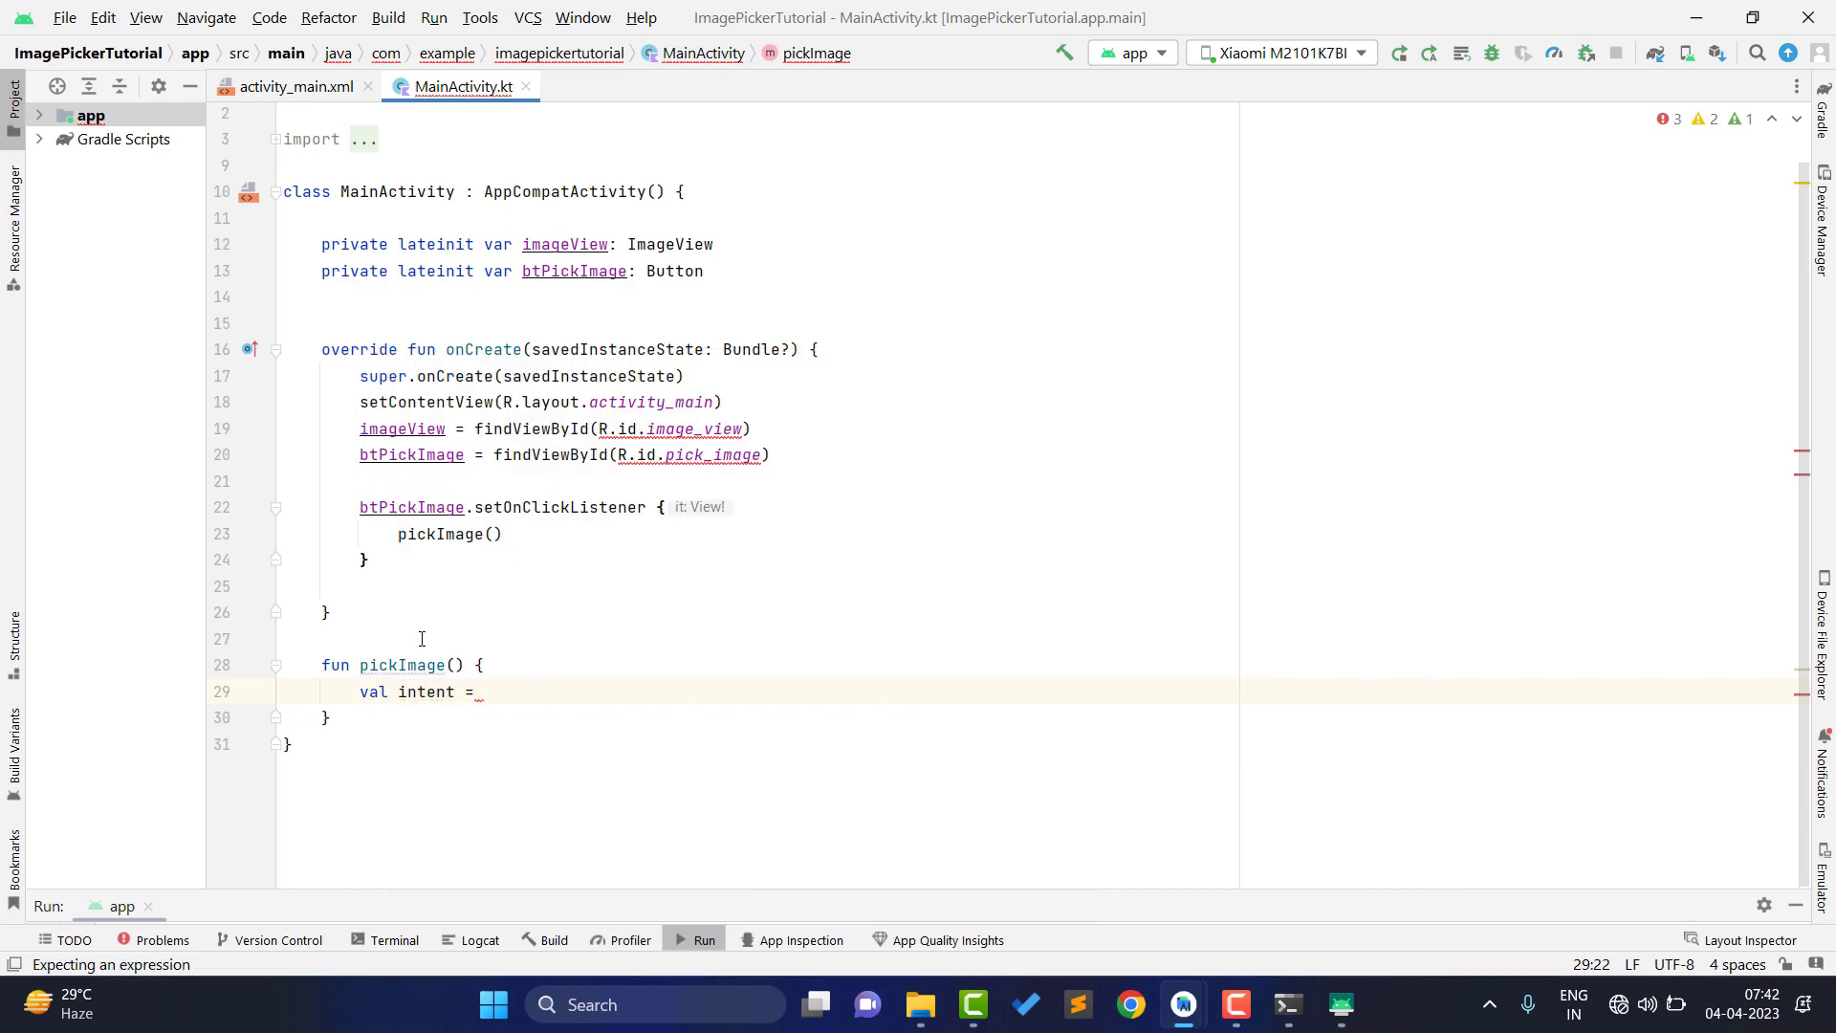
text(Intent())
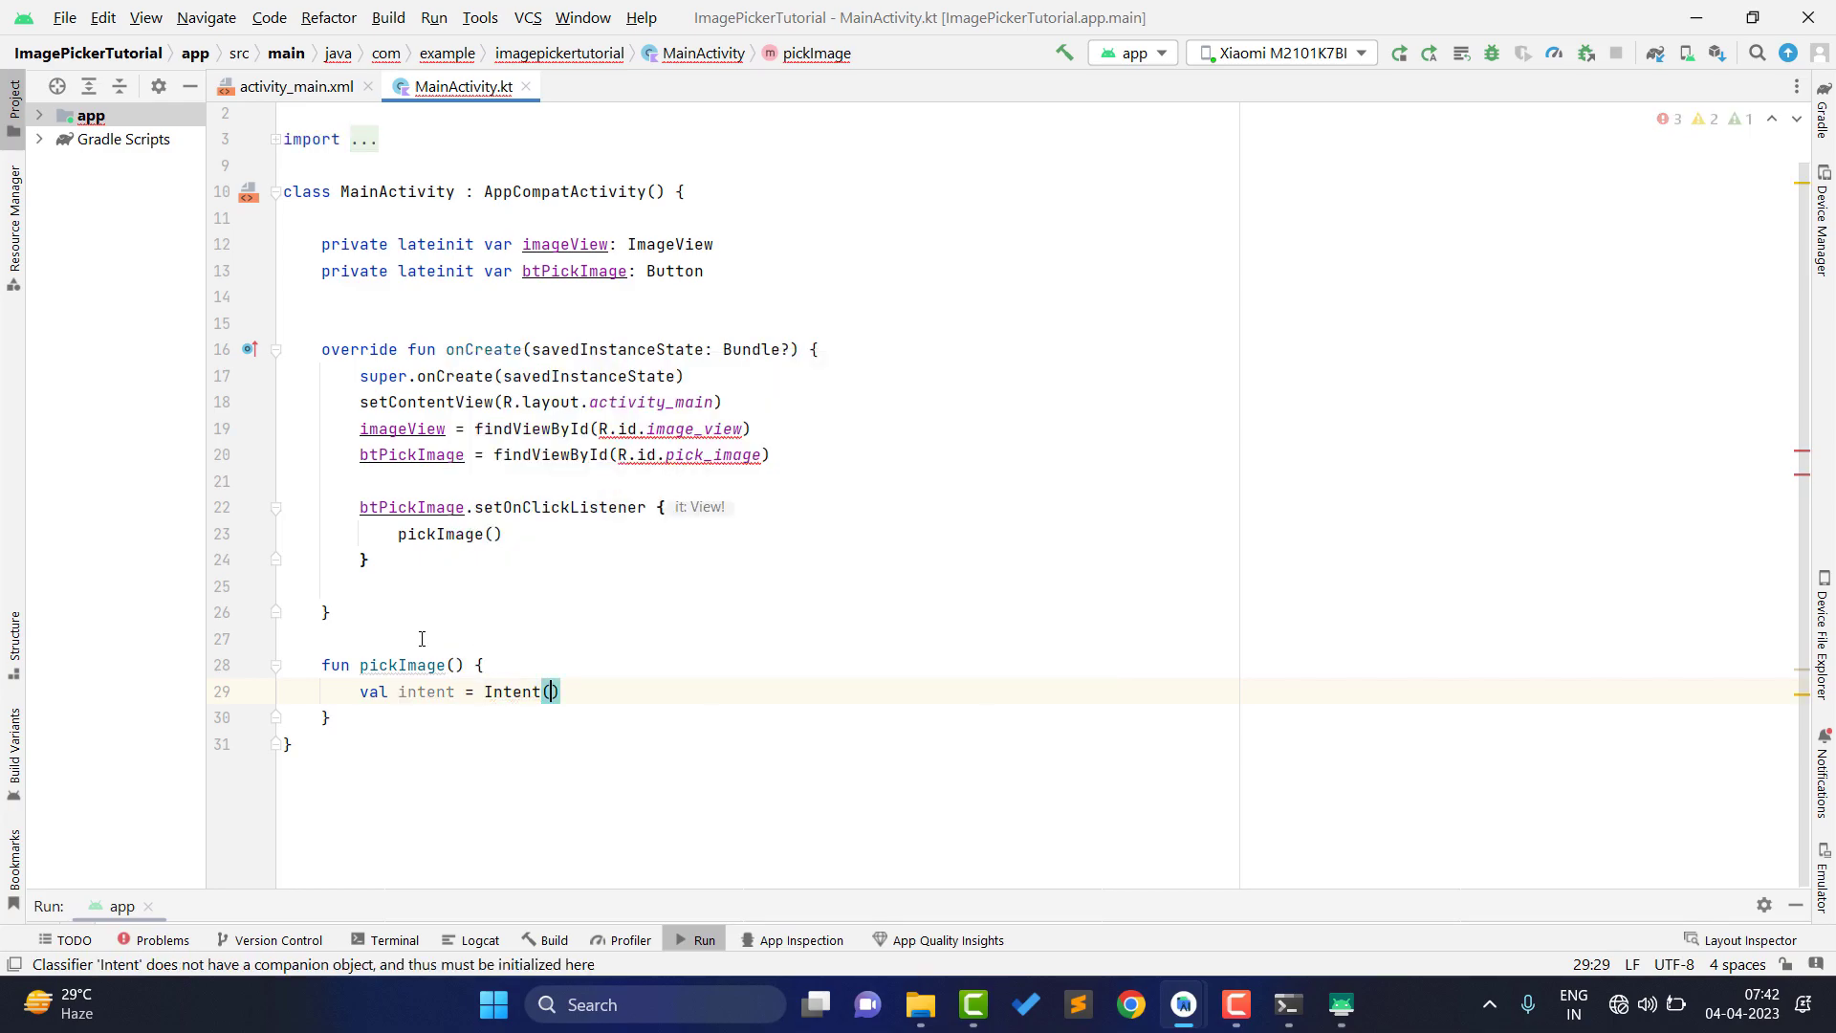
text(MediaStore.AC)
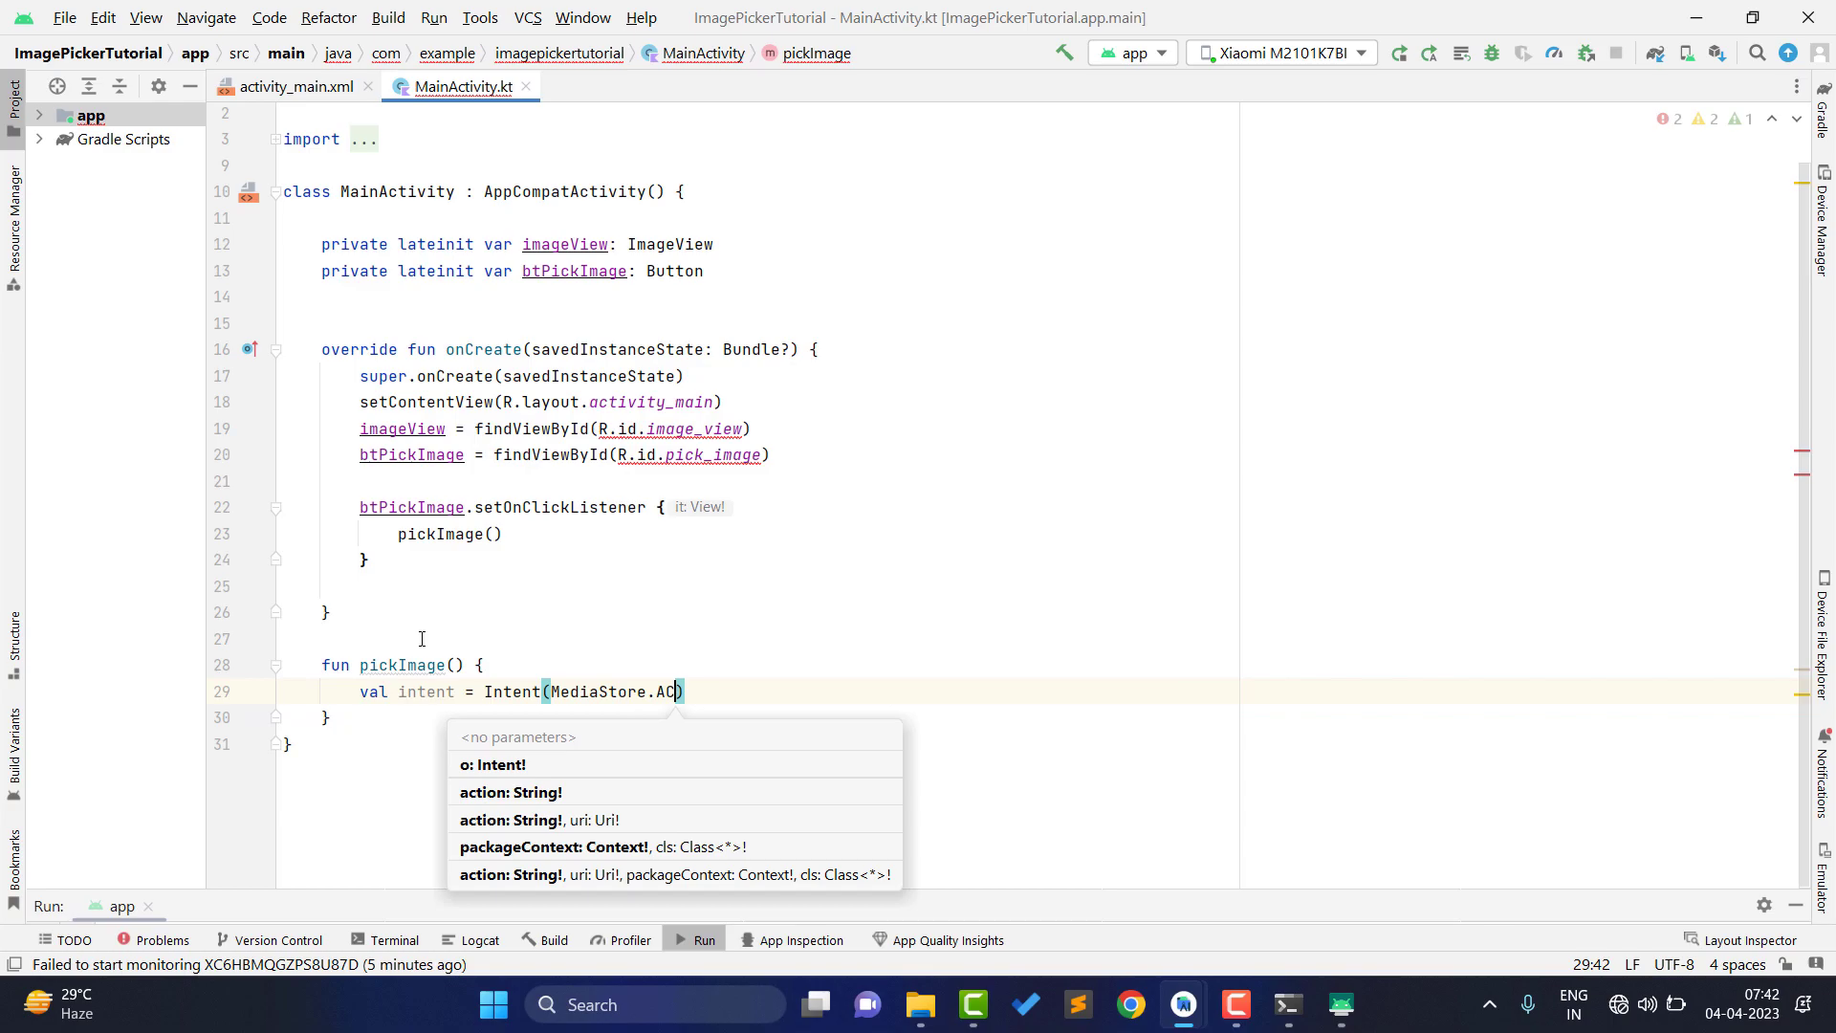
text(tiopi)
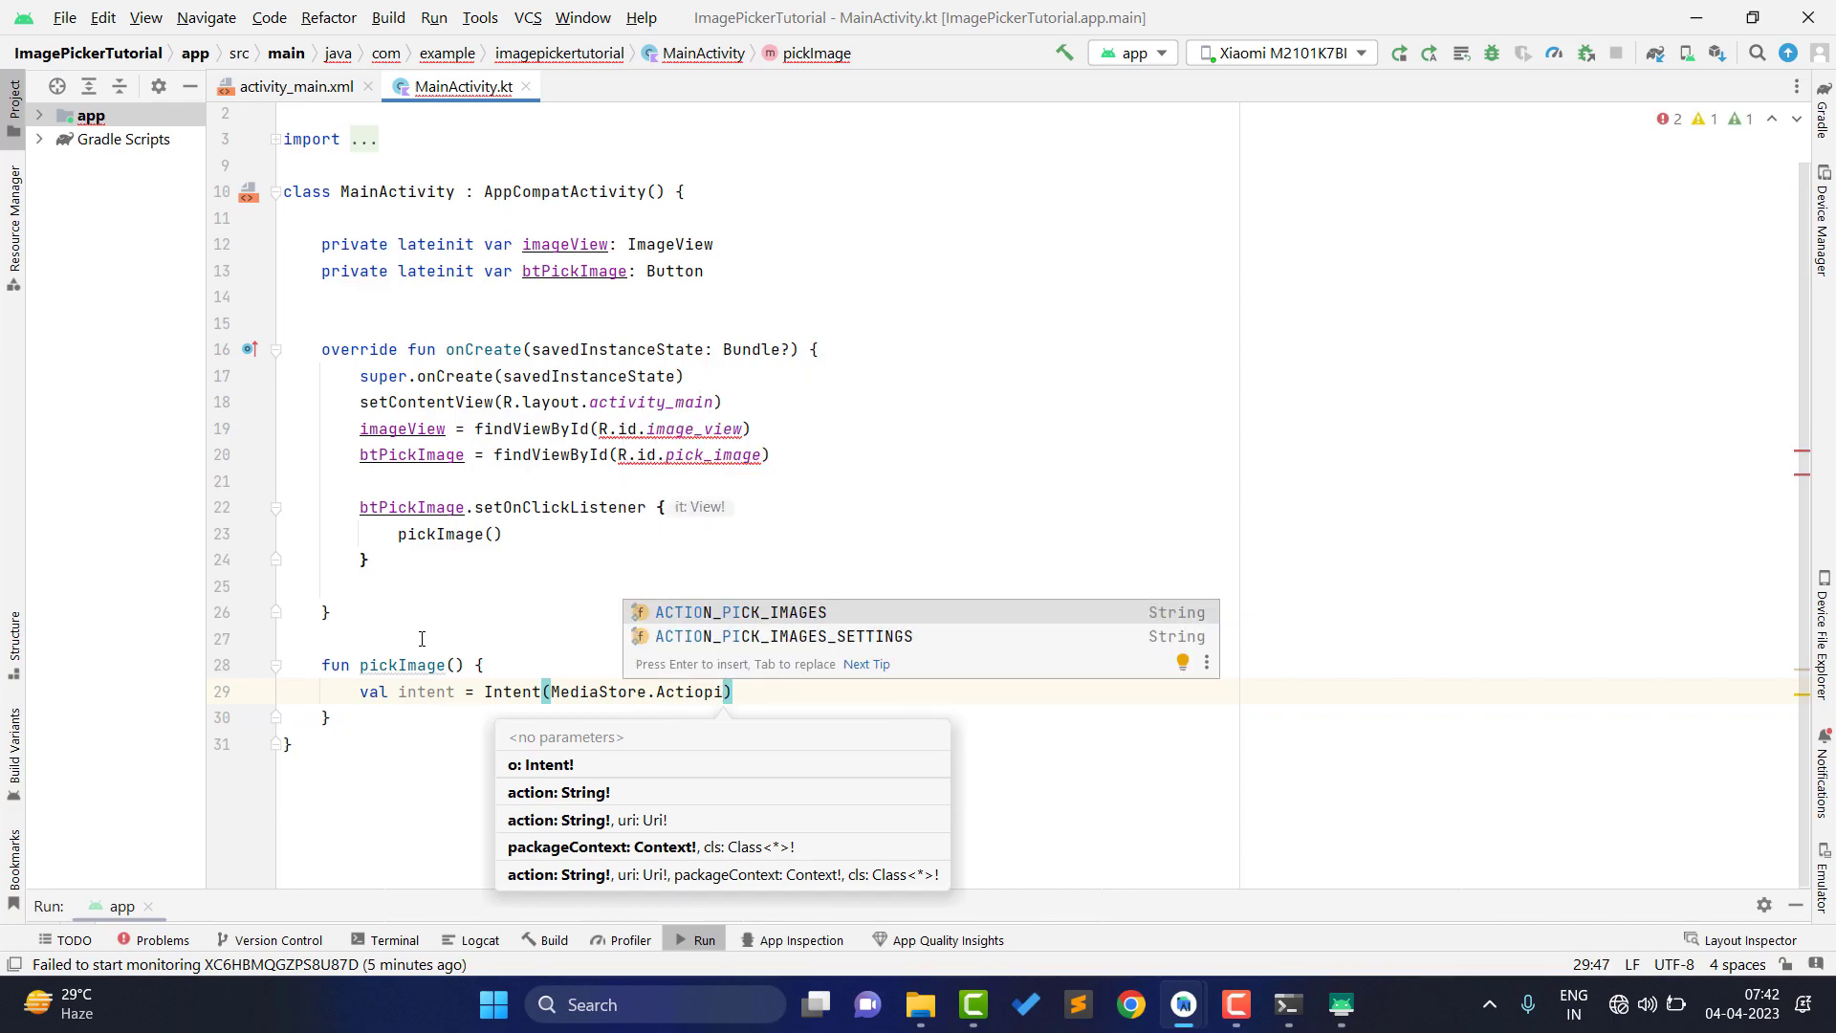
key(Enter)
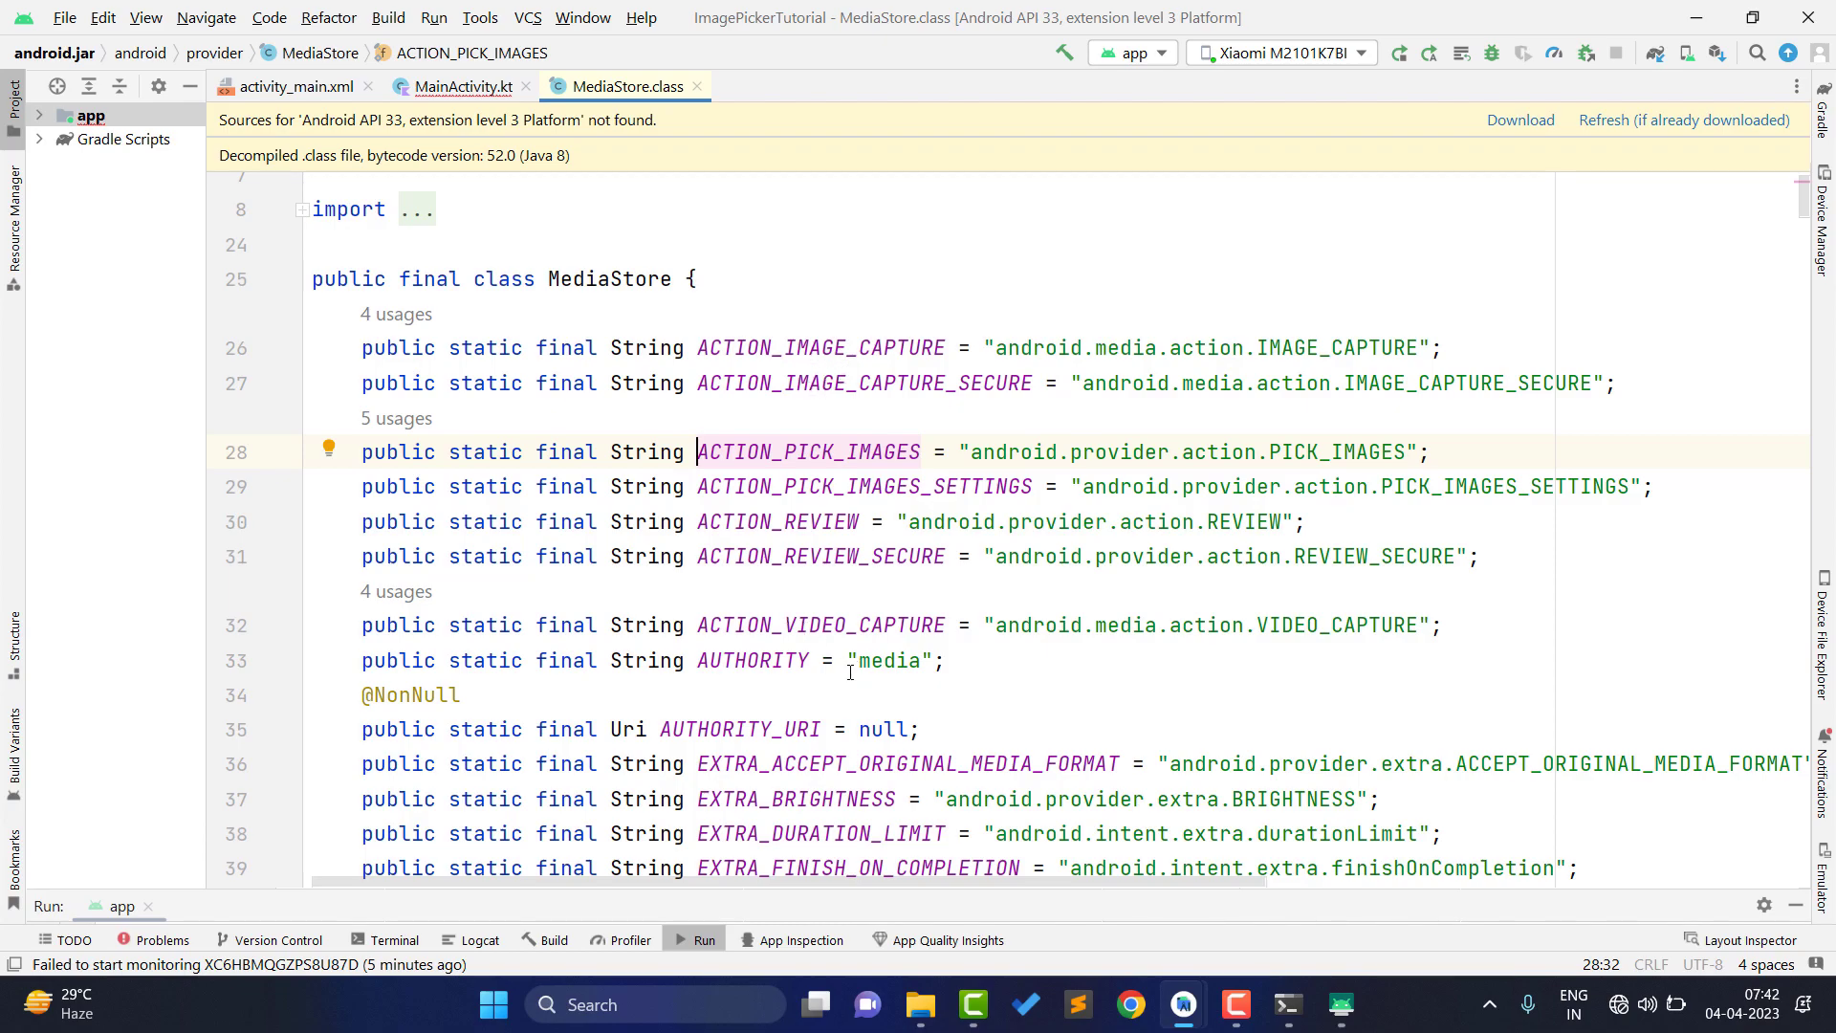
- Return to MainActivity.kt after reviewing the MediaStore constants
click(459, 85)
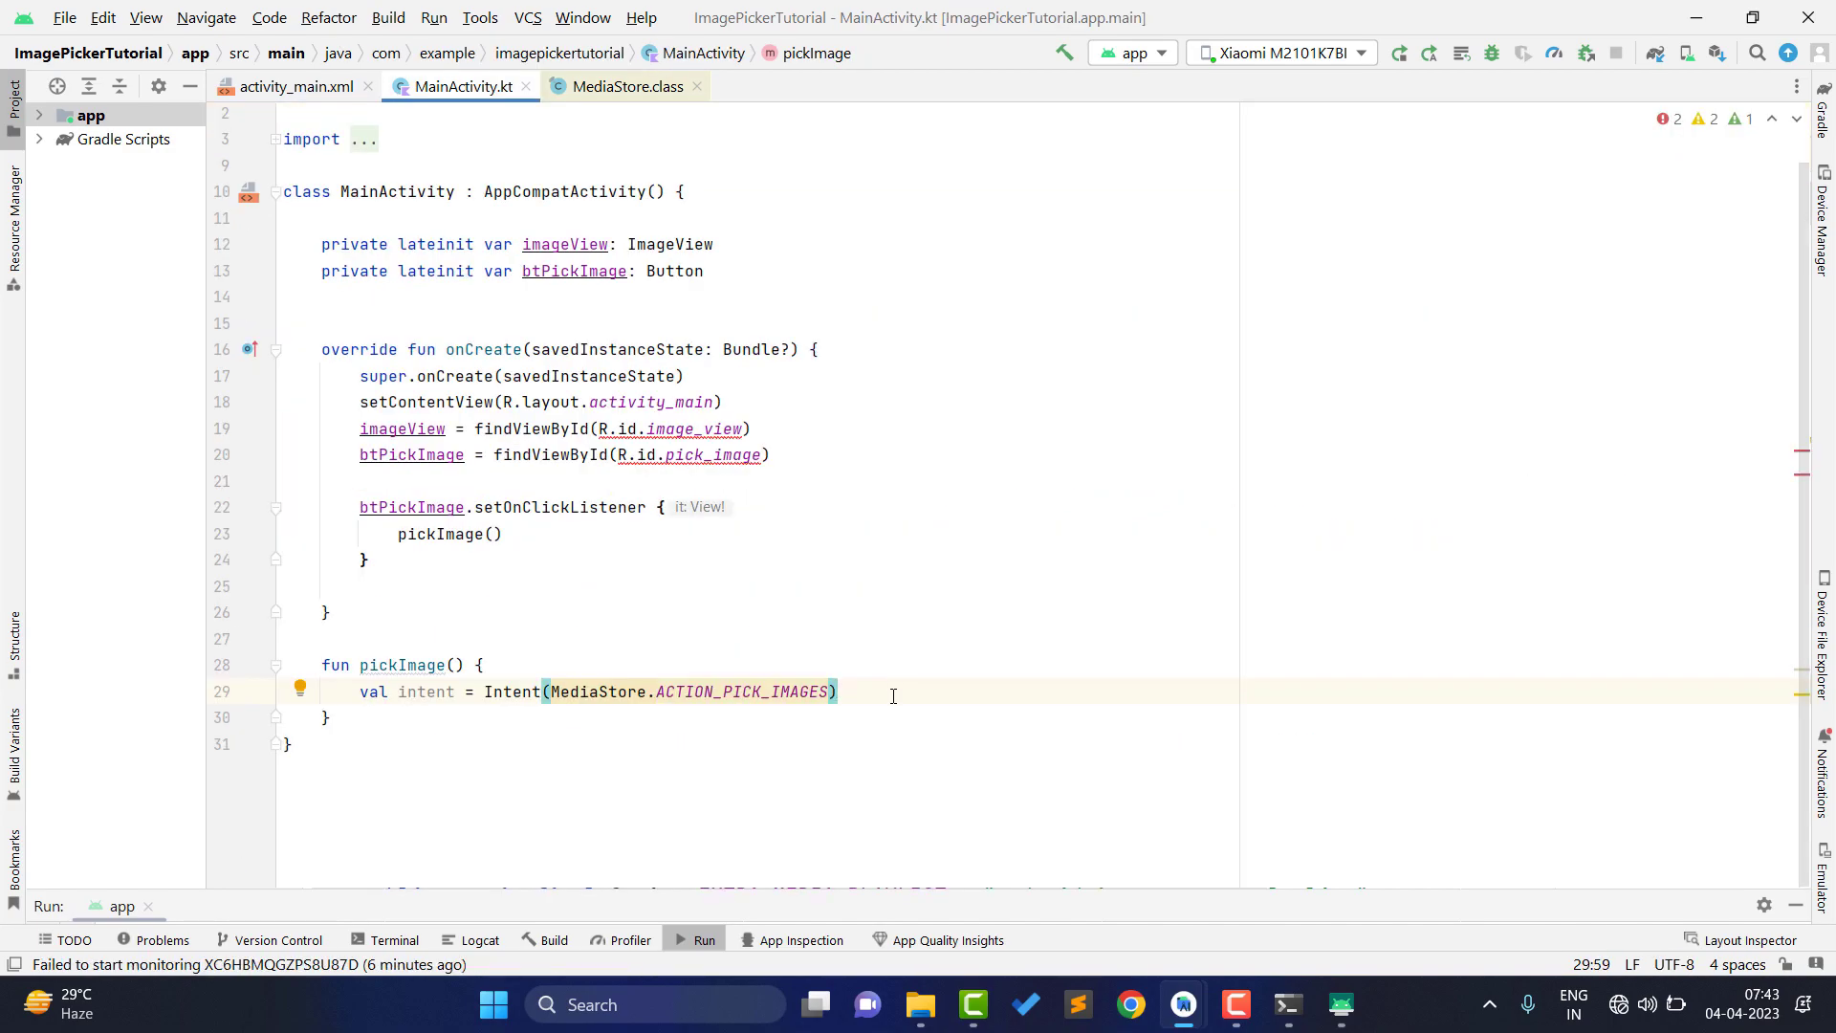
- Call startActivityForResult(intent, 101) in pickImage() and begin a new member below
text(starta)
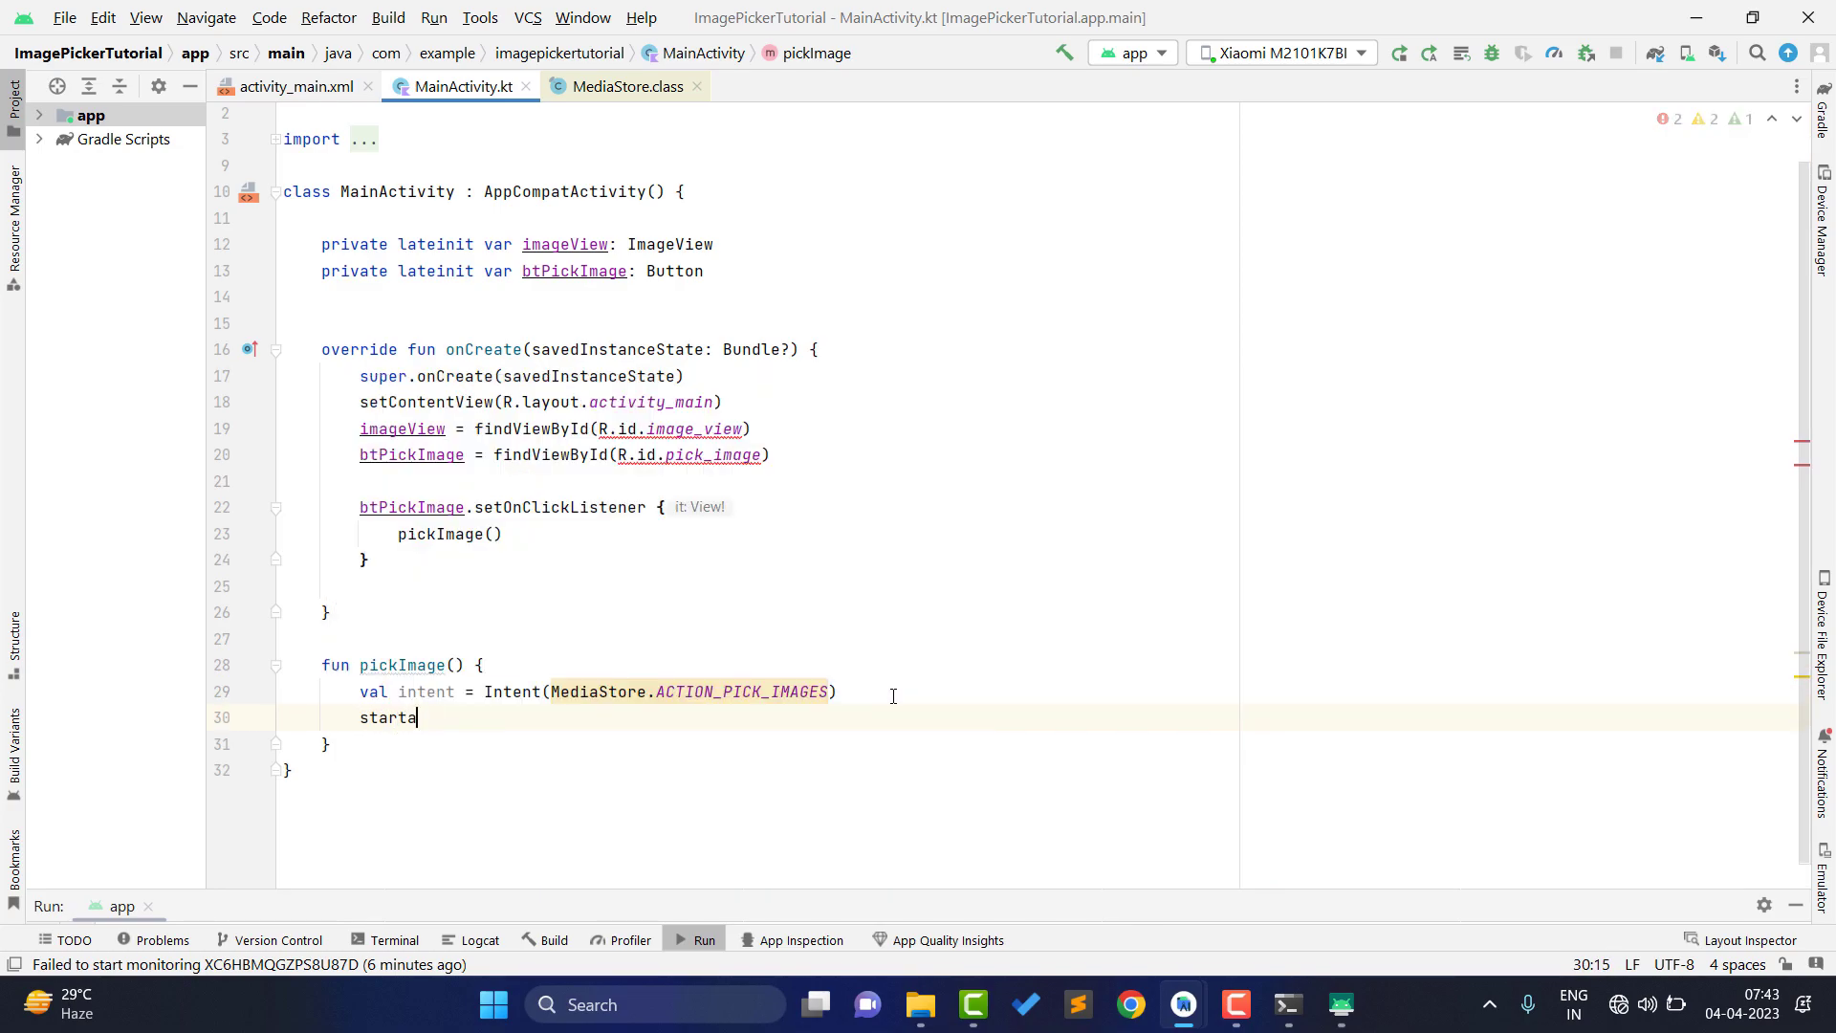
text(ctifre)
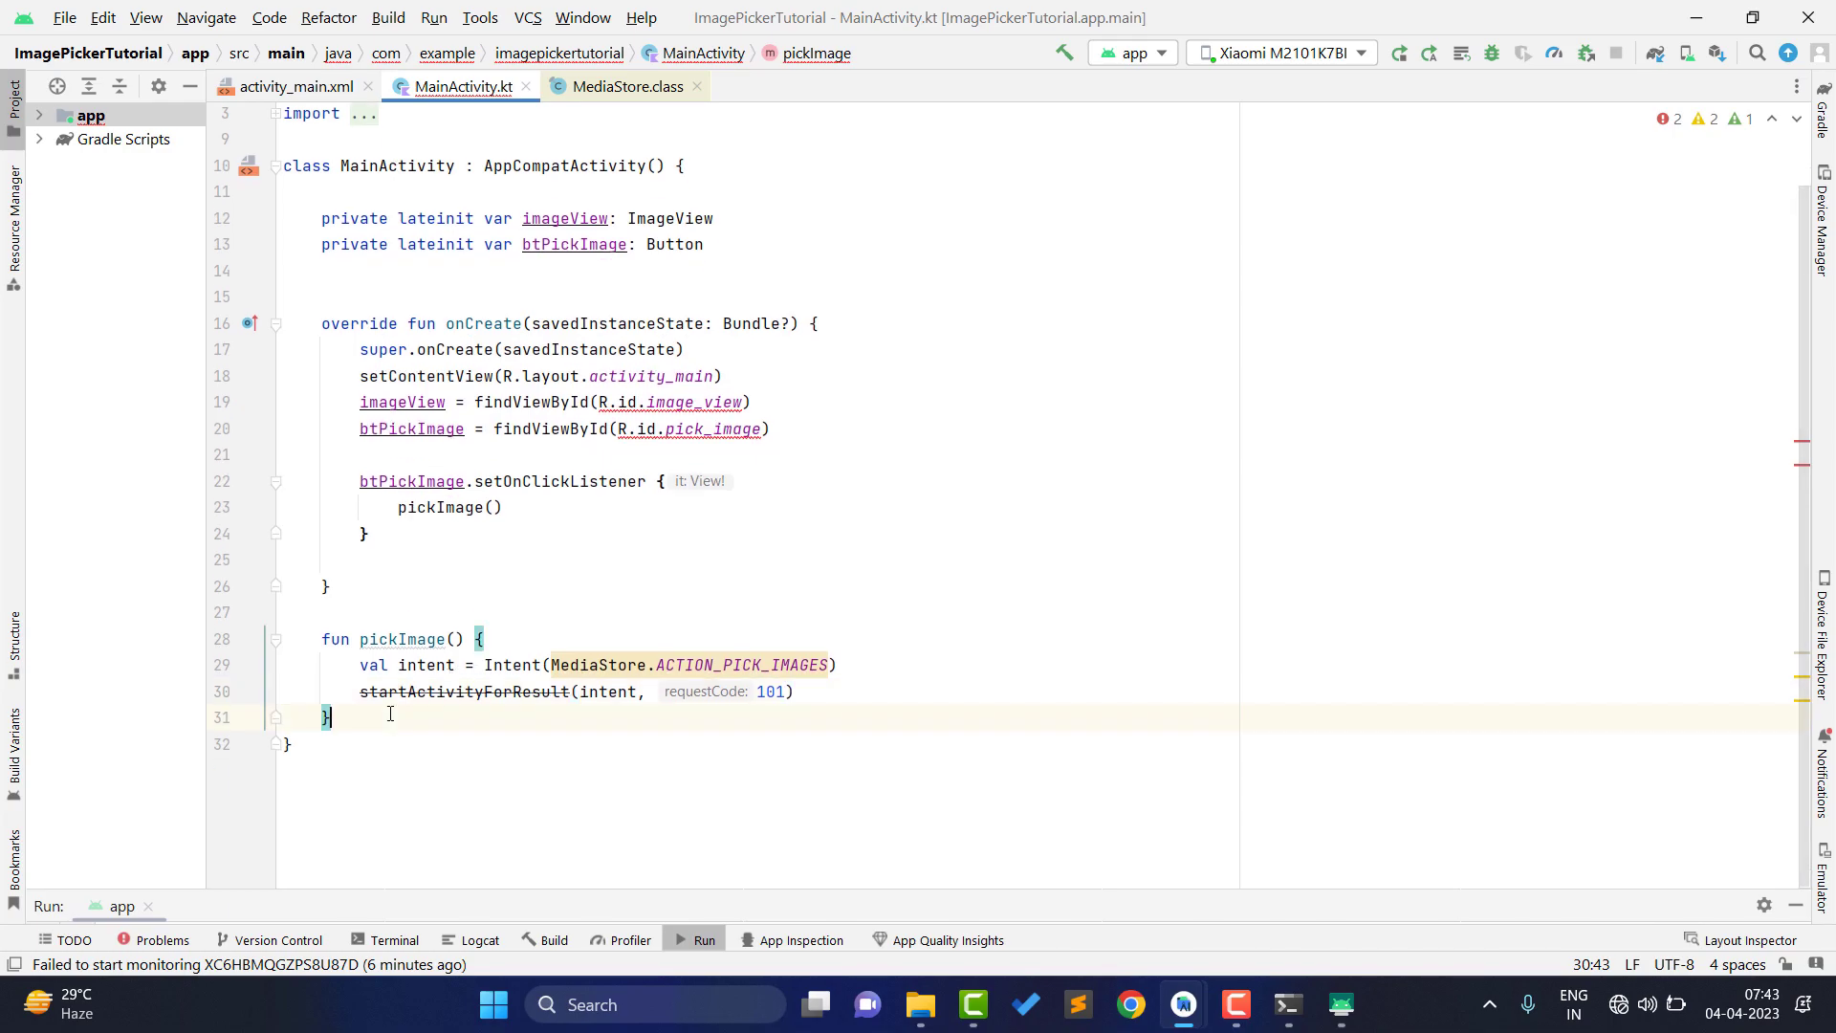
text(on)
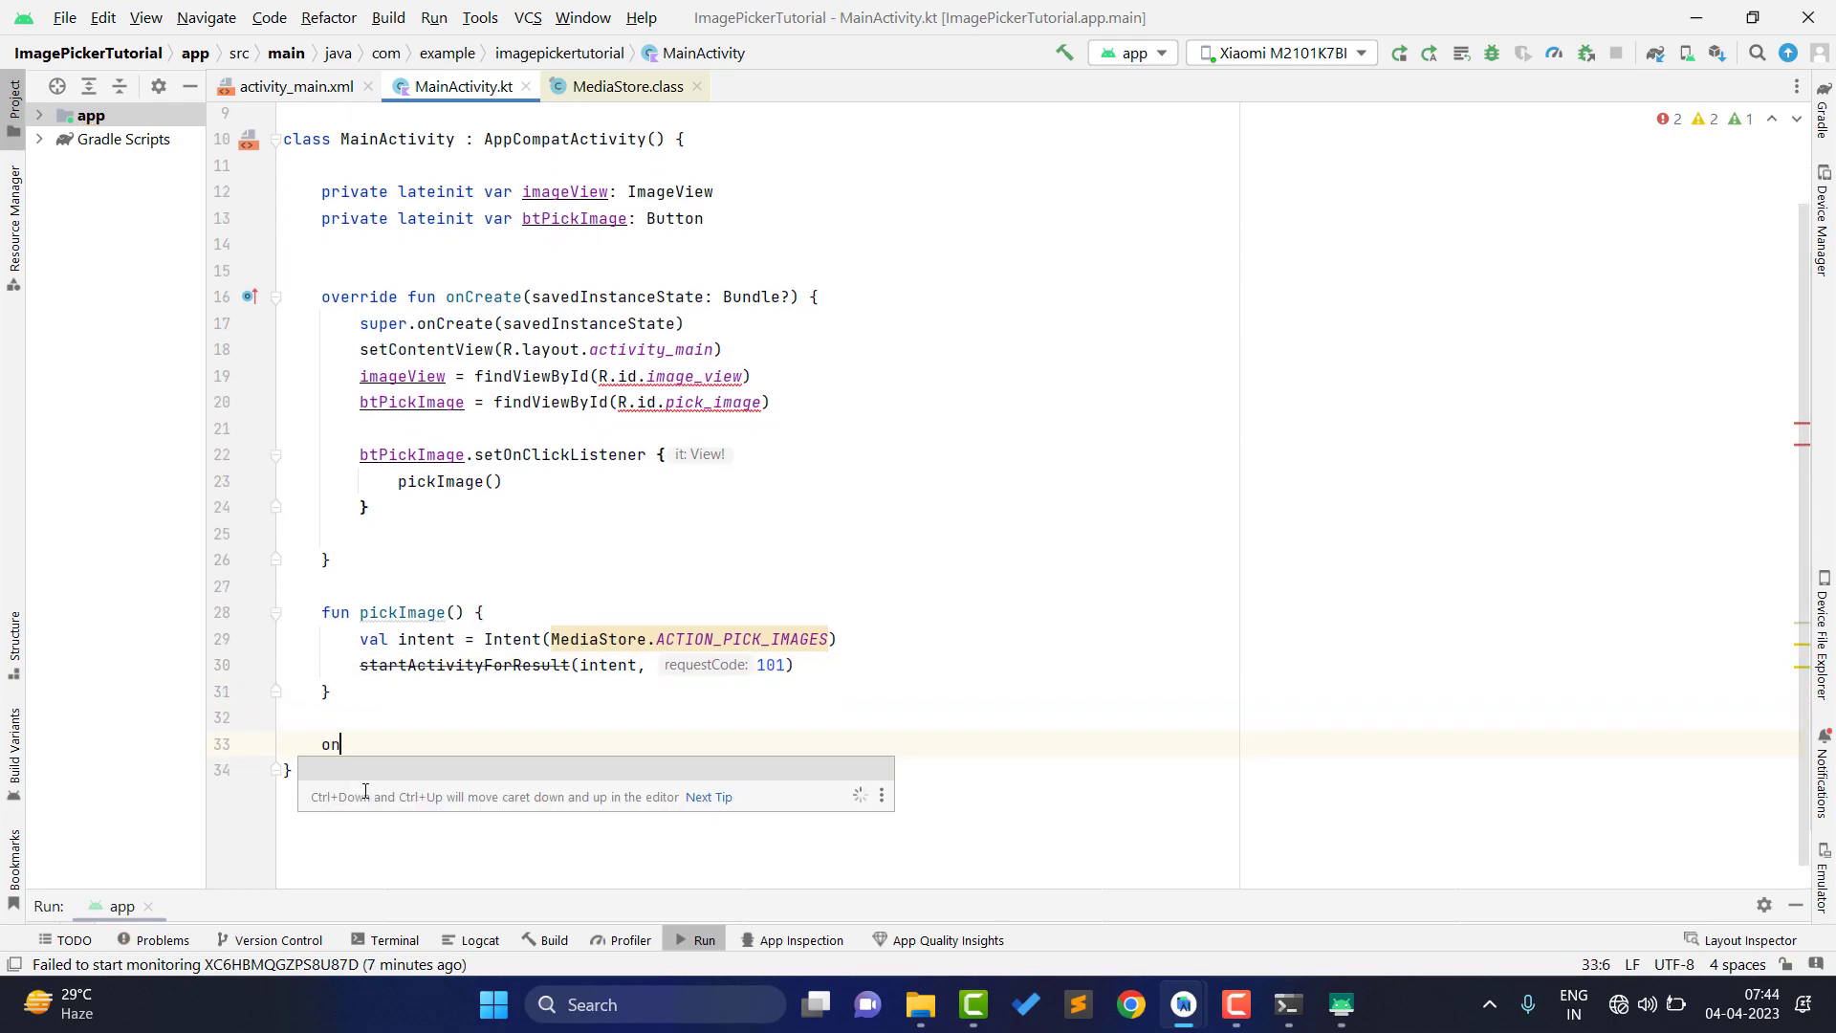
- Override onActivityResult with checks for RESULT_OK and request code 101
text(actire)
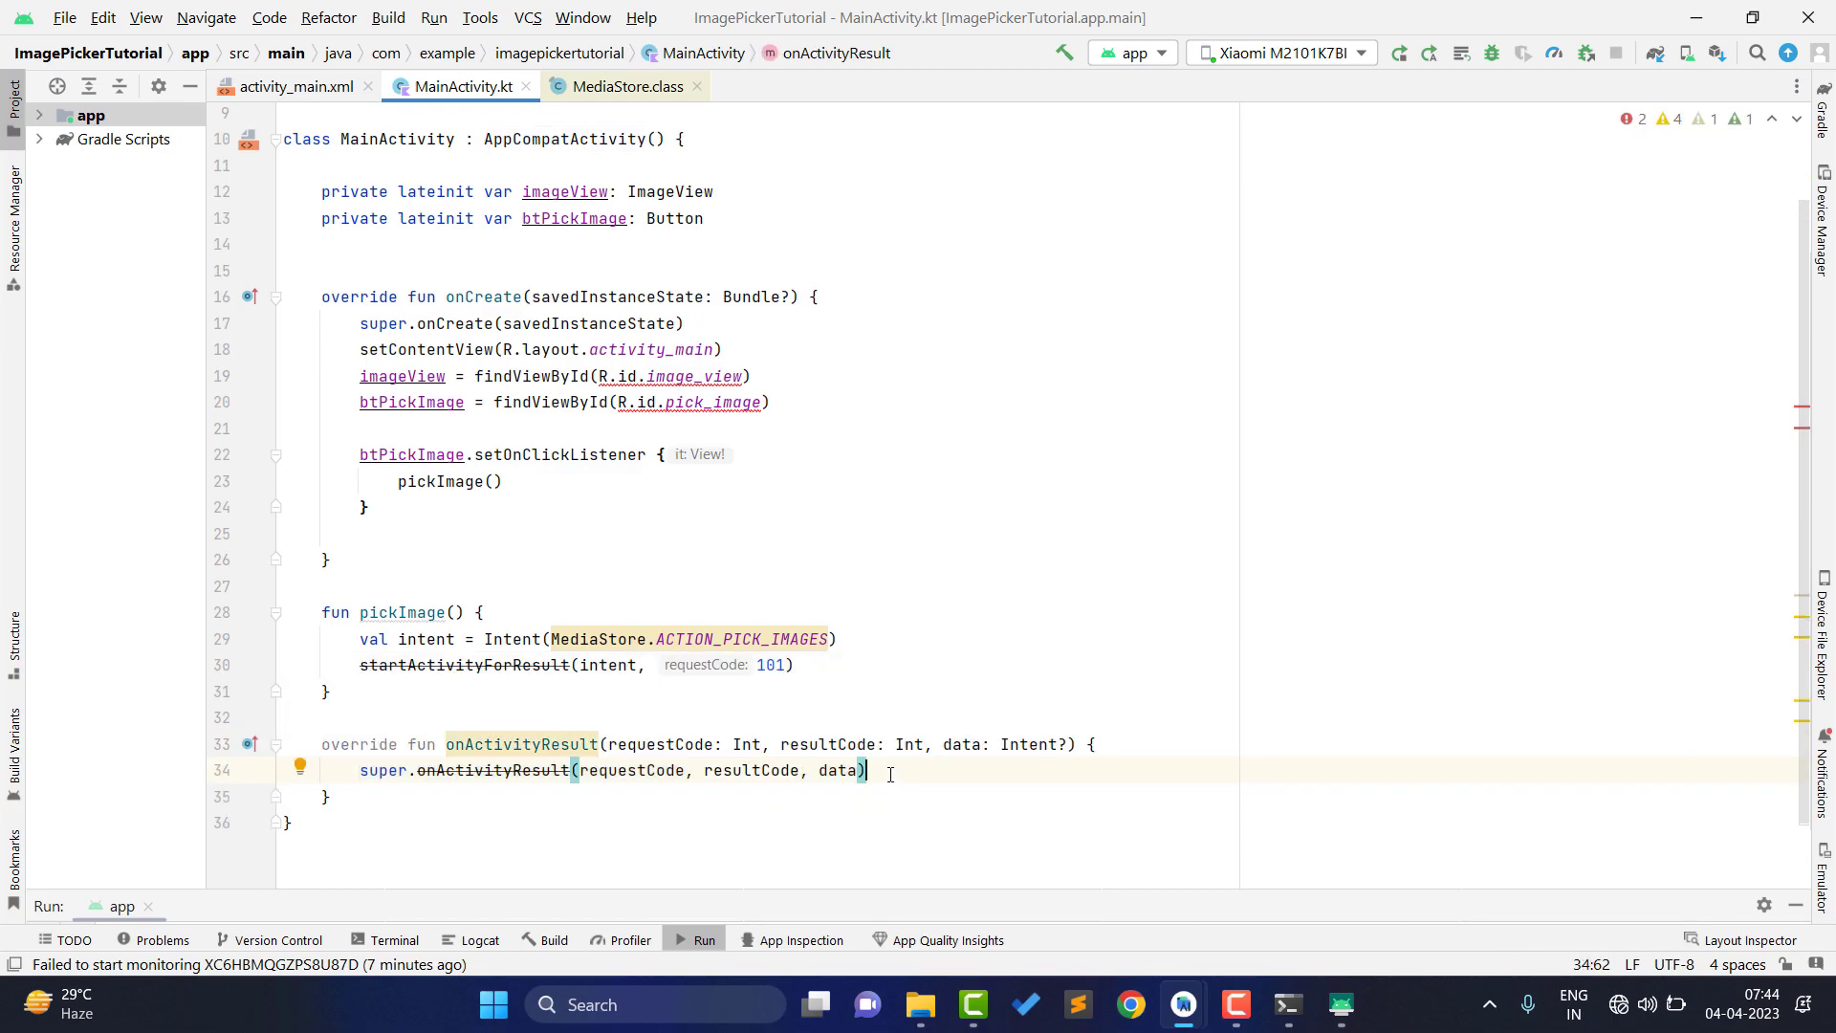
text(if(resultCode)
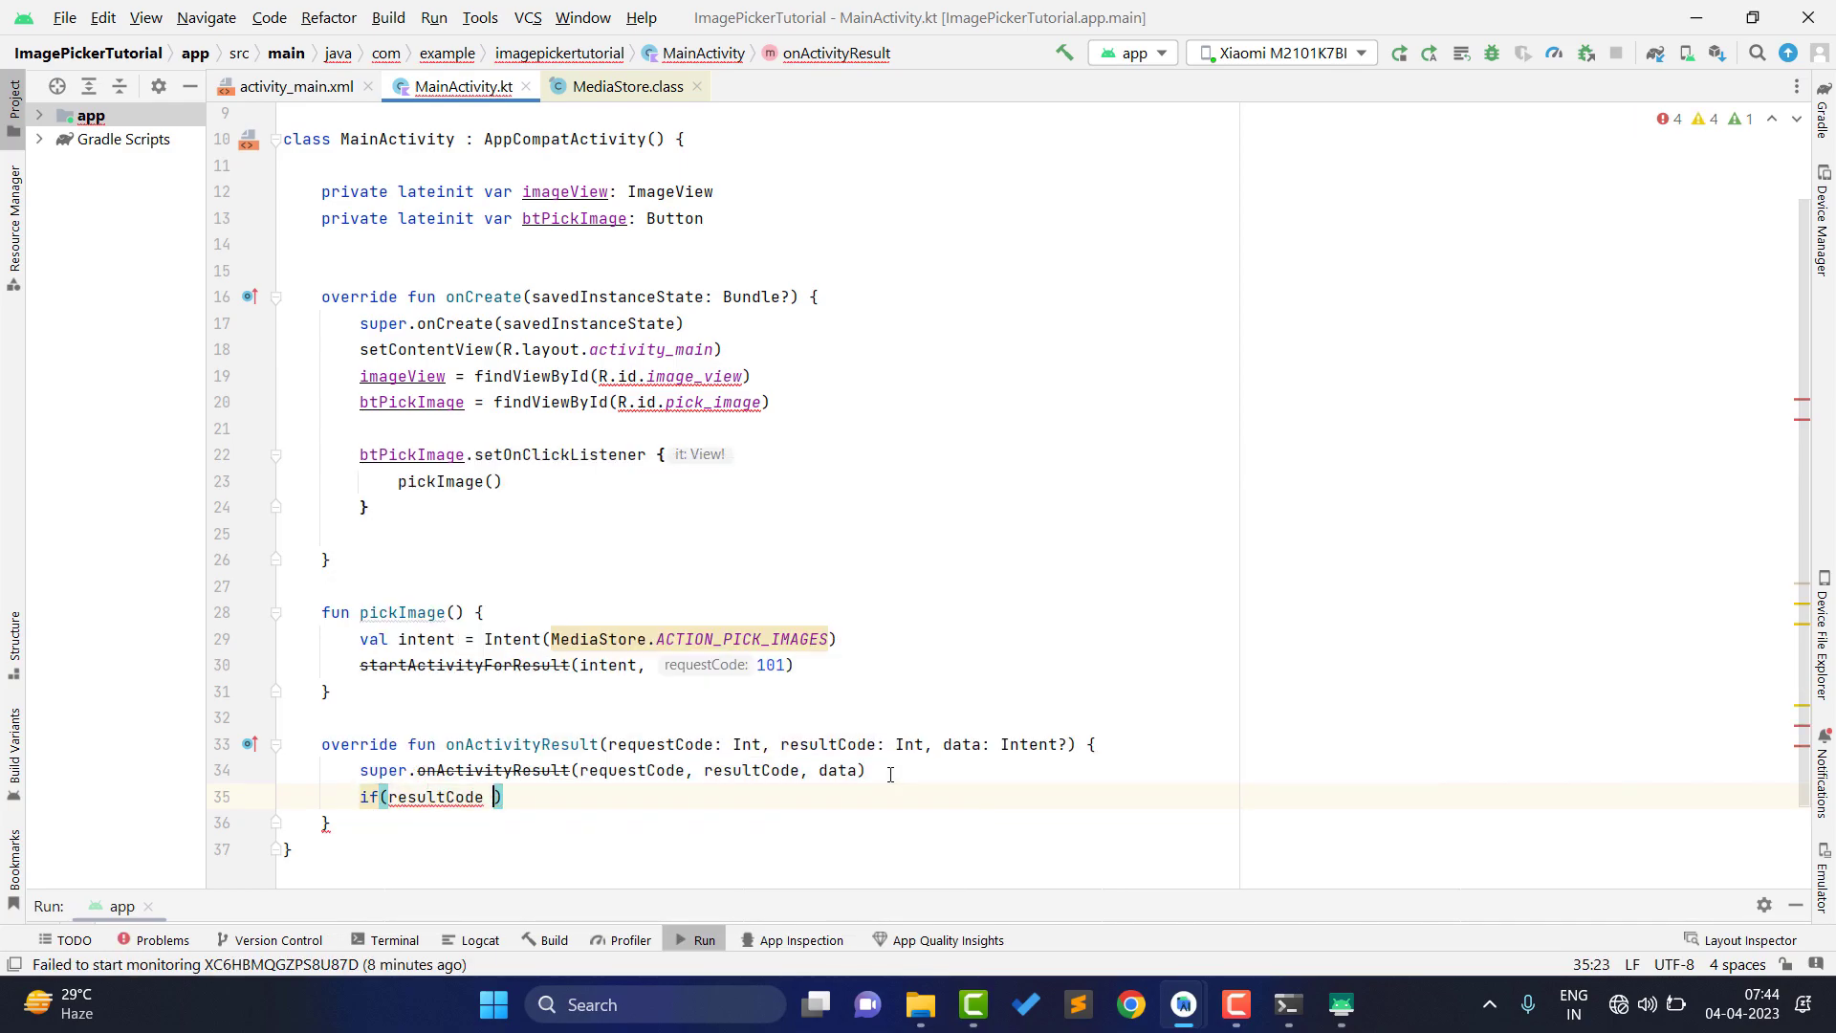
text(== RESULT_OK)
text(if(requestCode ==)
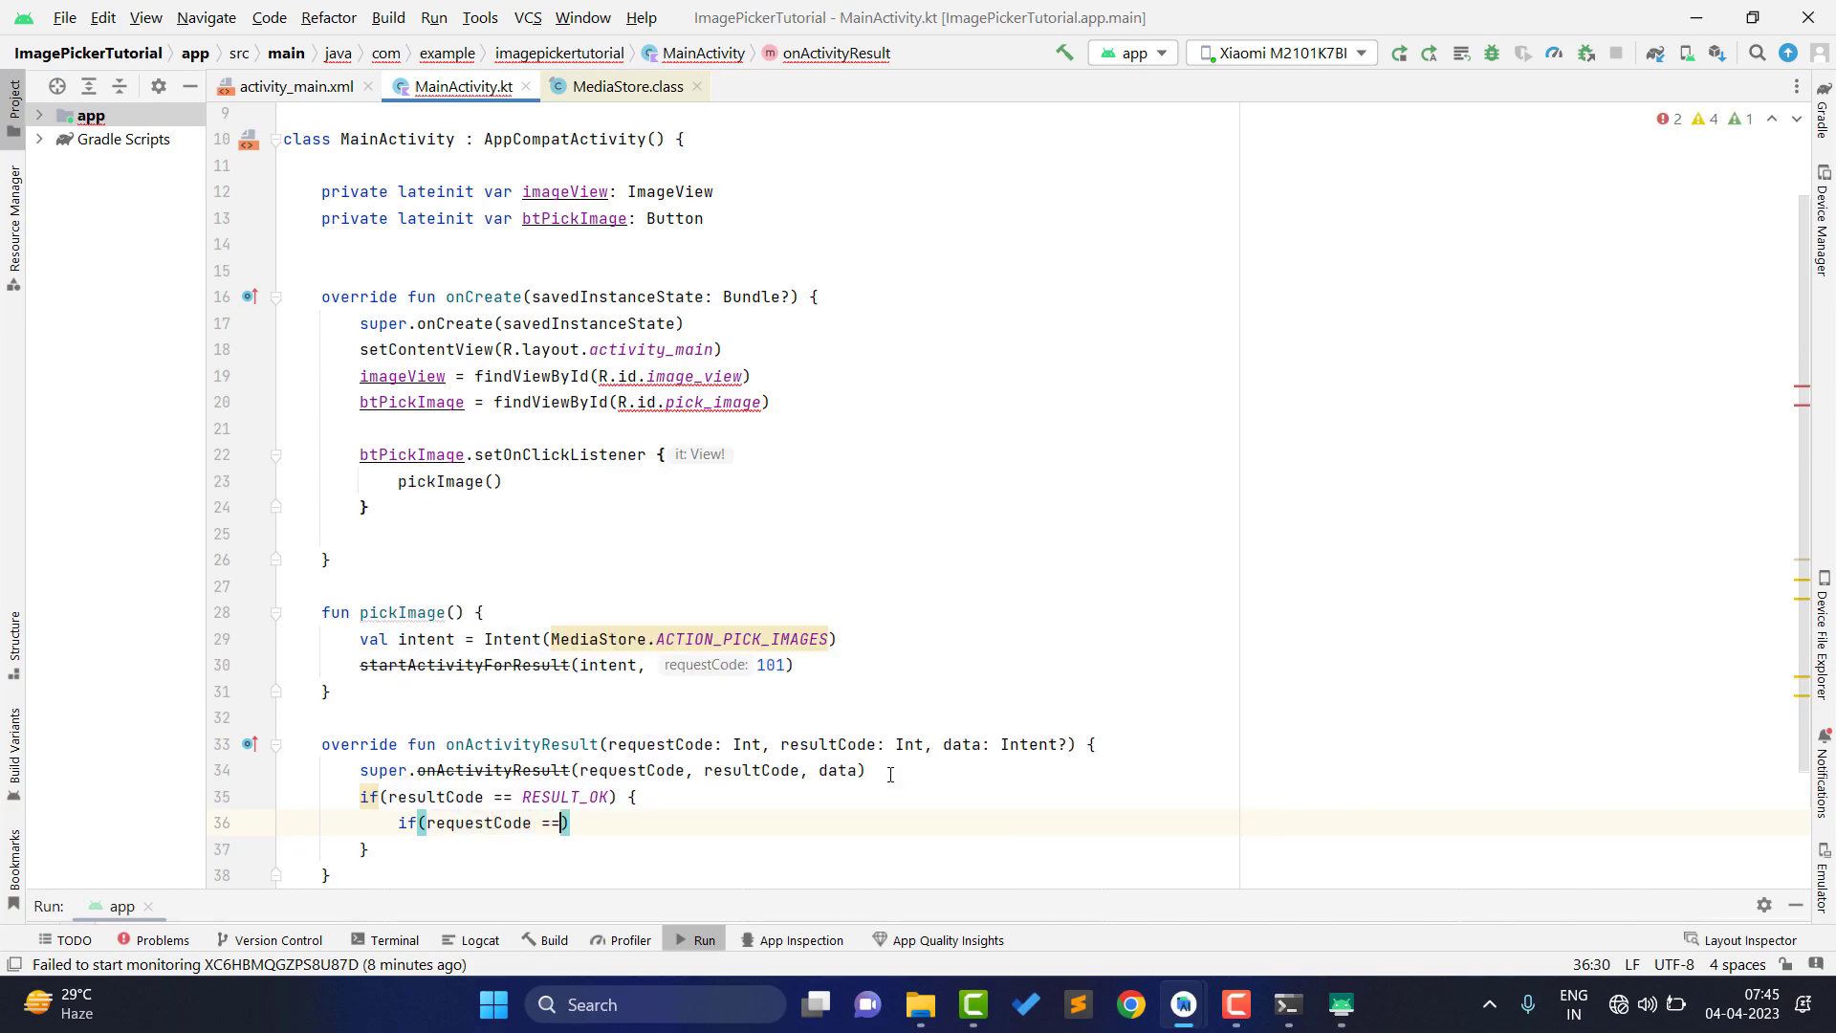
text(101)
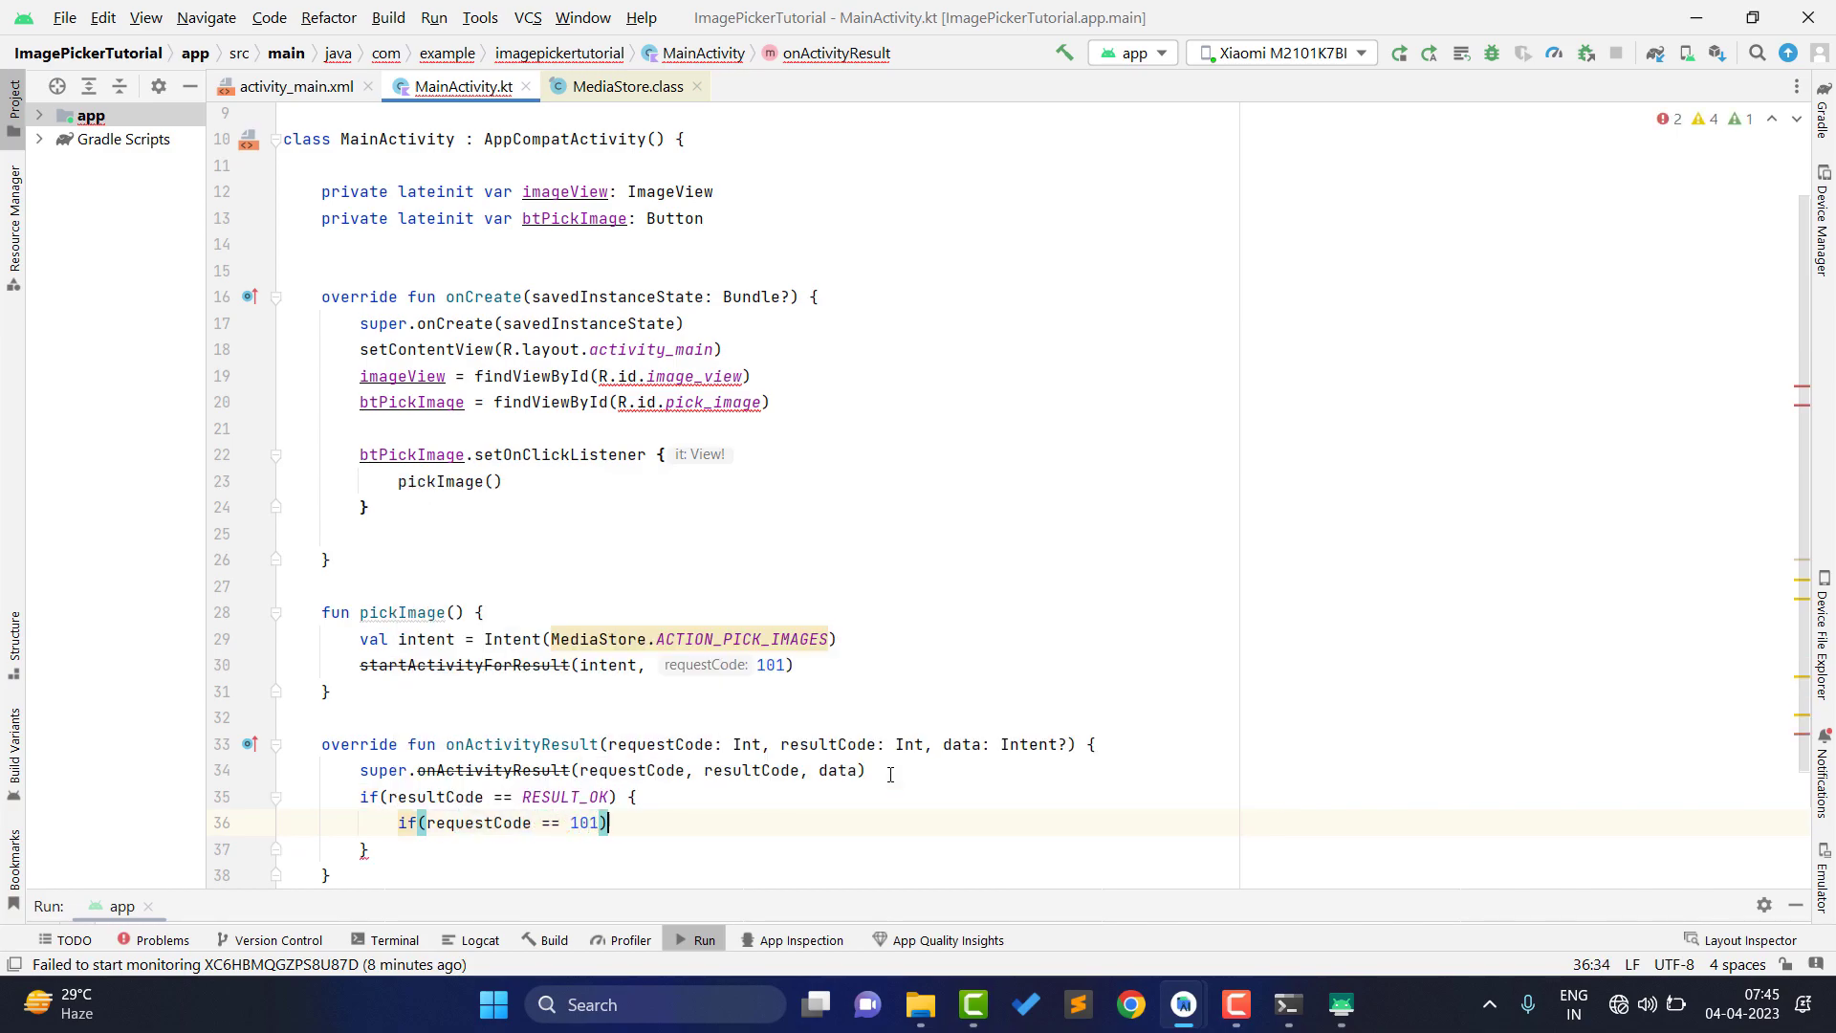
text({)
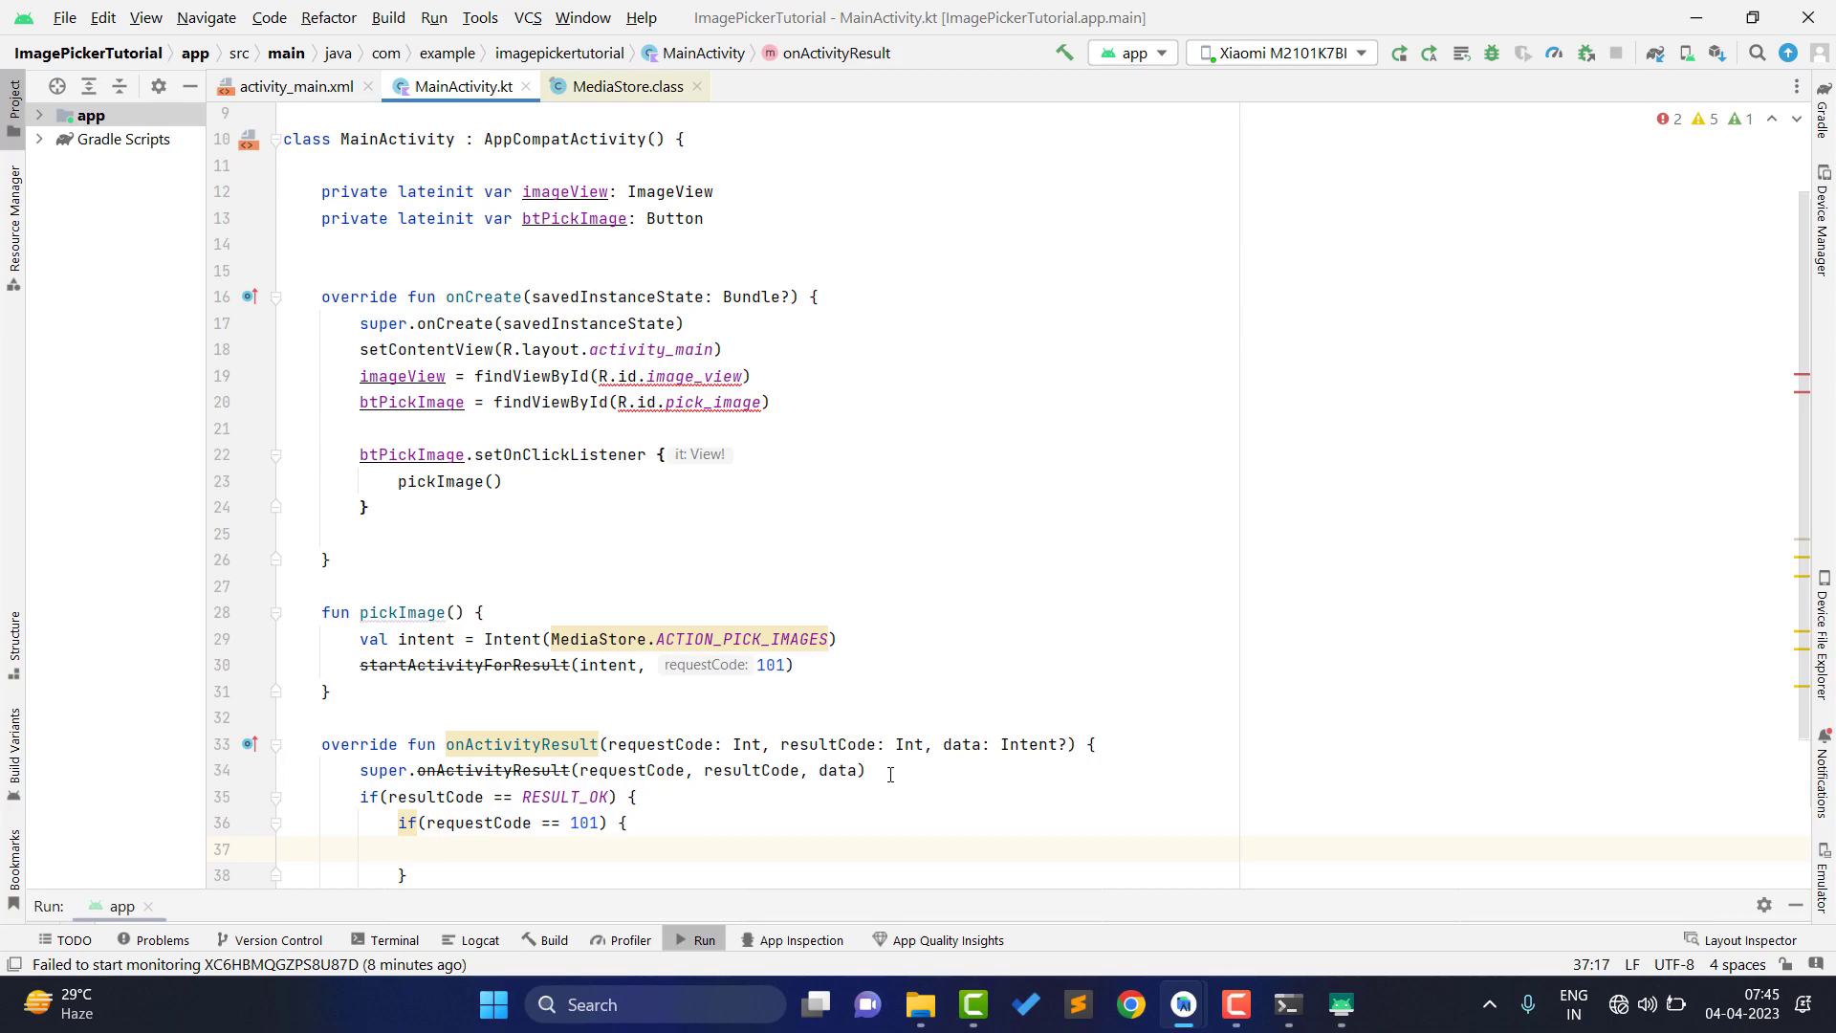
- Store data?.data as uri and show it with imageView.setImageURI(uri)
text(v)
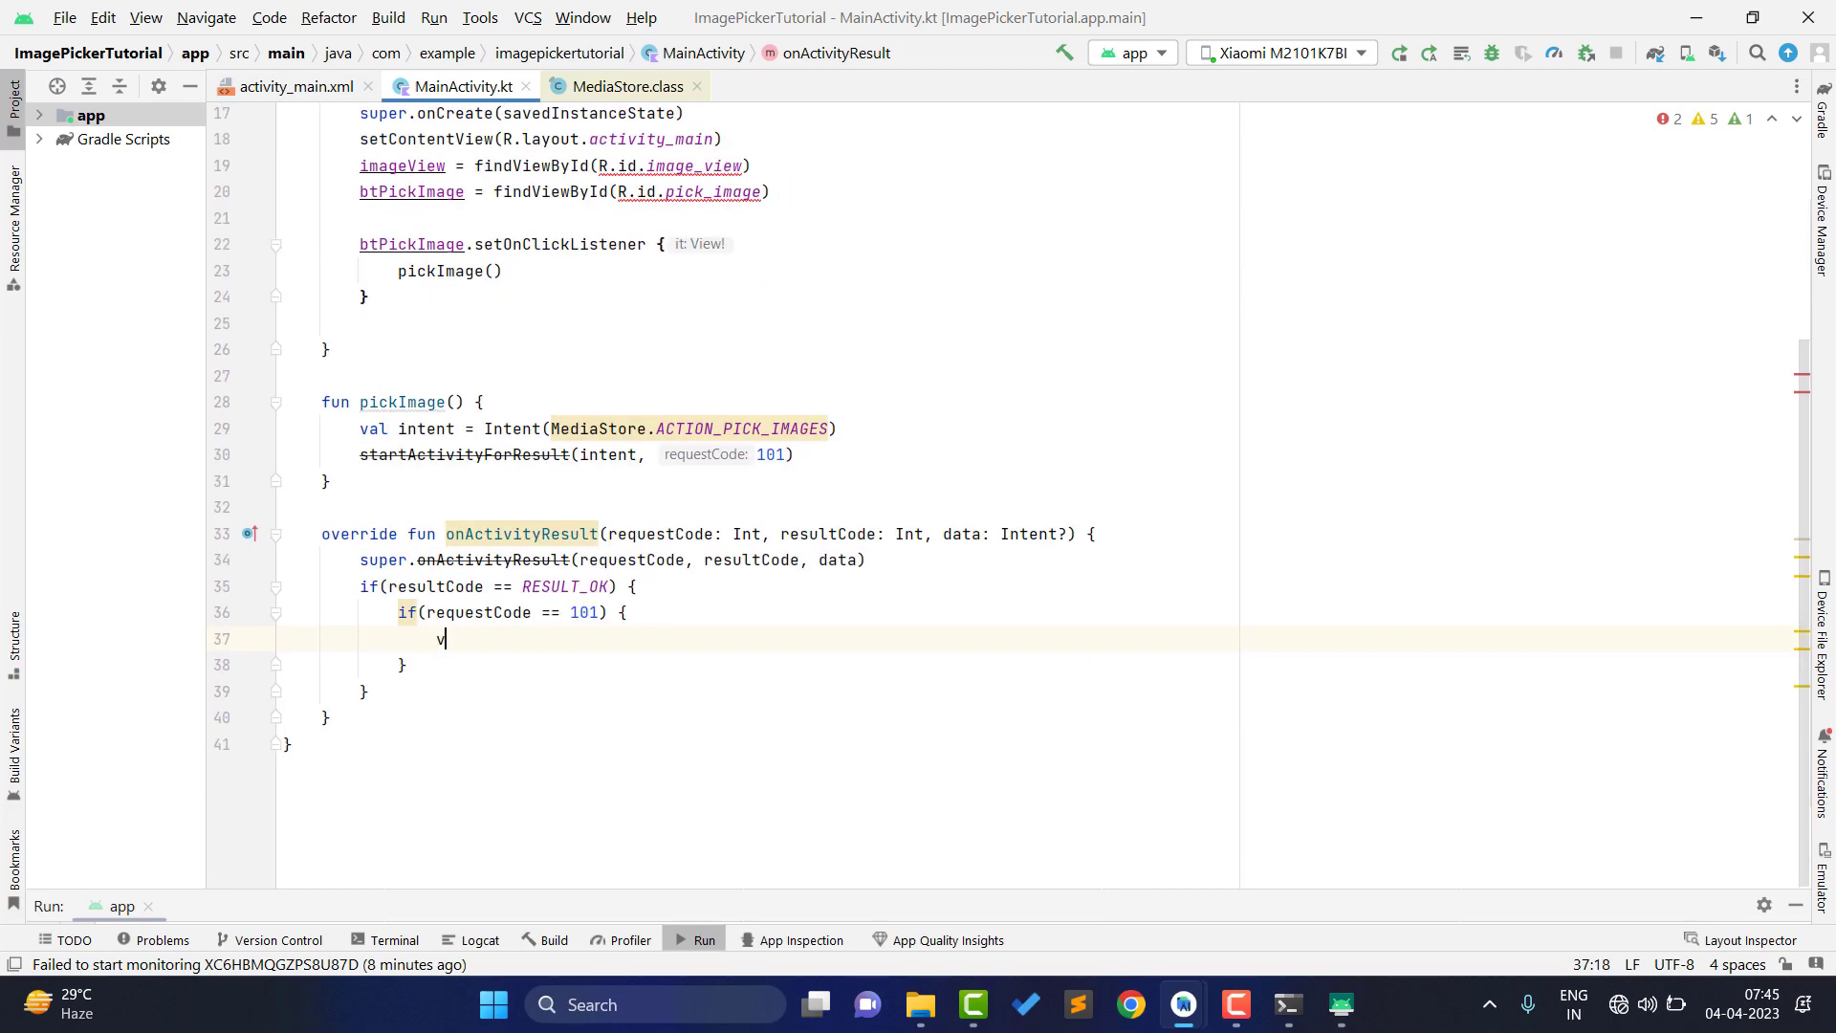
text(al uri)
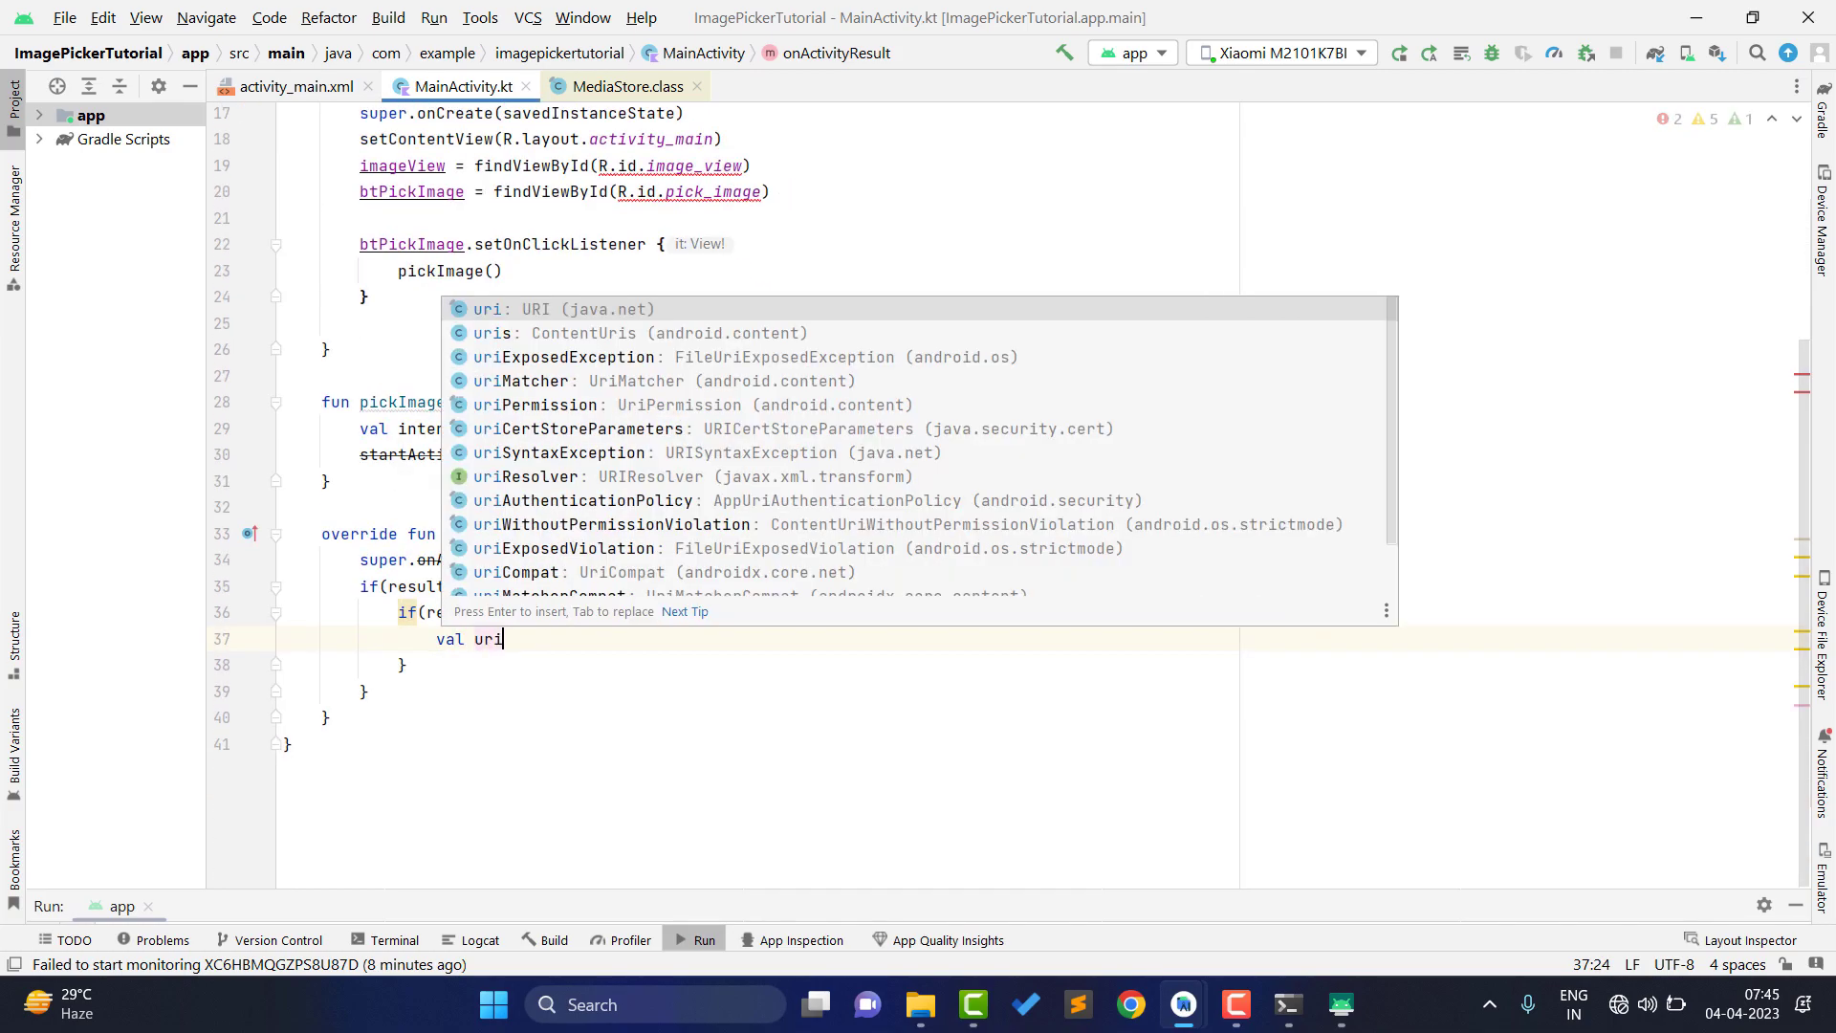
text(= data)
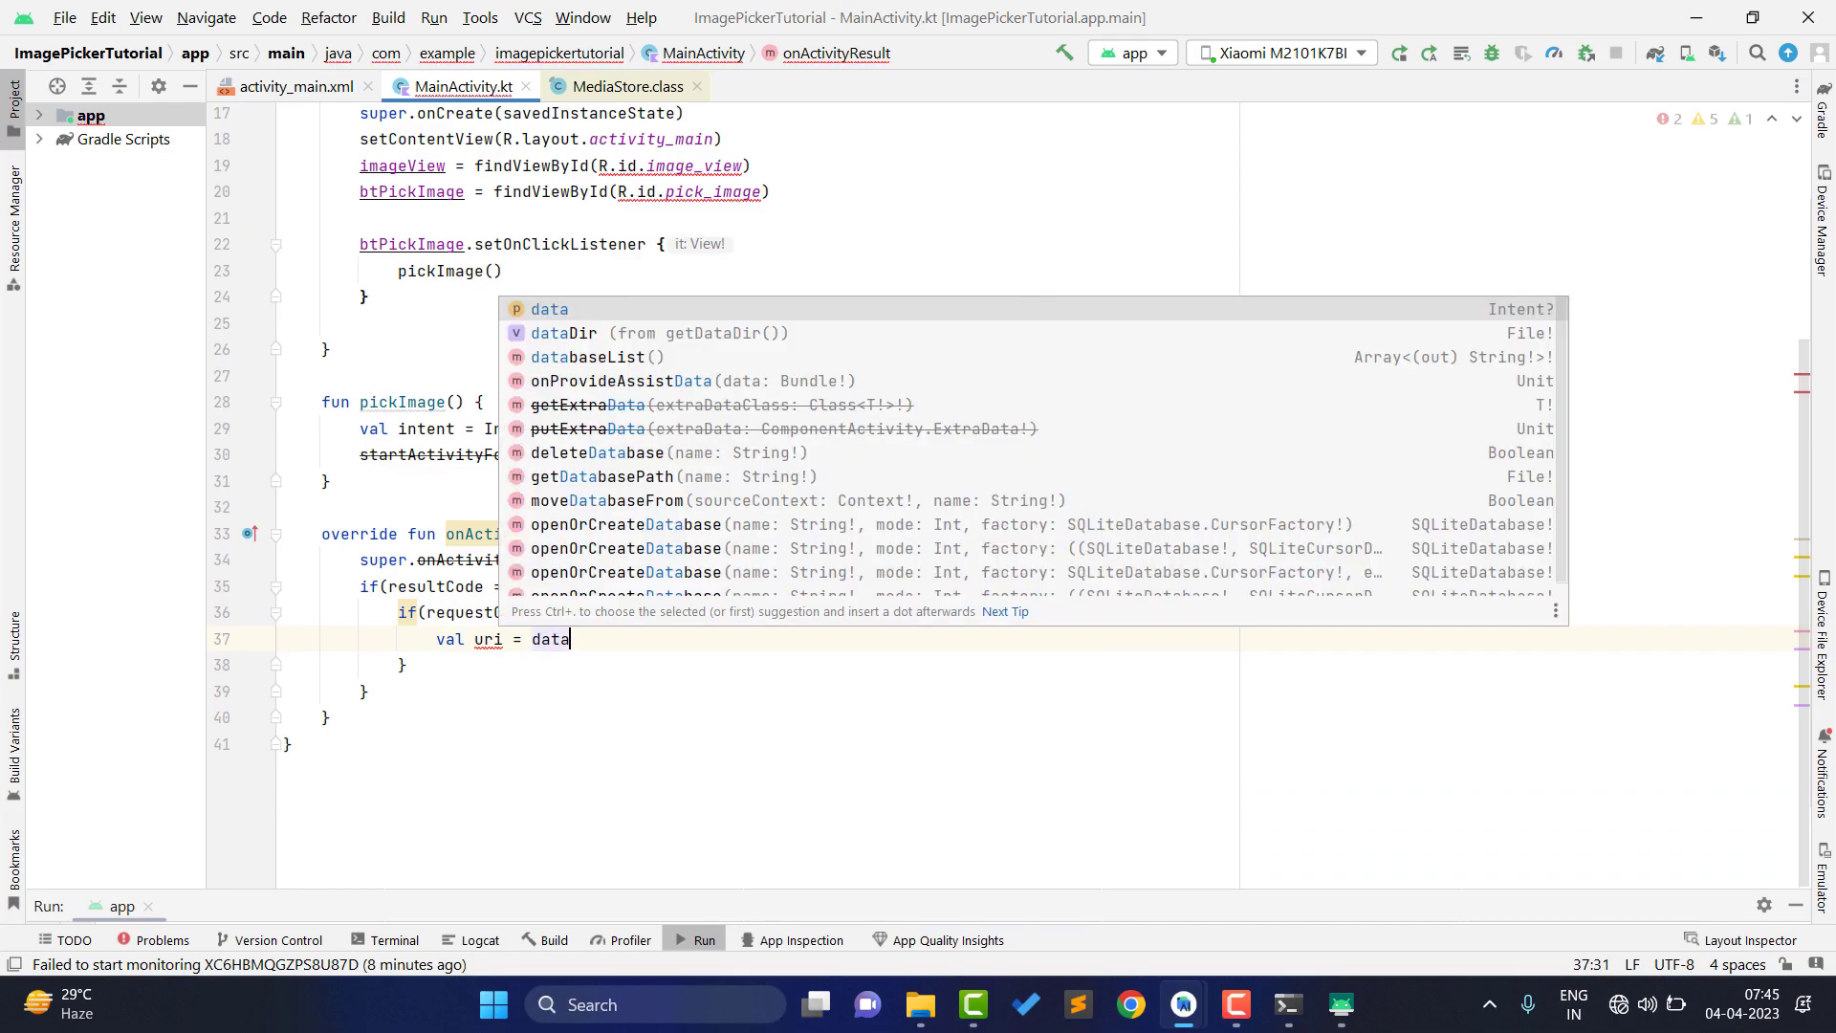
text(?.data)
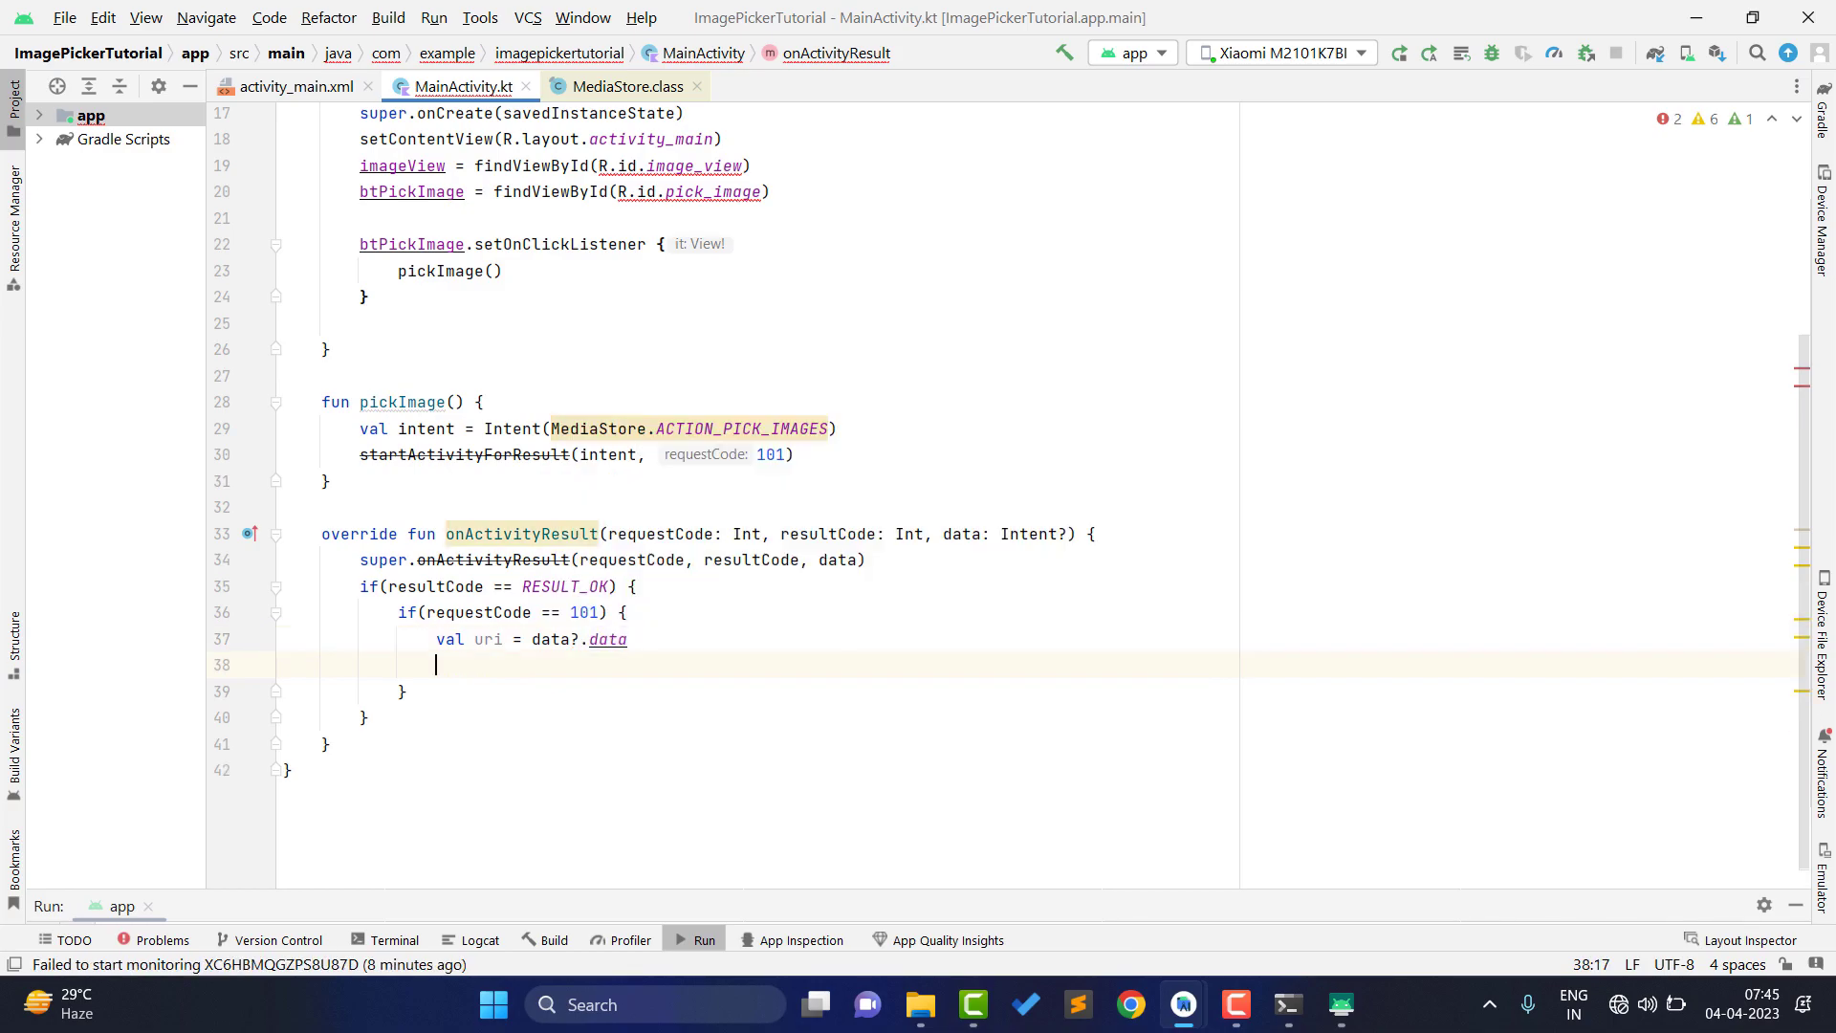
text(imageView.)
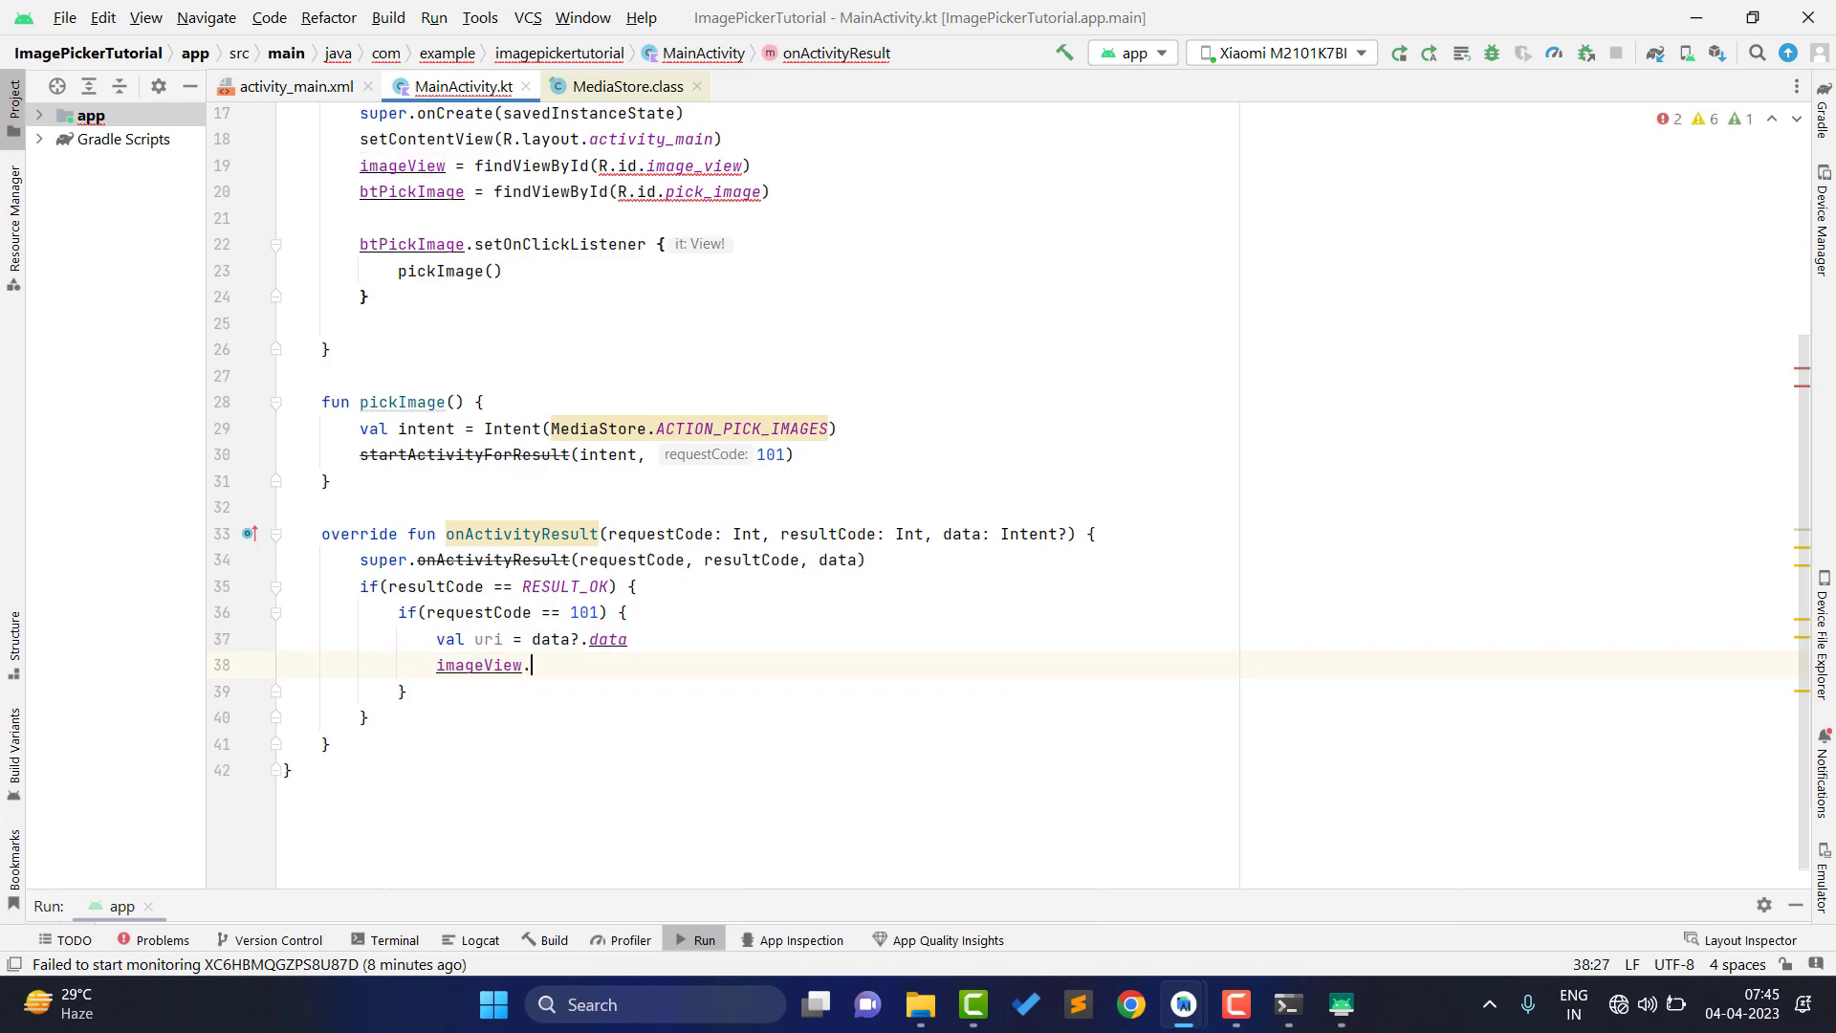
text(setImageURI()
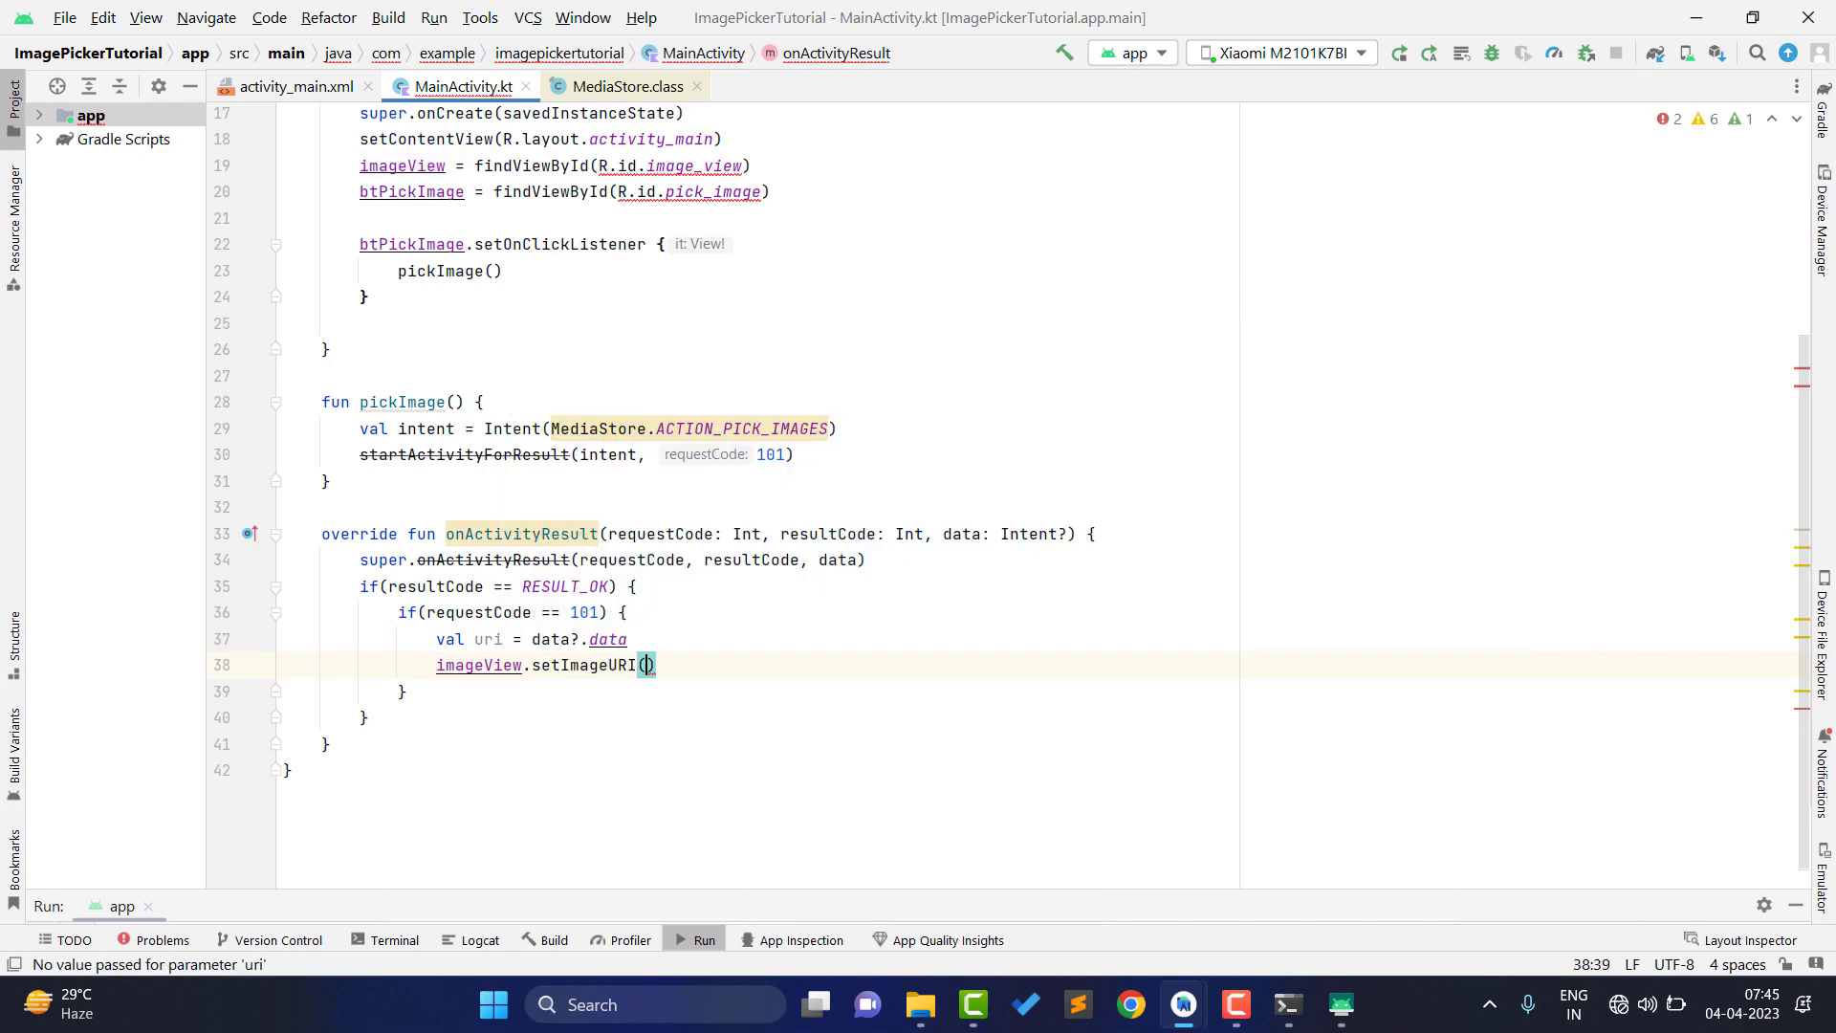
text(uri)
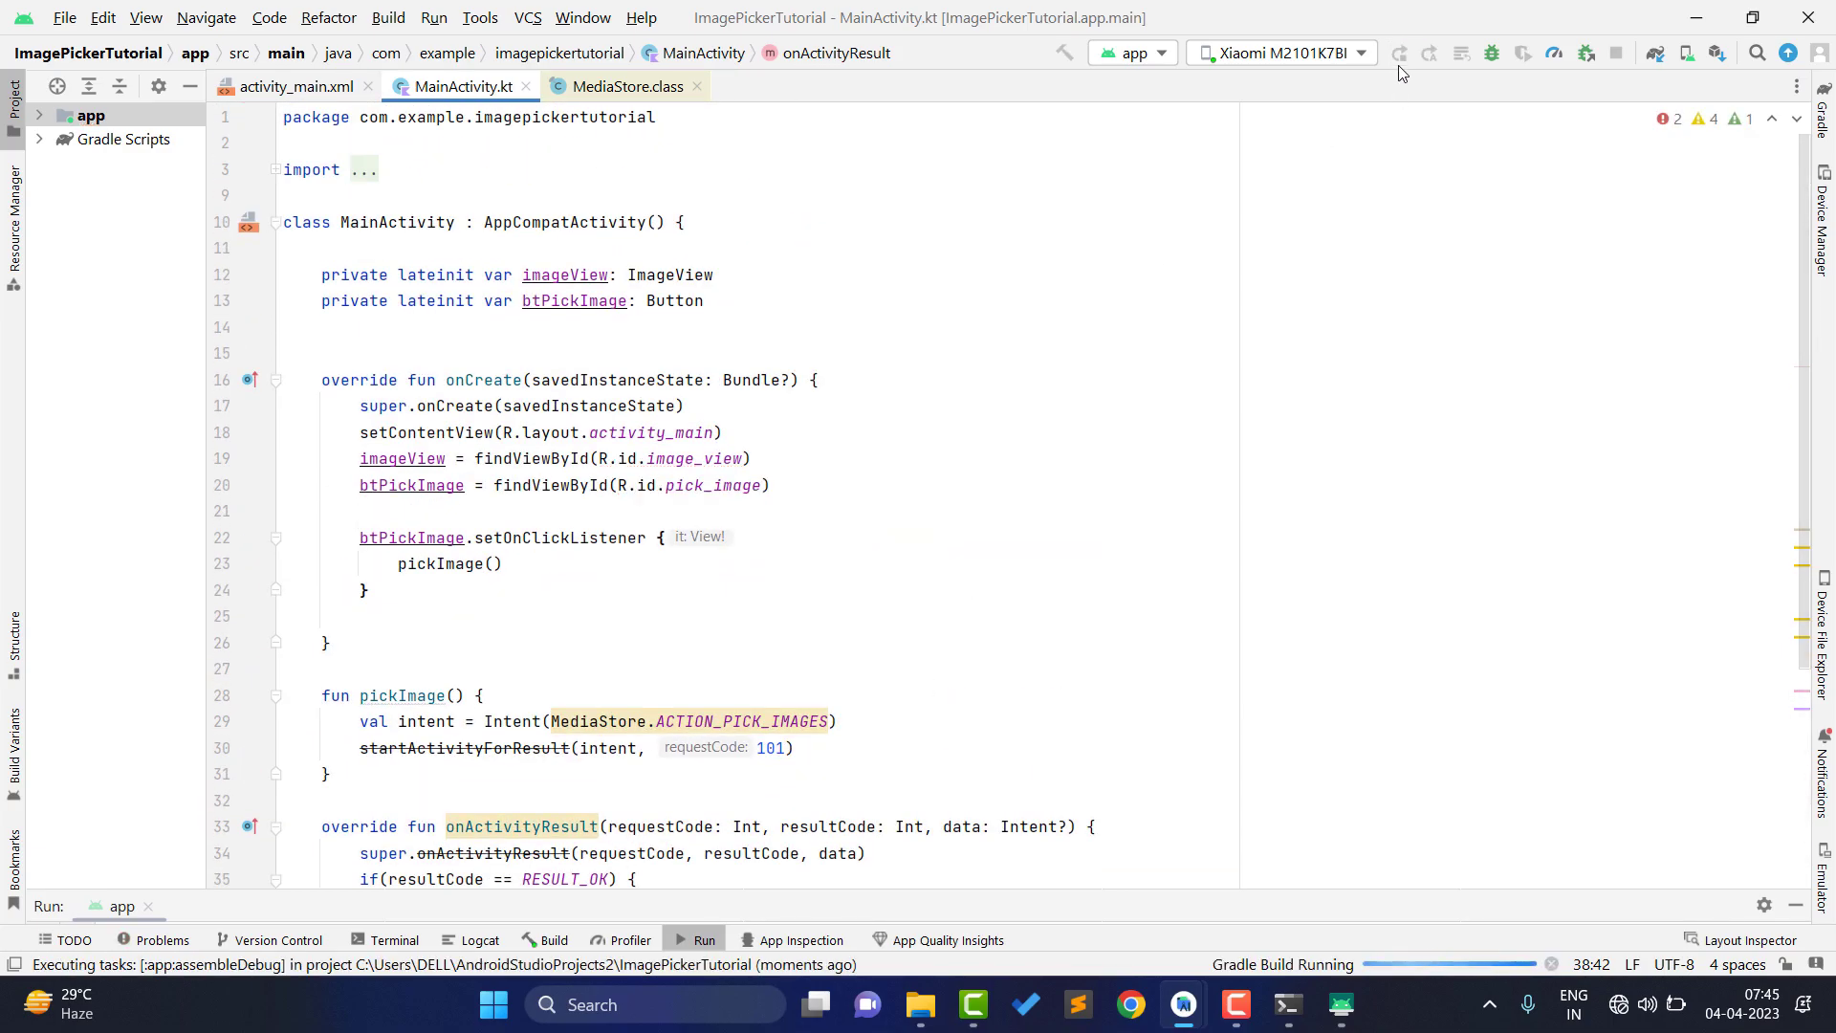
mouse_move(1314, 10)
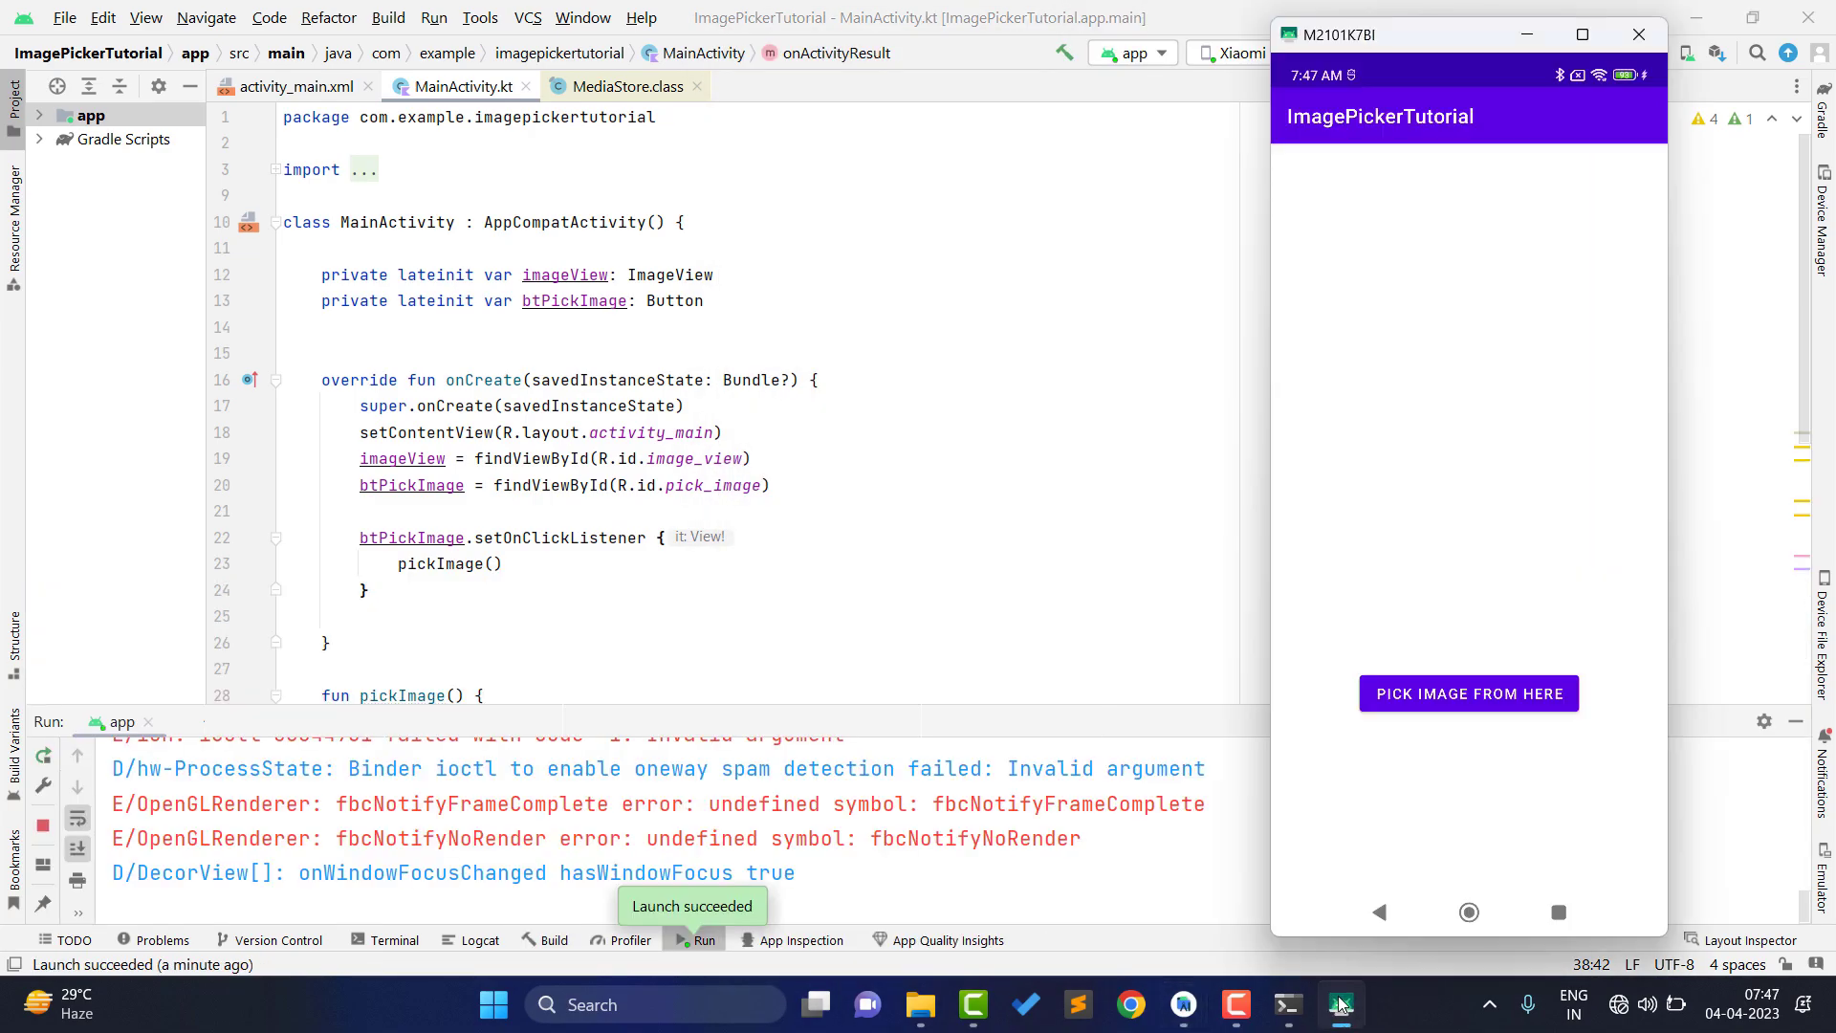
- Tap 'Pick image from here' in the running app to open the photo picker
click(1467, 693)
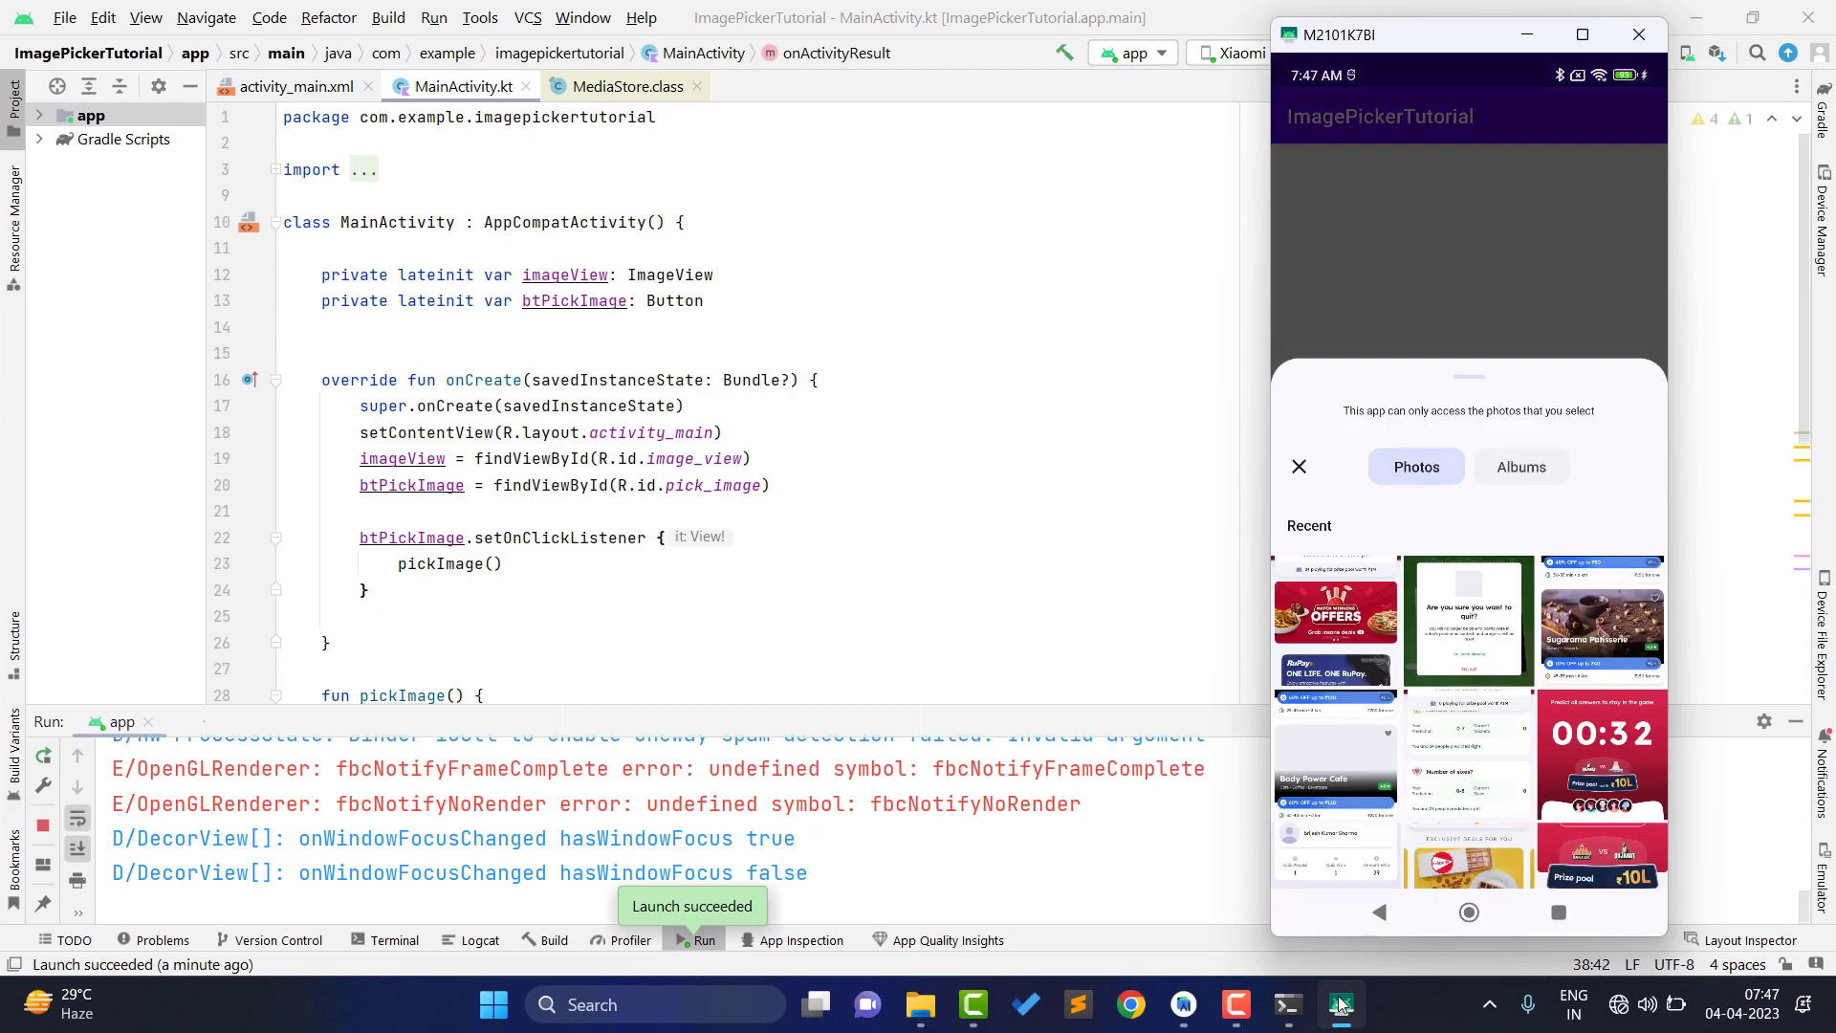